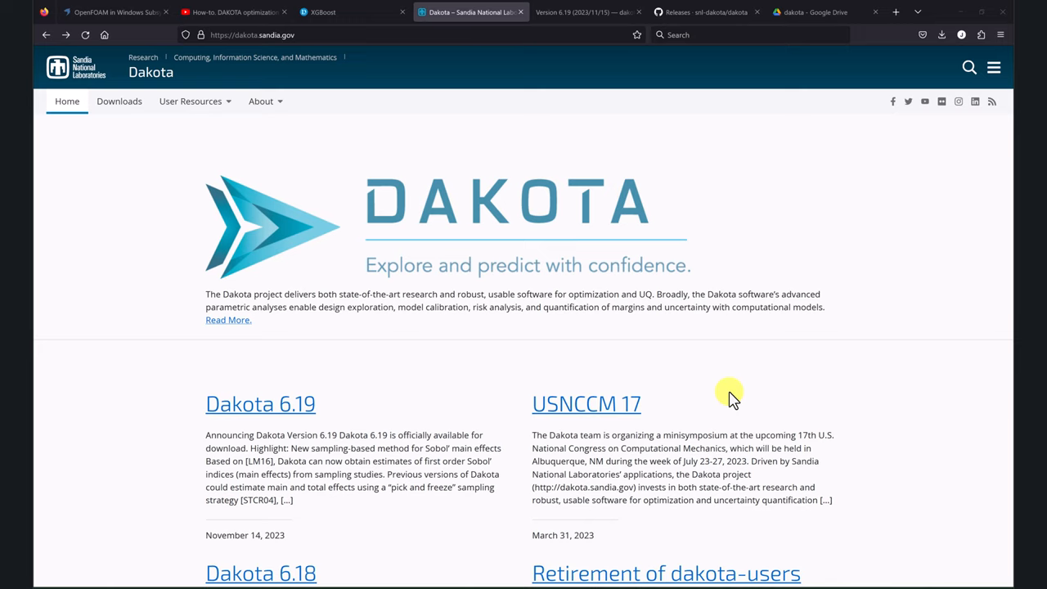
pyautogui.moveTo(229, 163)
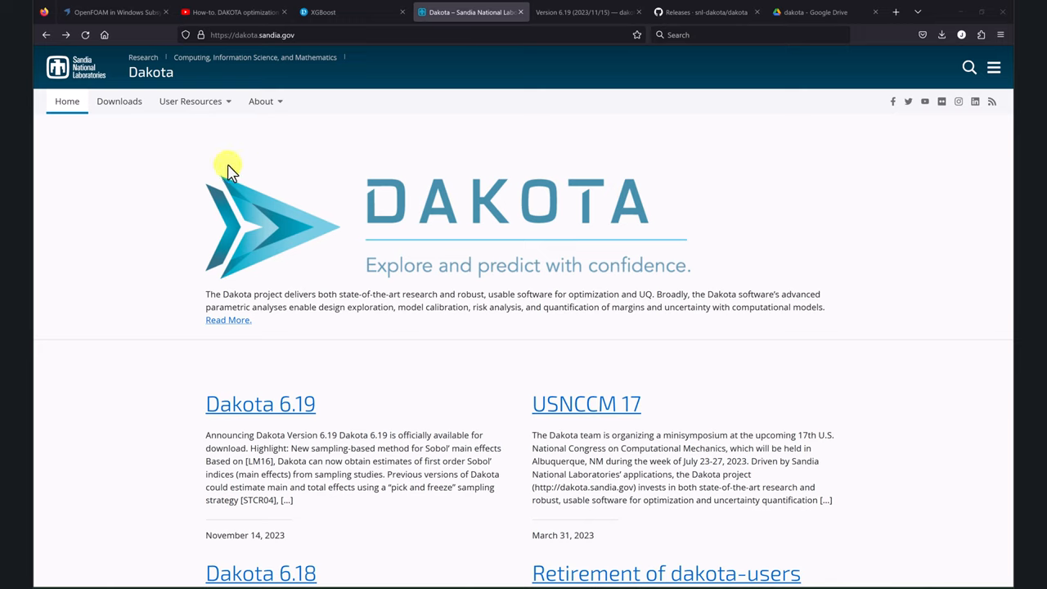
pyautogui.moveTo(409, 401)
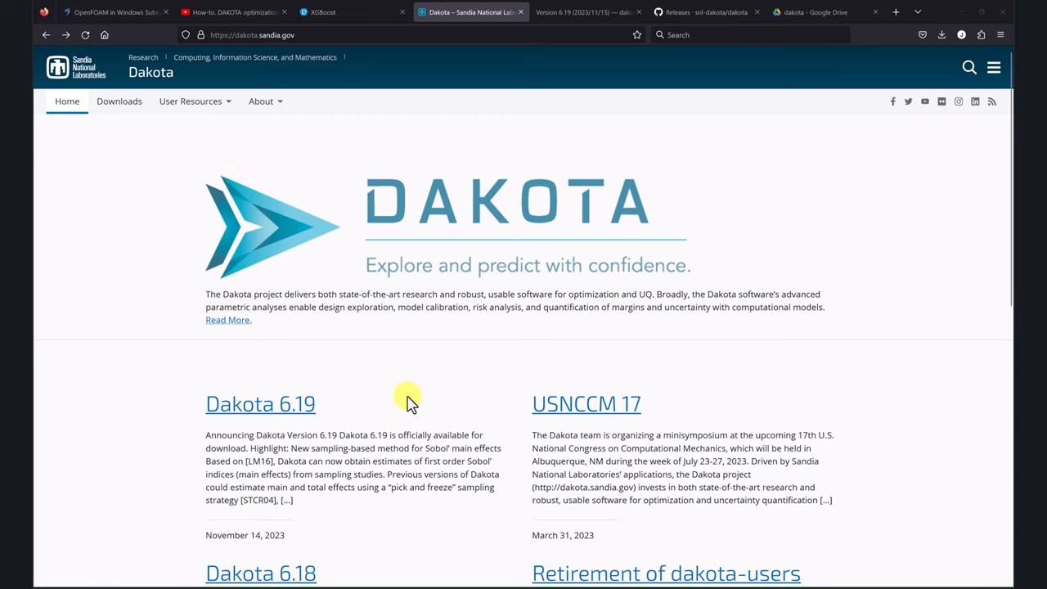
pyautogui.moveTo(401, 389)
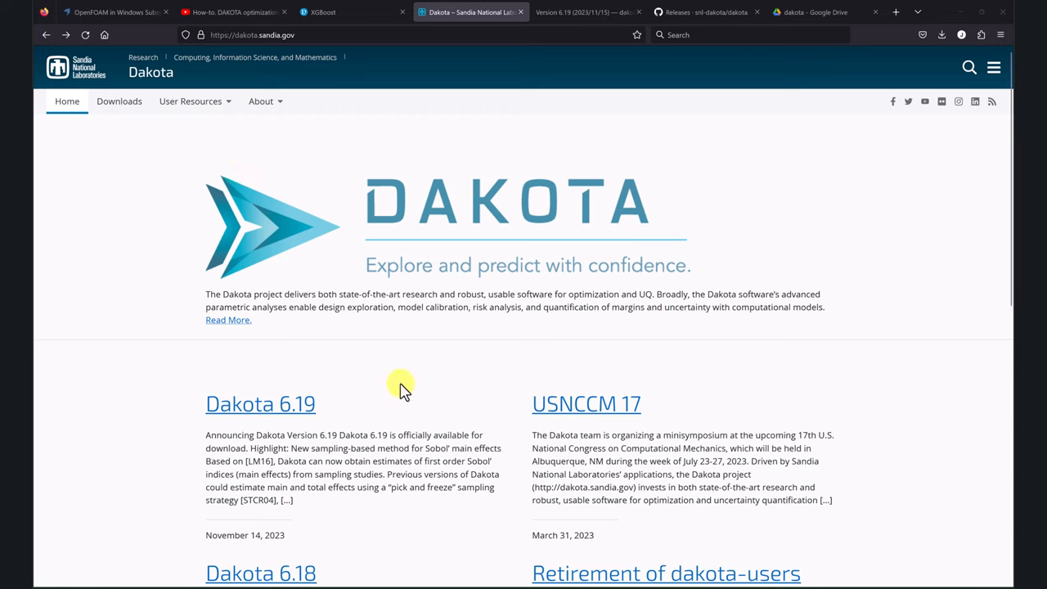
pyautogui.moveTo(160, 384)
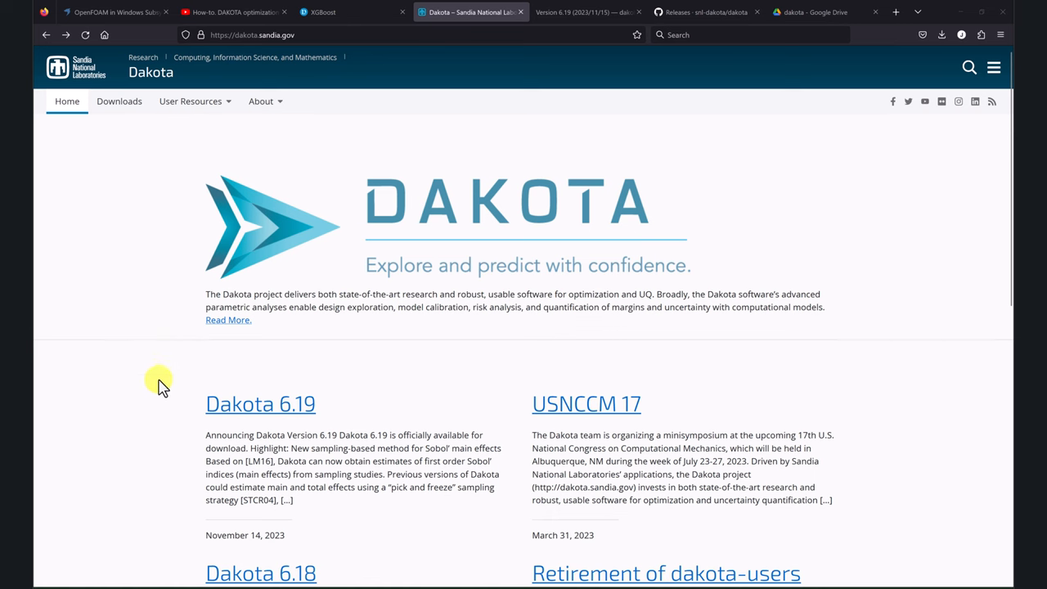
# Step: Switch to the 'Version 6.19 (2023/11/15)' tab showing the Dakota 6.19 release notes
pyautogui.click(585, 12)
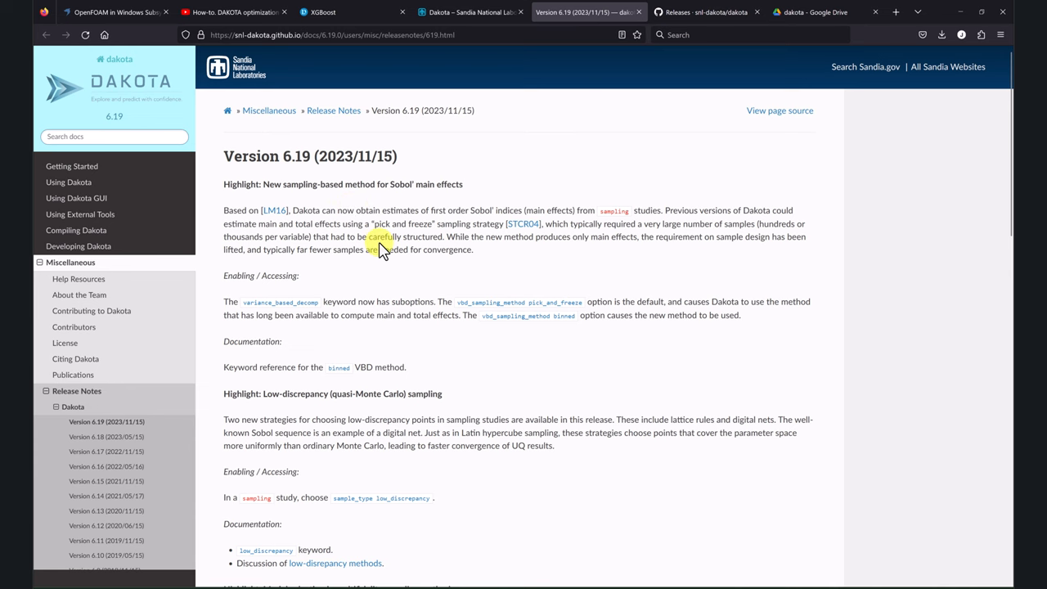
pyautogui.scroll(-3)
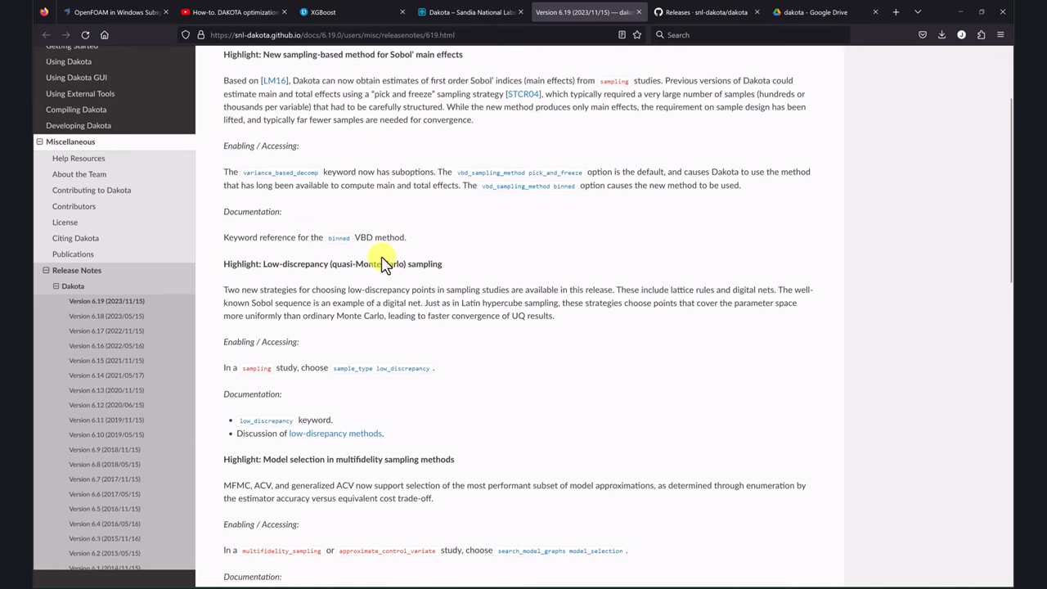
pyautogui.scroll(-3)
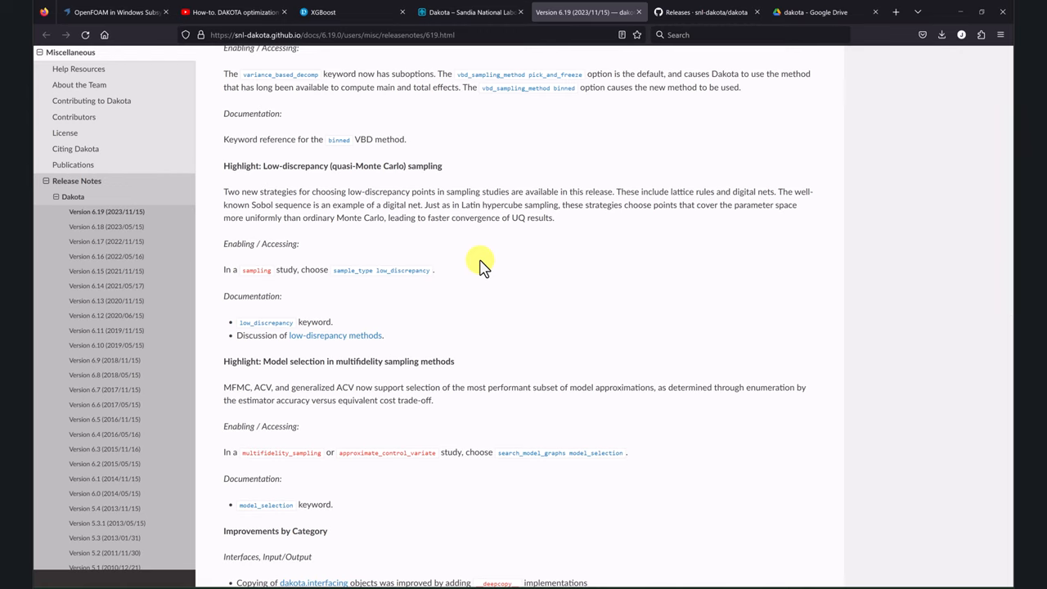
pyautogui.moveTo(470, 334)
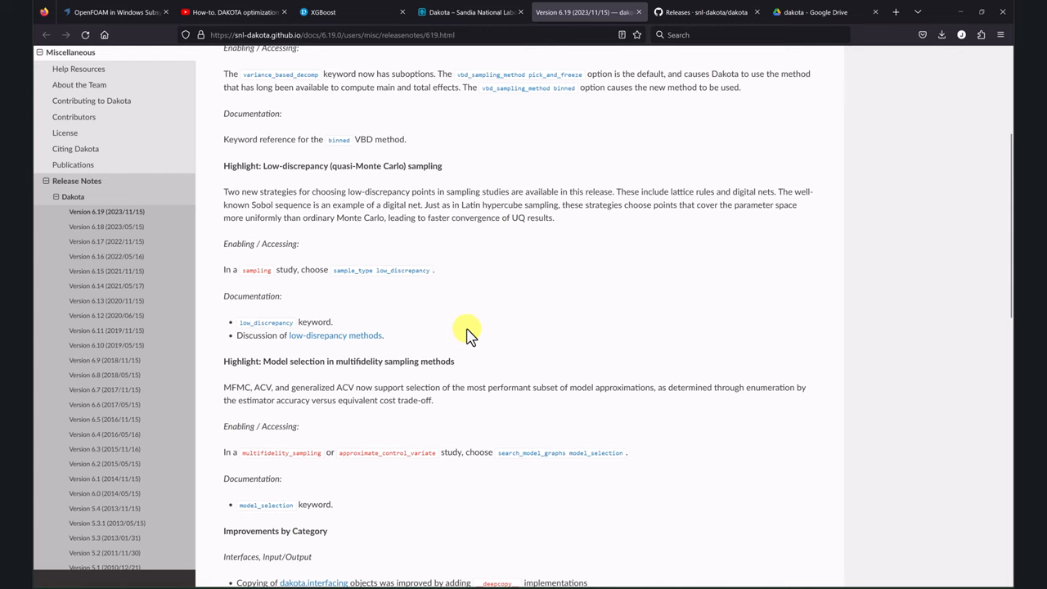
pyautogui.moveTo(493, 277)
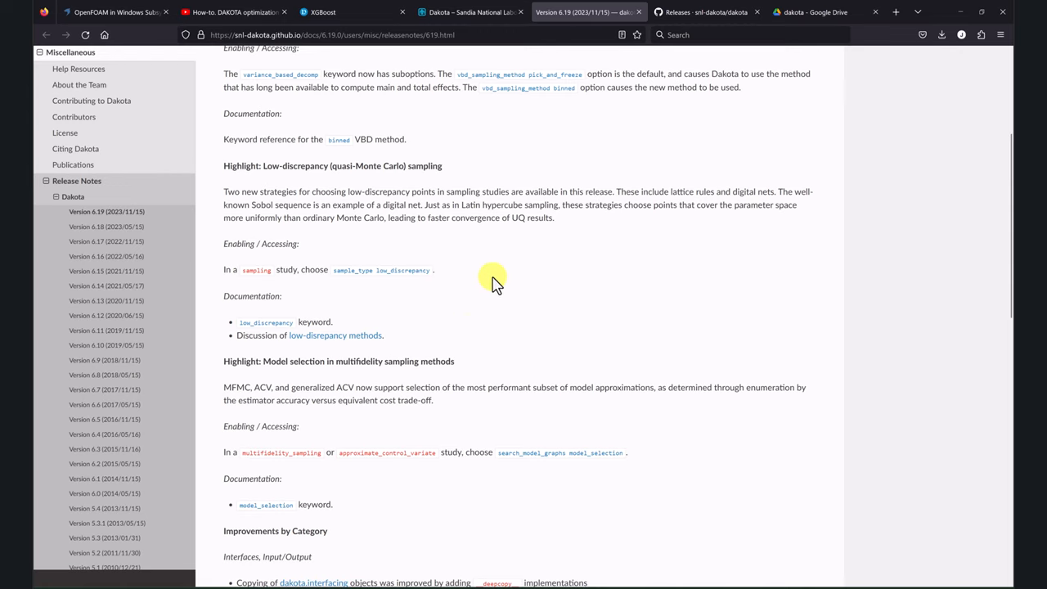
pyautogui.moveTo(589, 143)
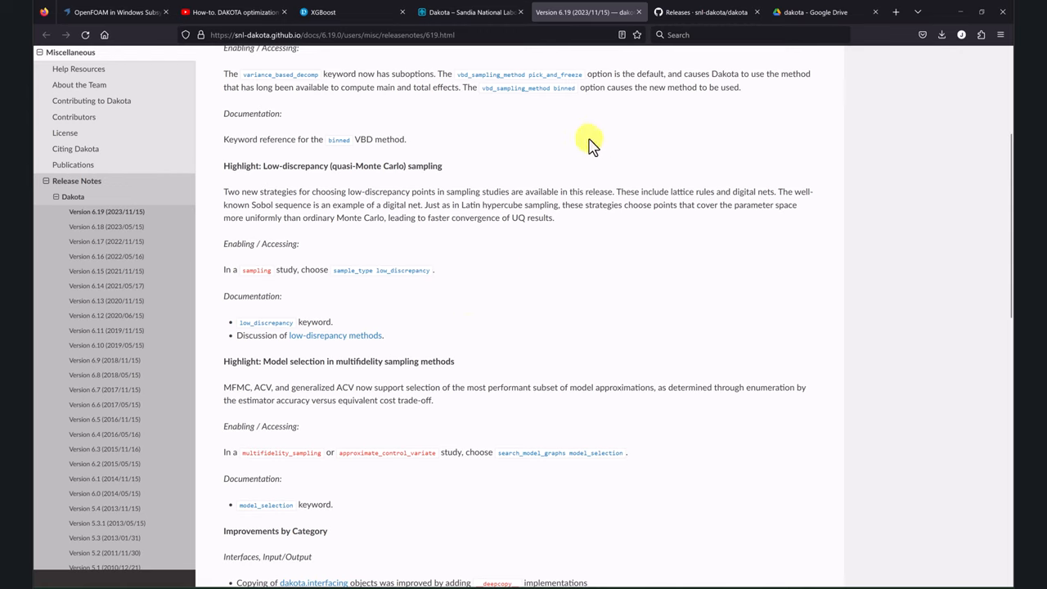
pyautogui.scroll(3)
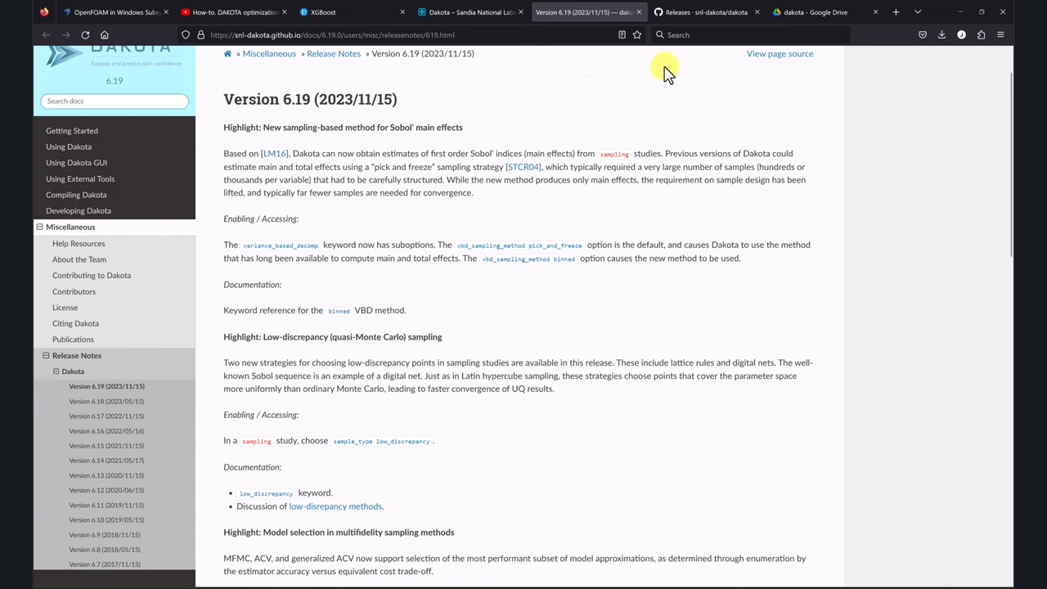
pyautogui.moveTo(677, 11)
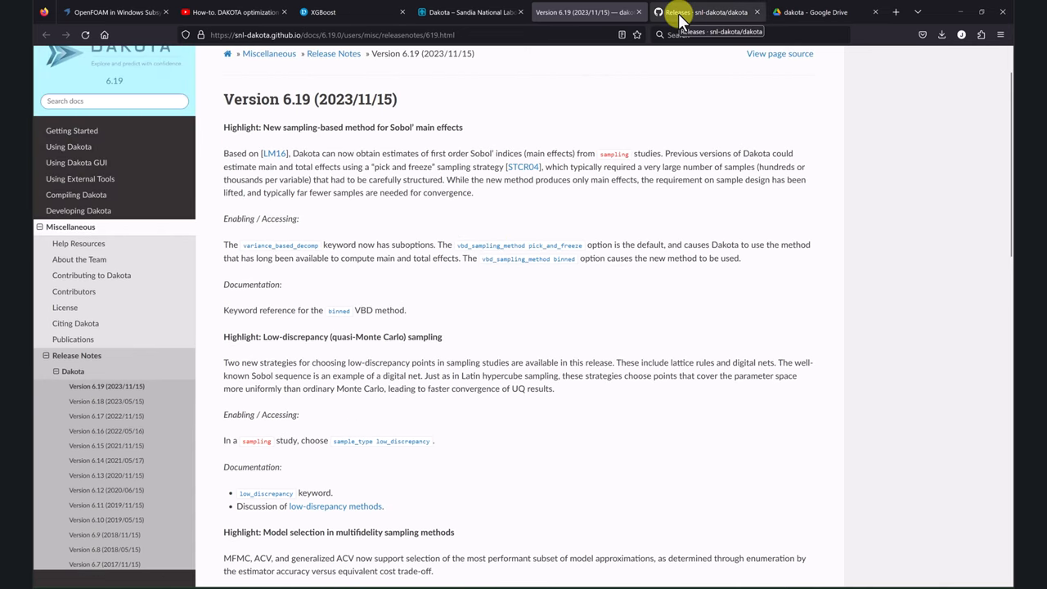
# Step: View the snl-dakota GitHub releases, then the YouTube Dakota 6.18.0 openSUSE install video
pyautogui.click(706, 12)
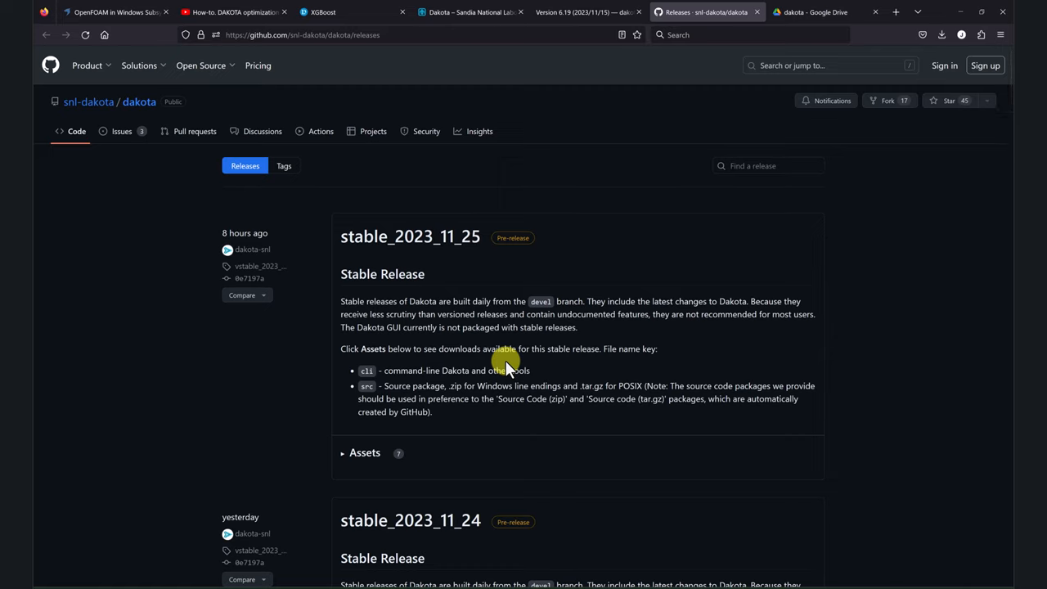
pyautogui.click(234, 12)
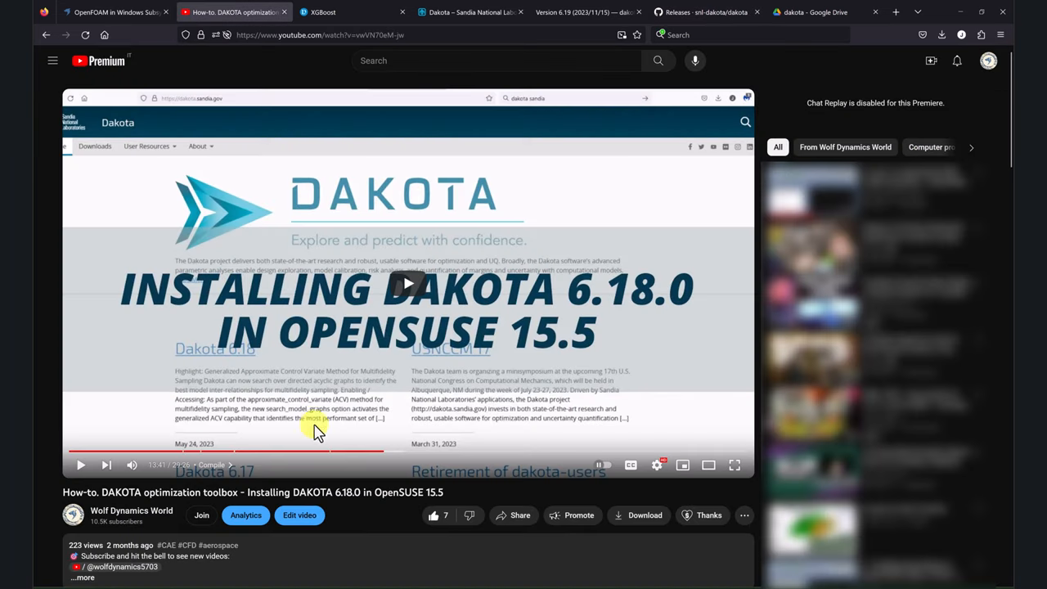
pyautogui.moveTo(362, 374)
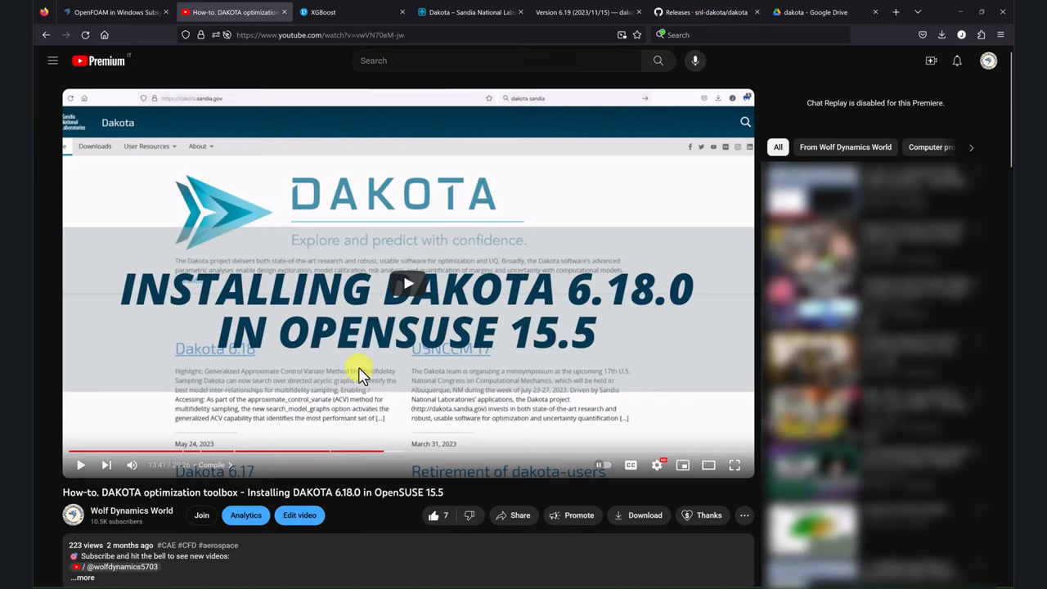
pyautogui.moveTo(514, 367)
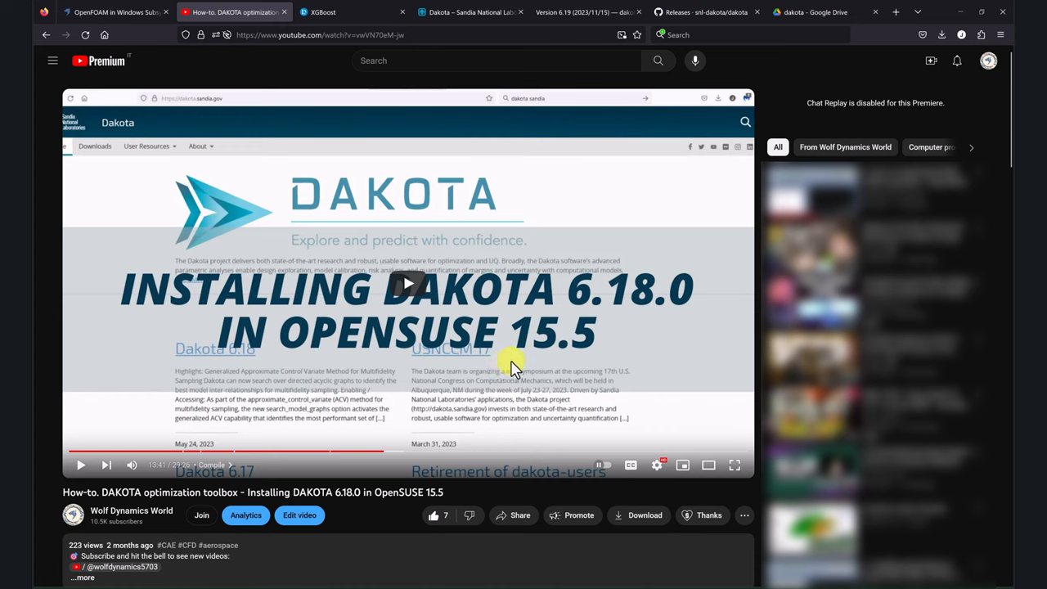
pyautogui.moveTo(605, 323)
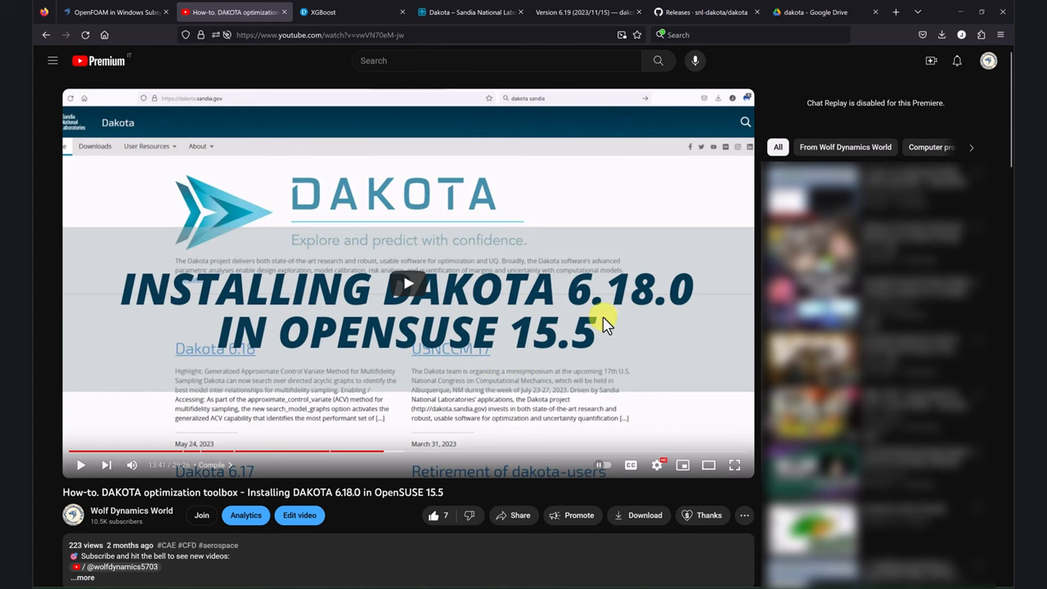
# Step: Return to the snl-dakota releases page and scroll down to the 6.19.0 Assets list
pyautogui.click(705, 11)
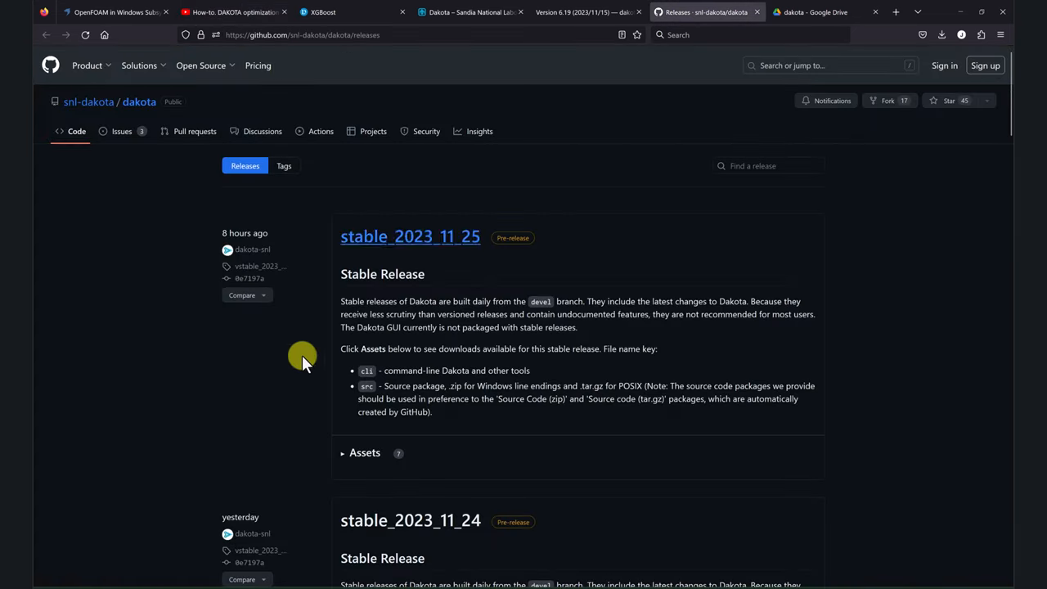
pyautogui.scroll(-3)
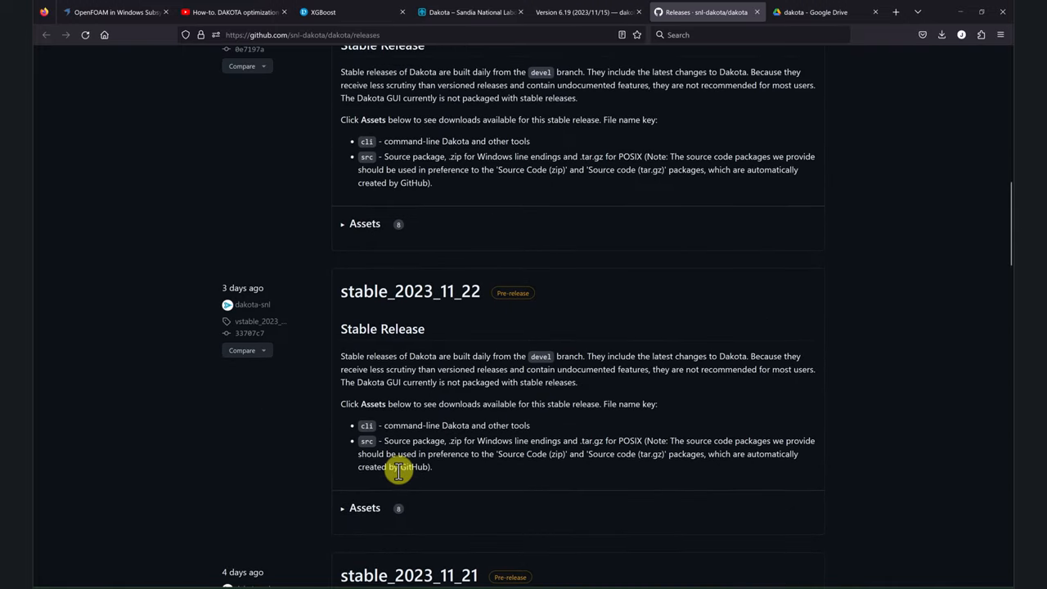
pyautogui.scroll(-3)
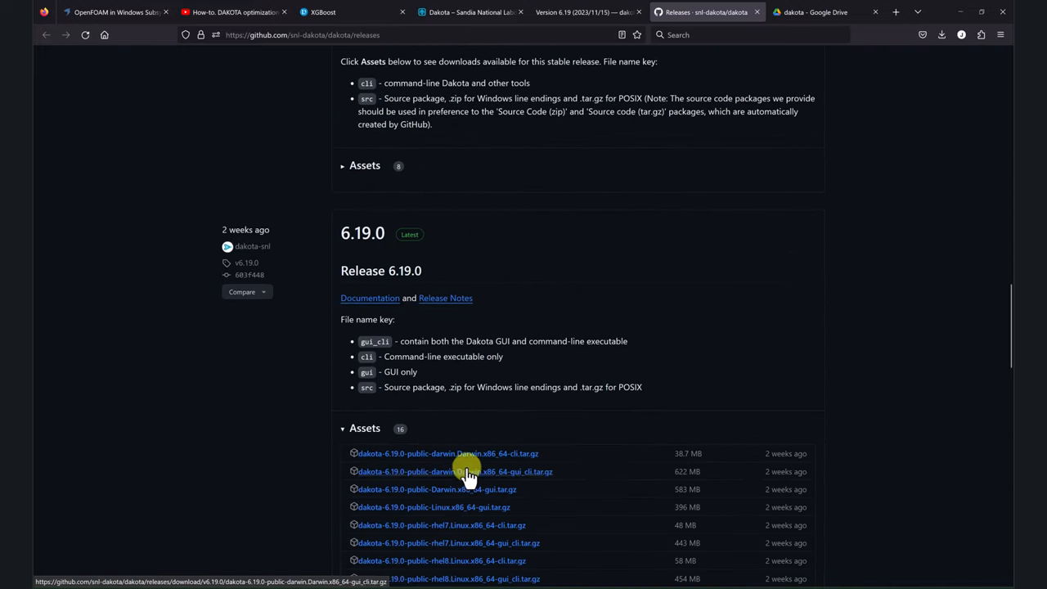
pyautogui.scroll(-3)
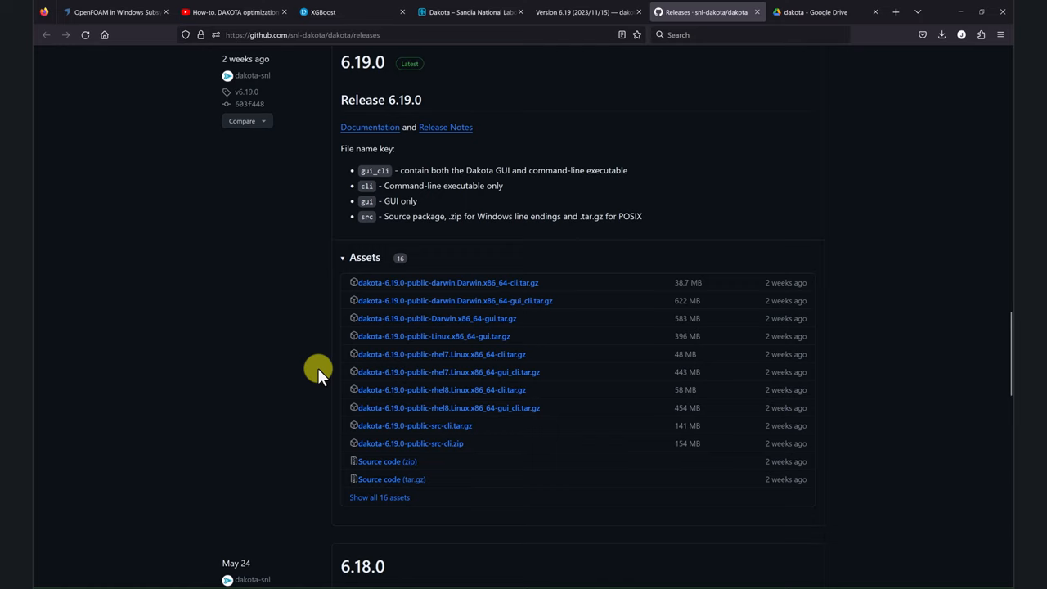
pyautogui.moveTo(493, 309)
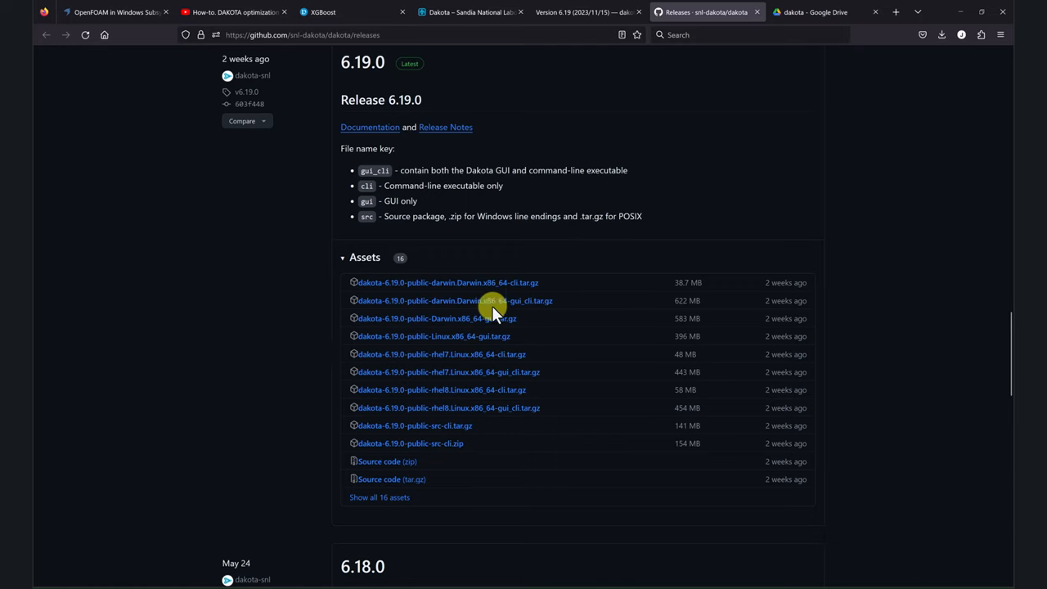
pyautogui.moveTo(478, 319)
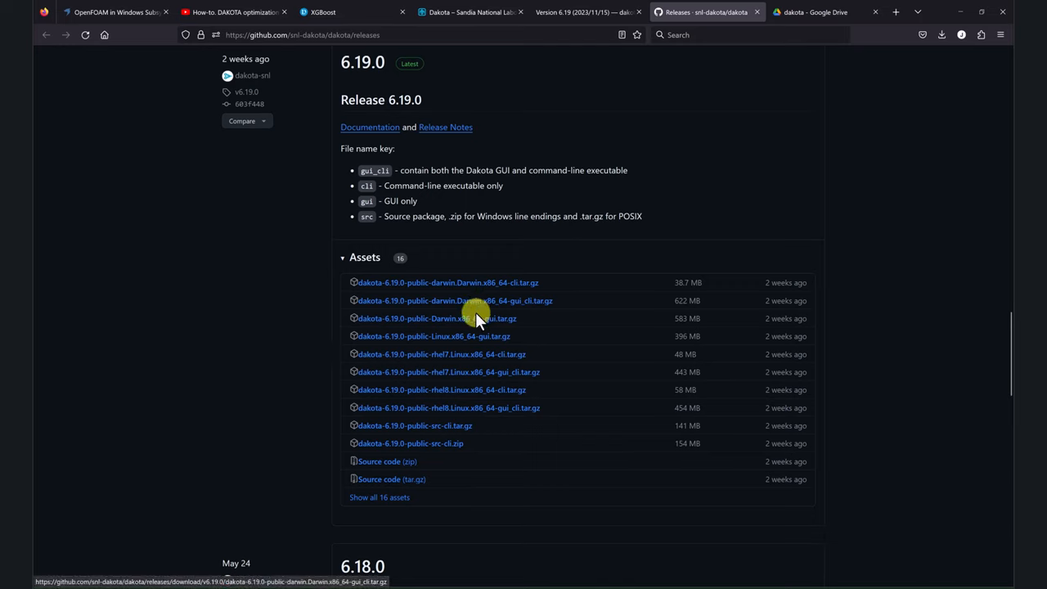
pyautogui.moveTo(307, 409)
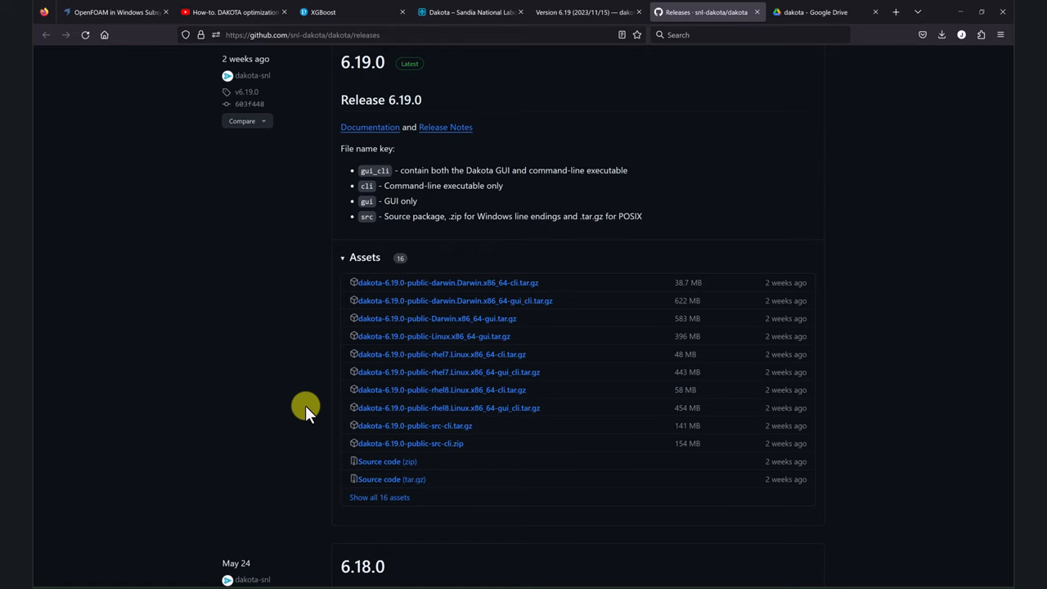
pyautogui.moveTo(377, 434)
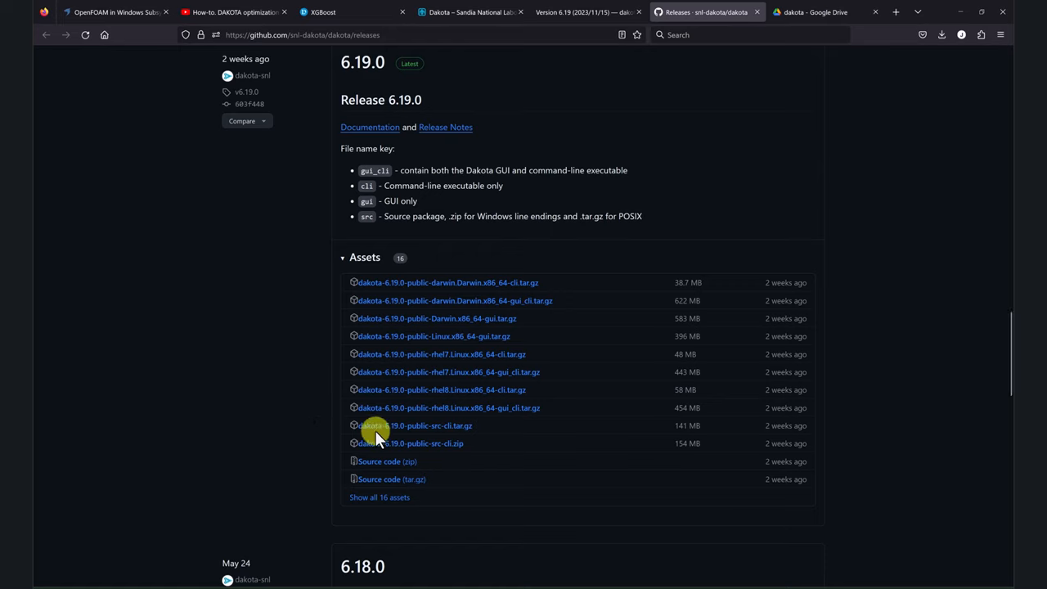
pyautogui.moveTo(463, 425)
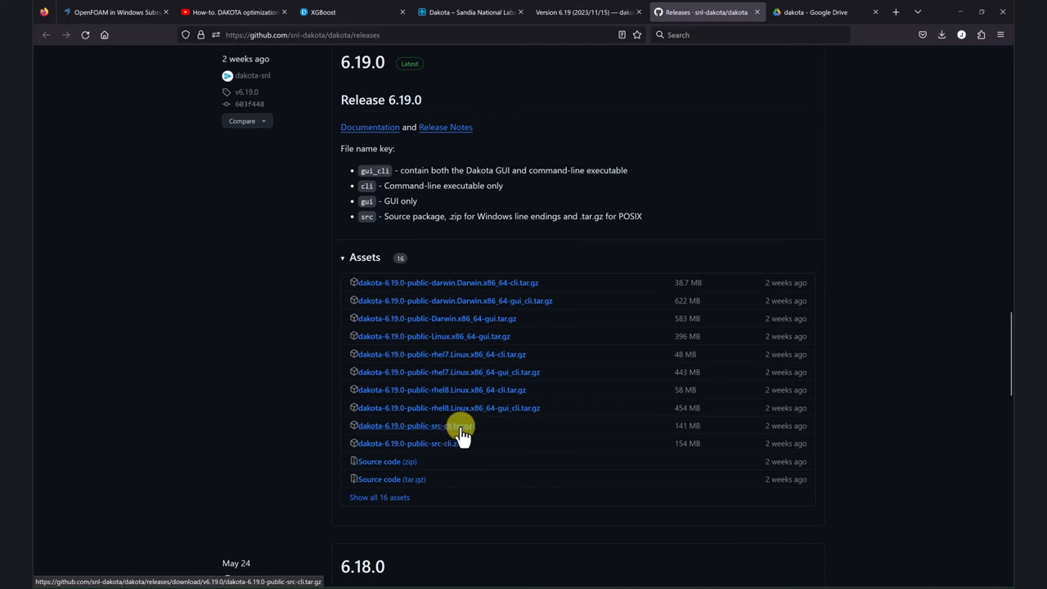
pyautogui.moveTo(350, 429)
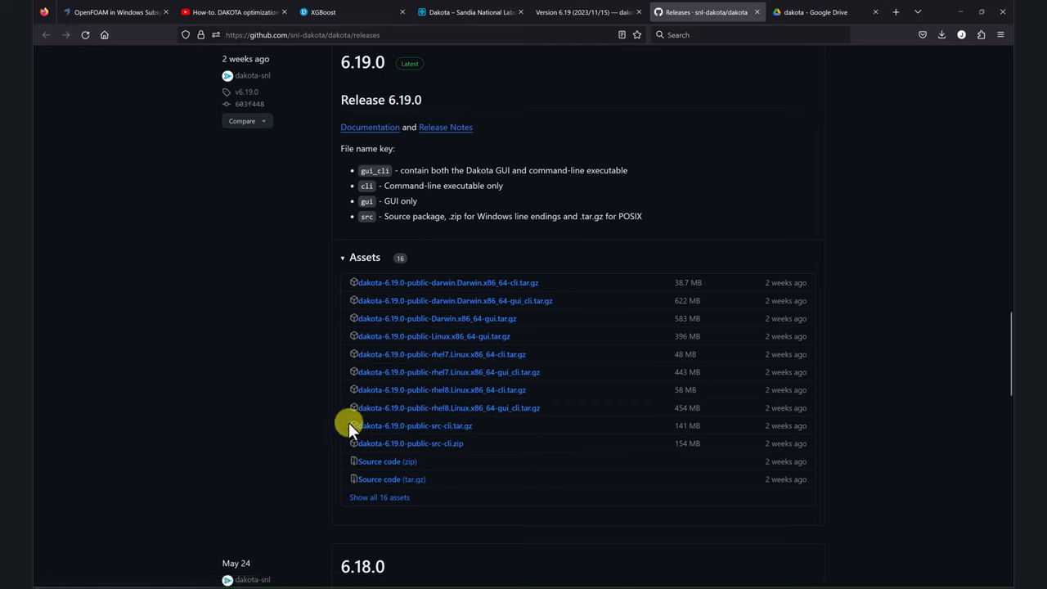
pyautogui.moveTo(270, 409)
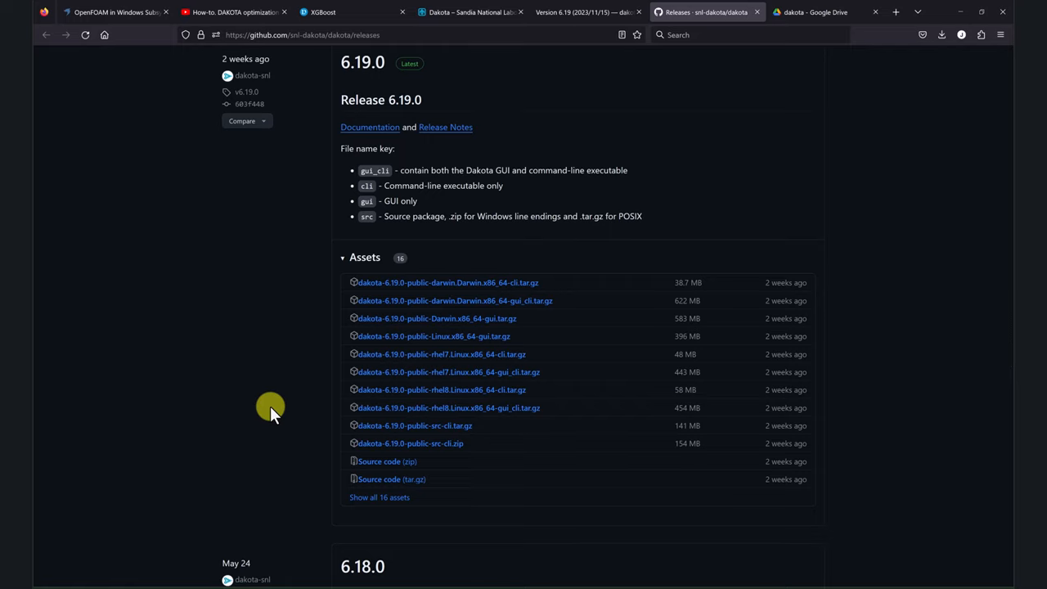
pyautogui.moveTo(544, 337)
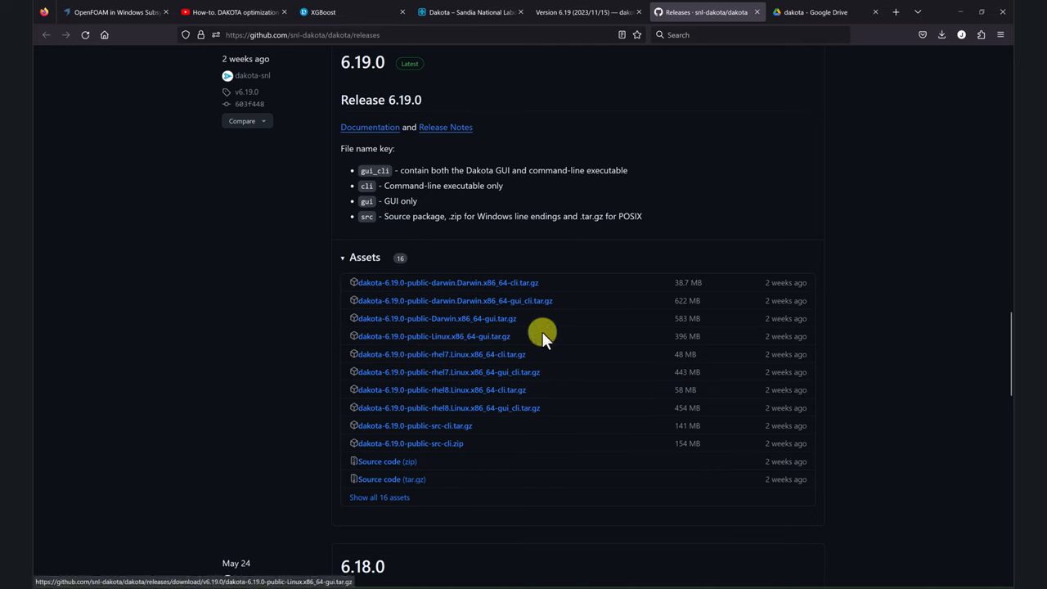
pyautogui.moveTo(455, 337)
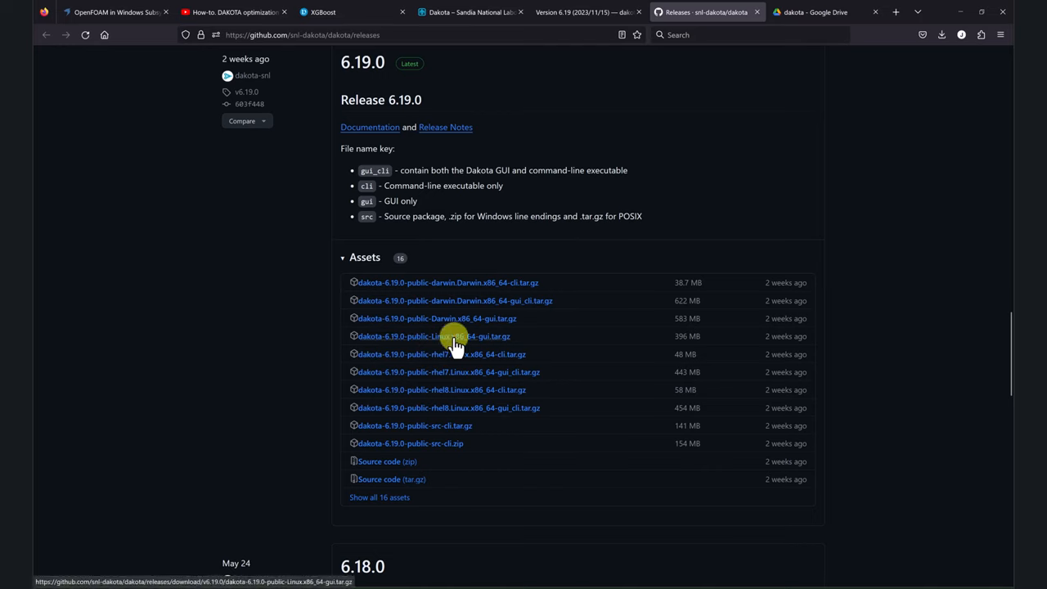
pyautogui.moveTo(446, 341)
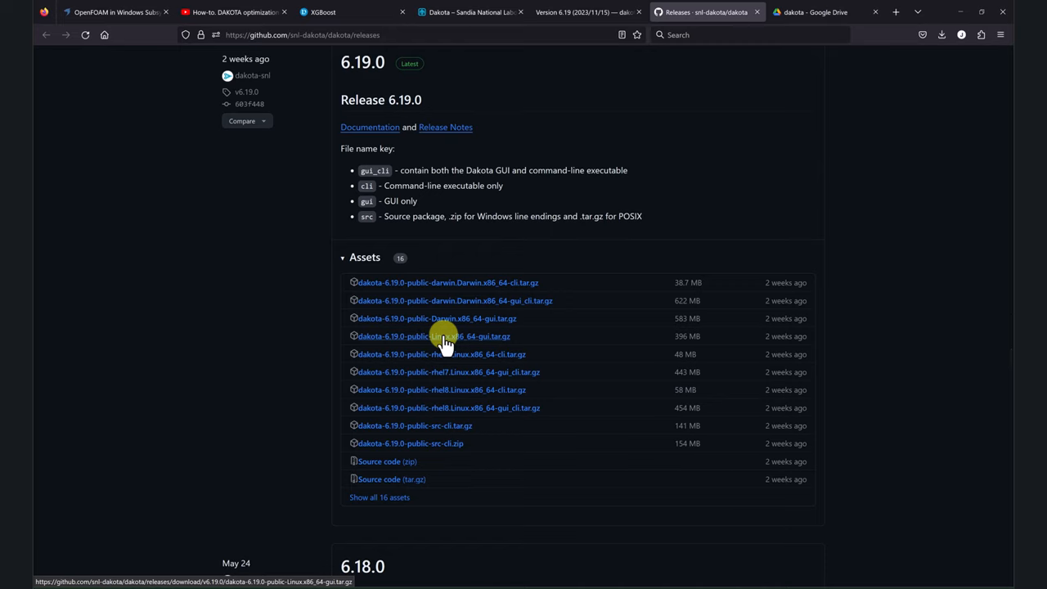
pyautogui.moveTo(304, 344)
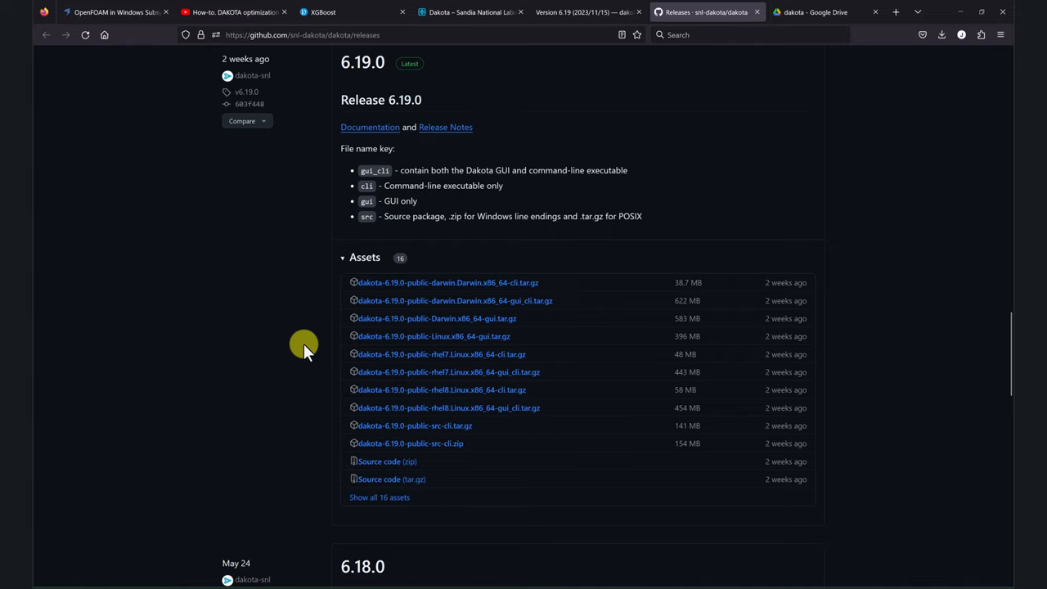
pyautogui.moveTo(309, 432)
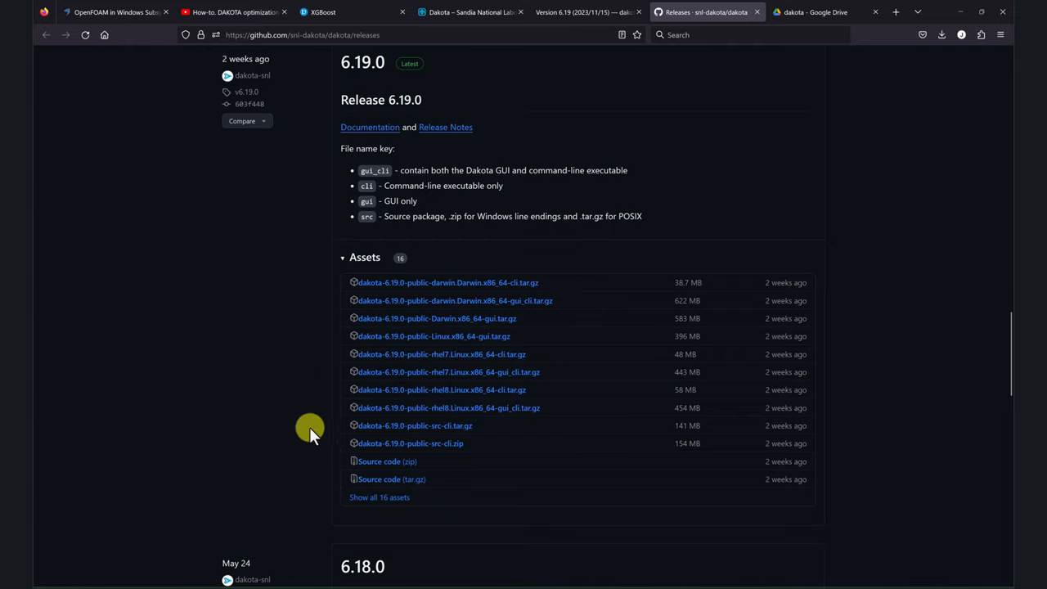
pyautogui.moveTo(432, 582)
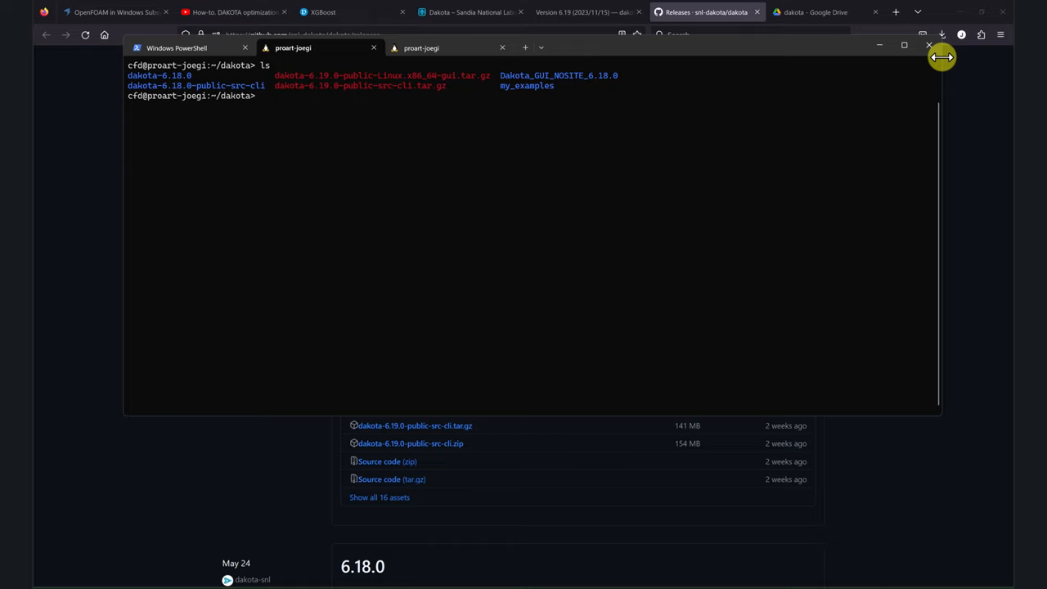
# Step: Maximize the openSUSE terminal to review the dakota folder's 6.19.0 archive listing
pyautogui.click(904, 45)
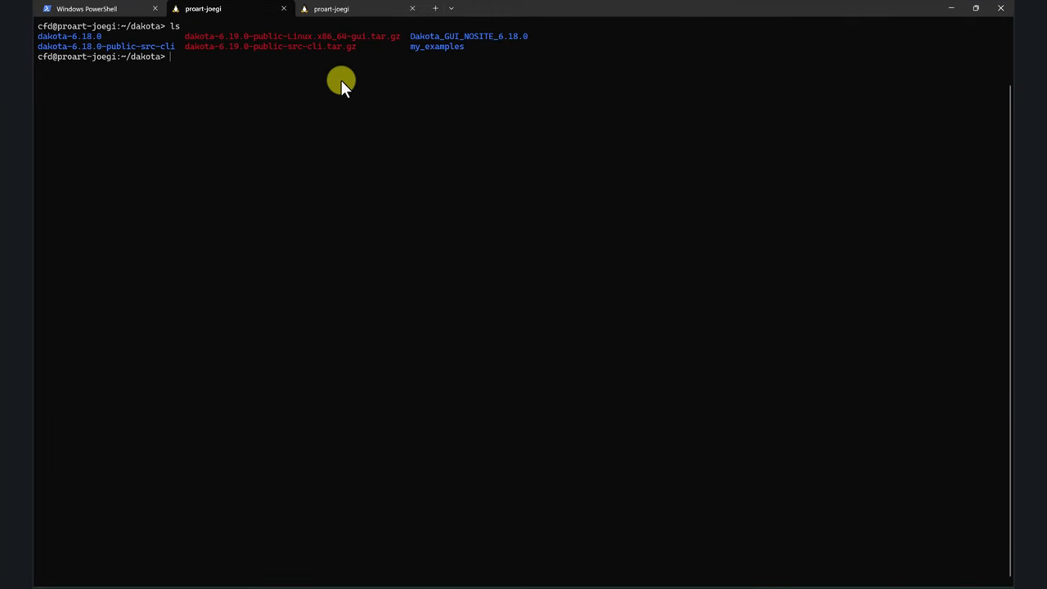
pyautogui.moveTo(123, 98)
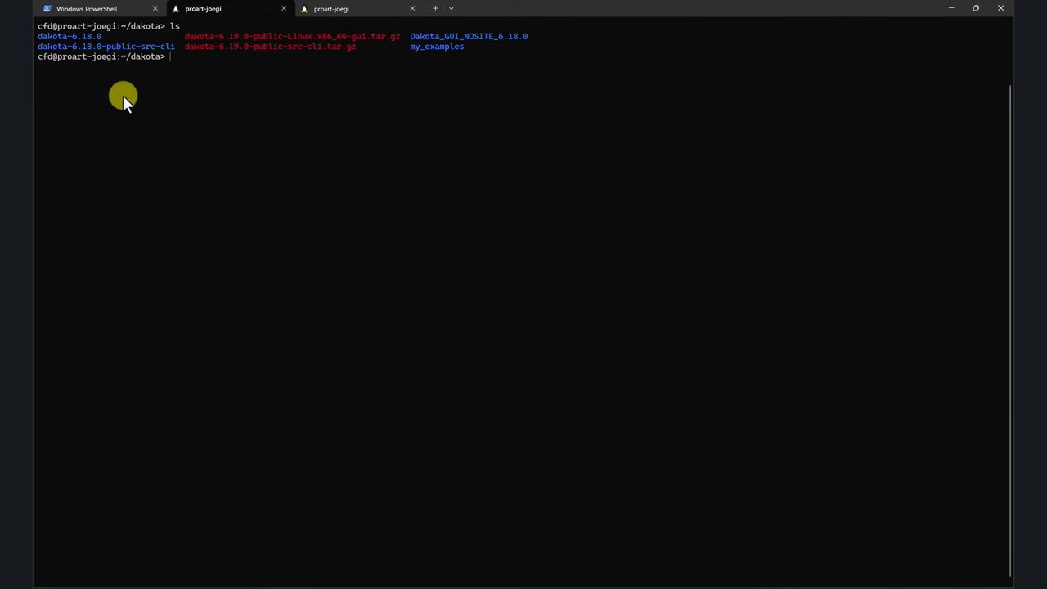
pyautogui.moveTo(245, 46)
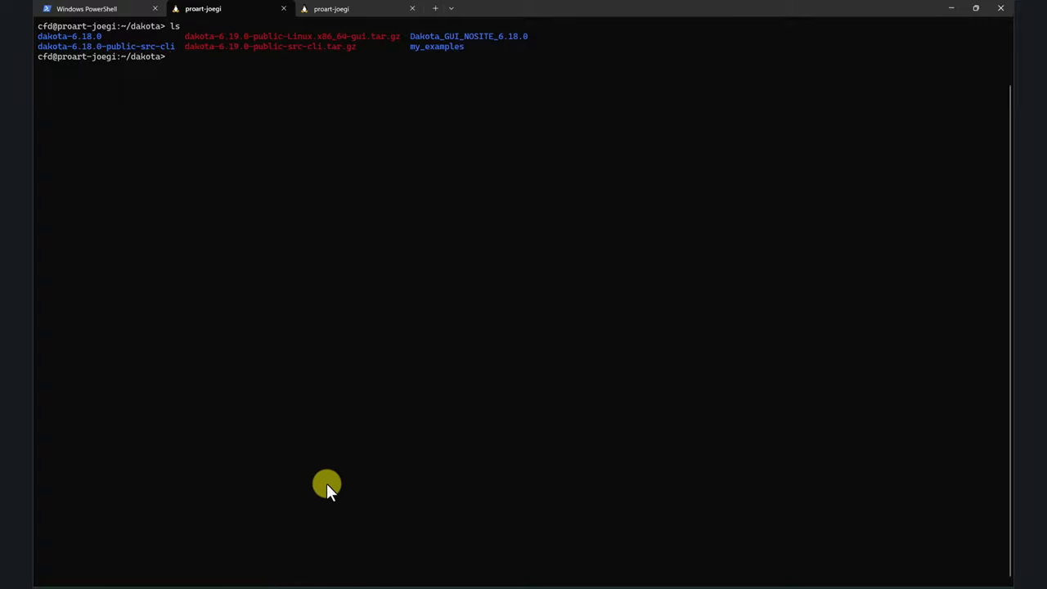
pyautogui.moveTo(337, 525)
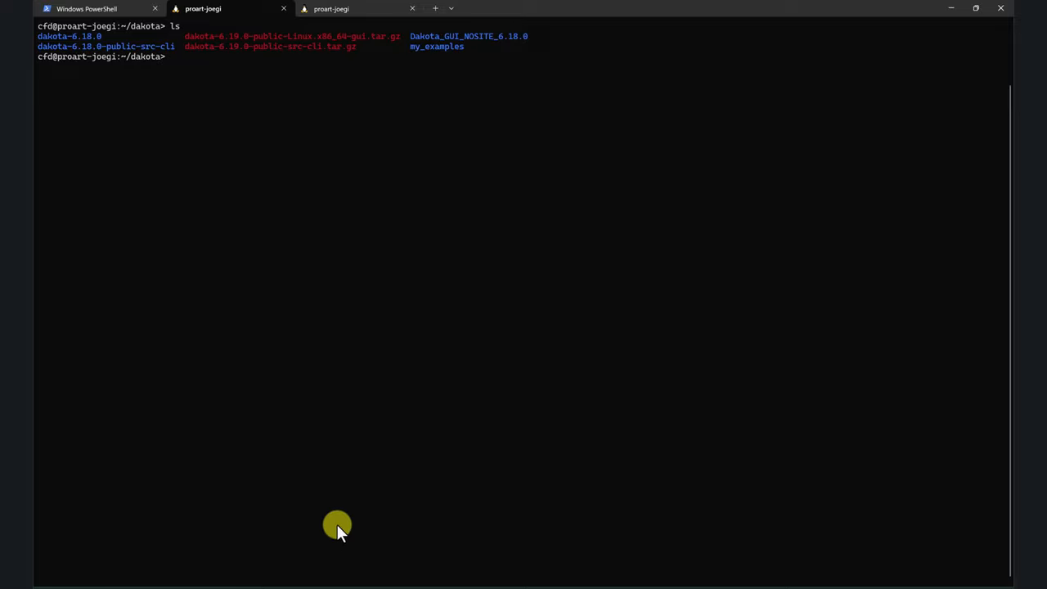
pyautogui.moveTo(268, 588)
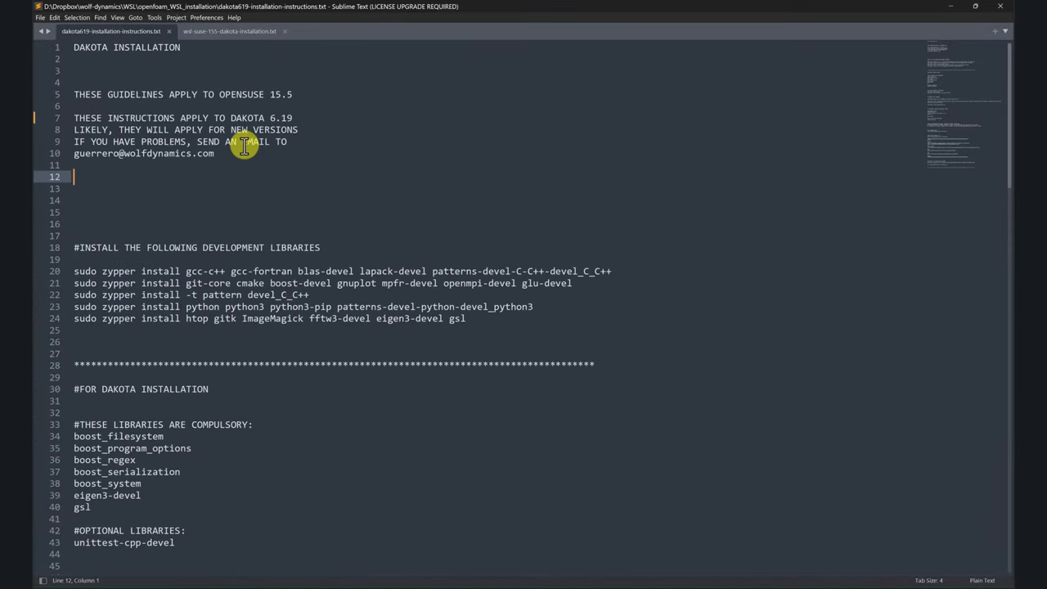
pyautogui.moveTo(215, 224)
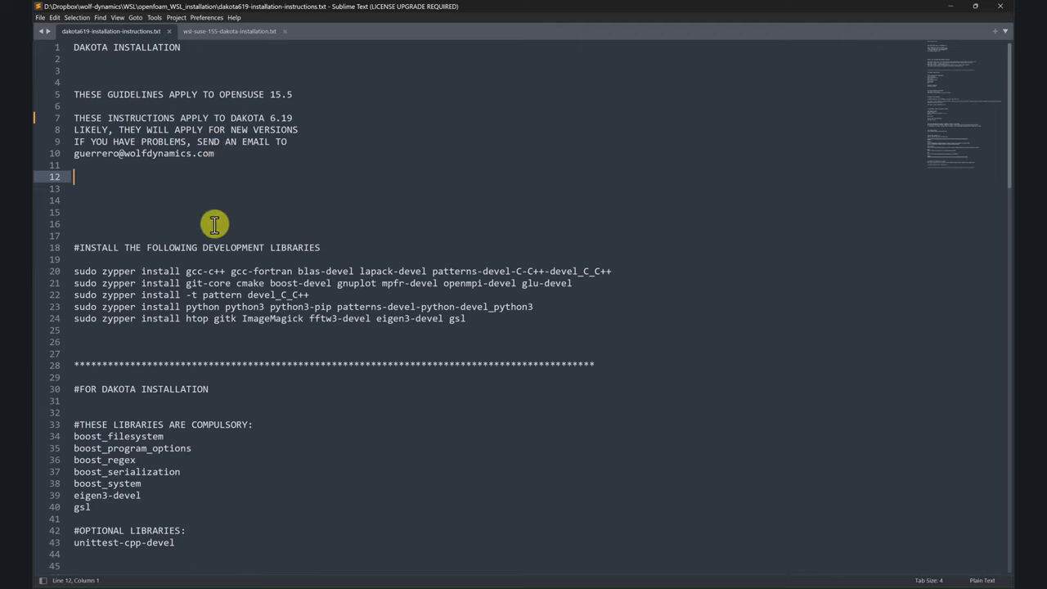
pyautogui.moveTo(202, 224)
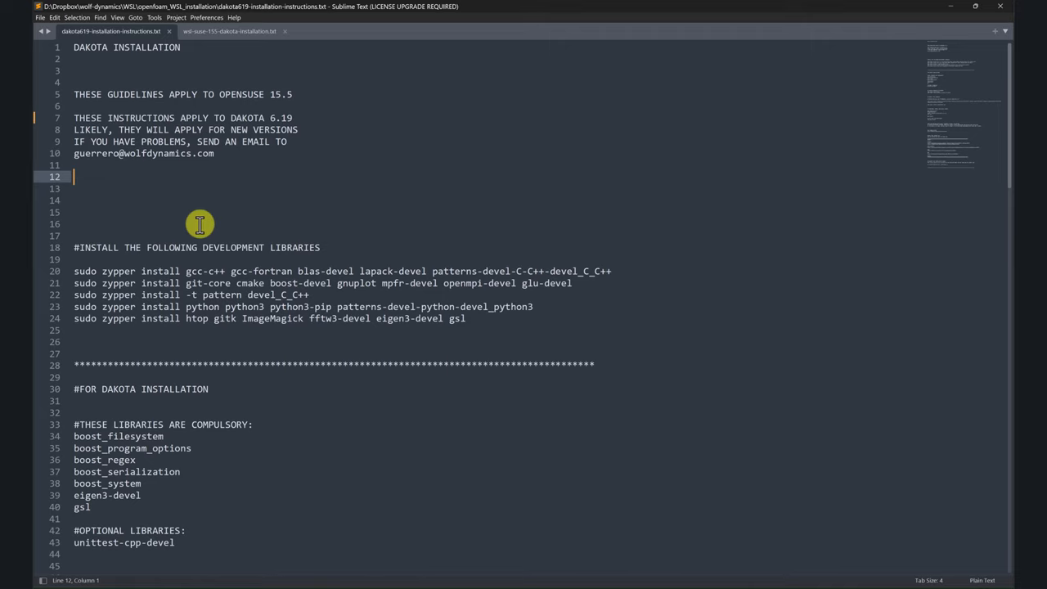
pyautogui.scroll(-3)
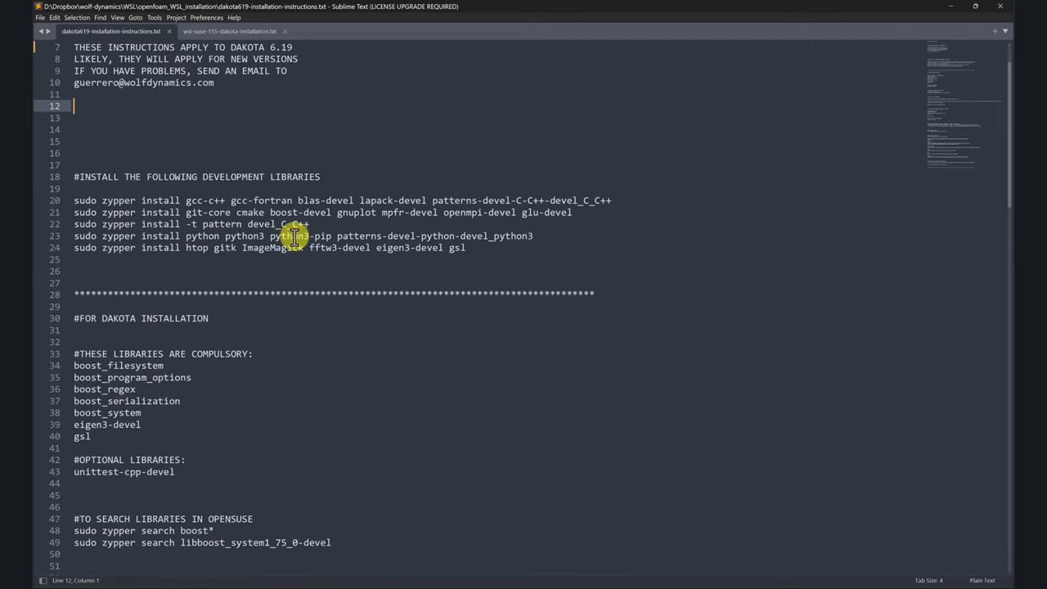
pyautogui.moveTo(448, 253)
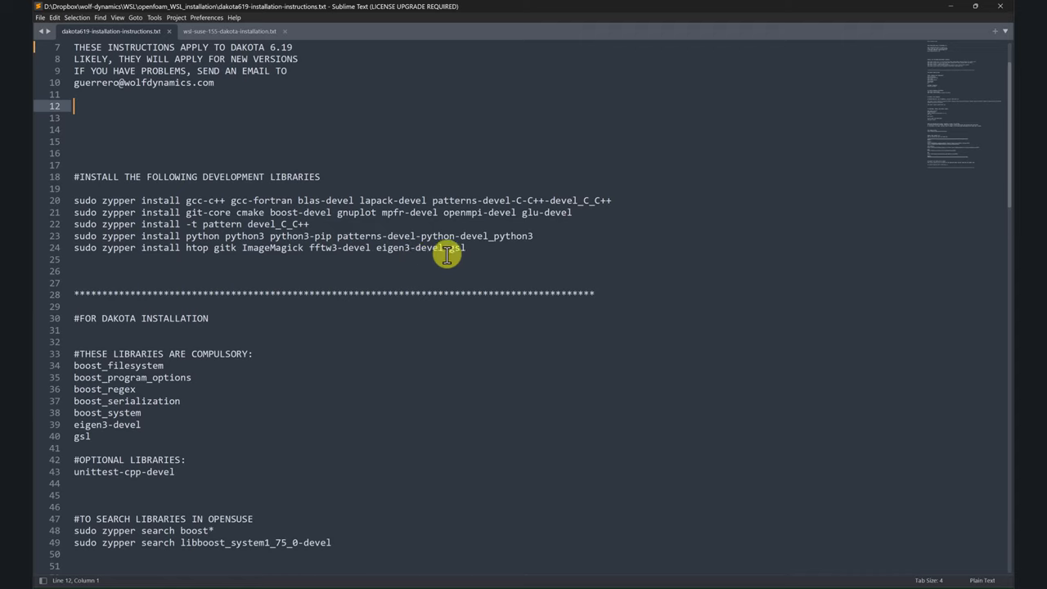
pyautogui.click(465, 248)
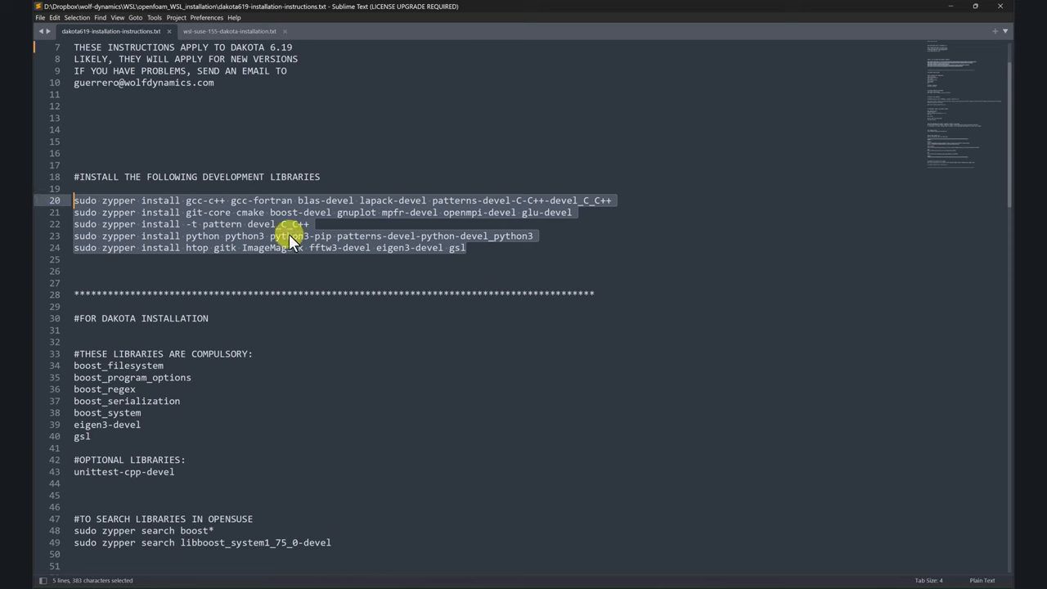
pyautogui.click(450, 235)
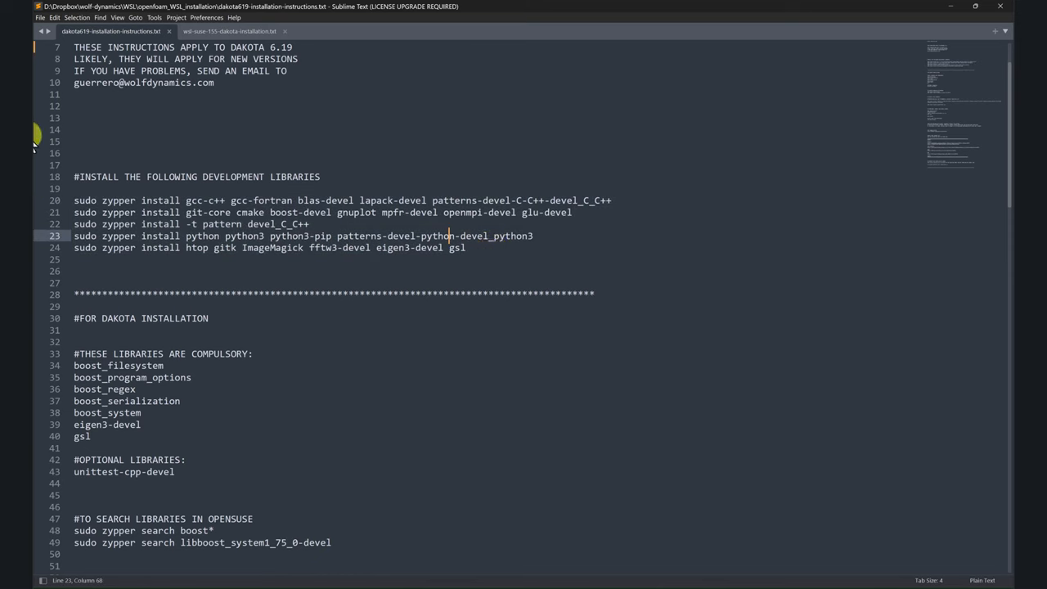
pyautogui.moveTo(343, 276)
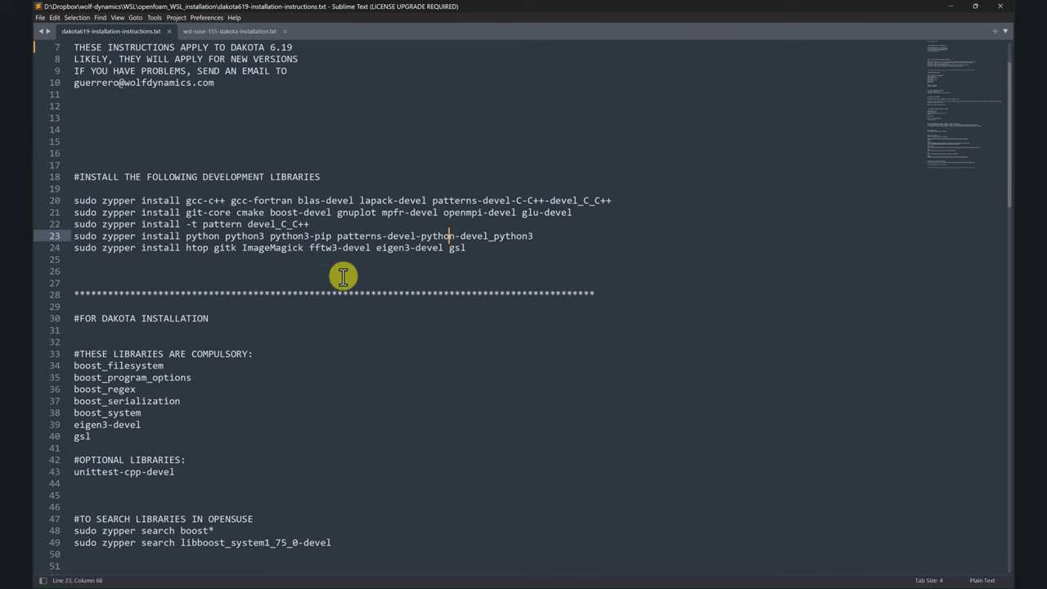
pyautogui.scroll(-3)
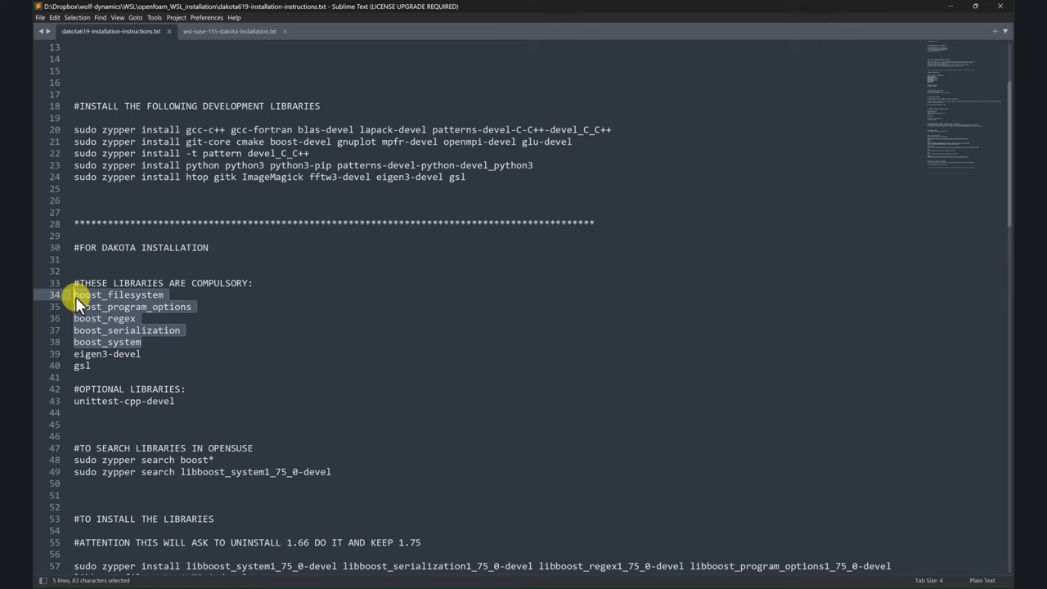
pyautogui.moveTo(295, 319)
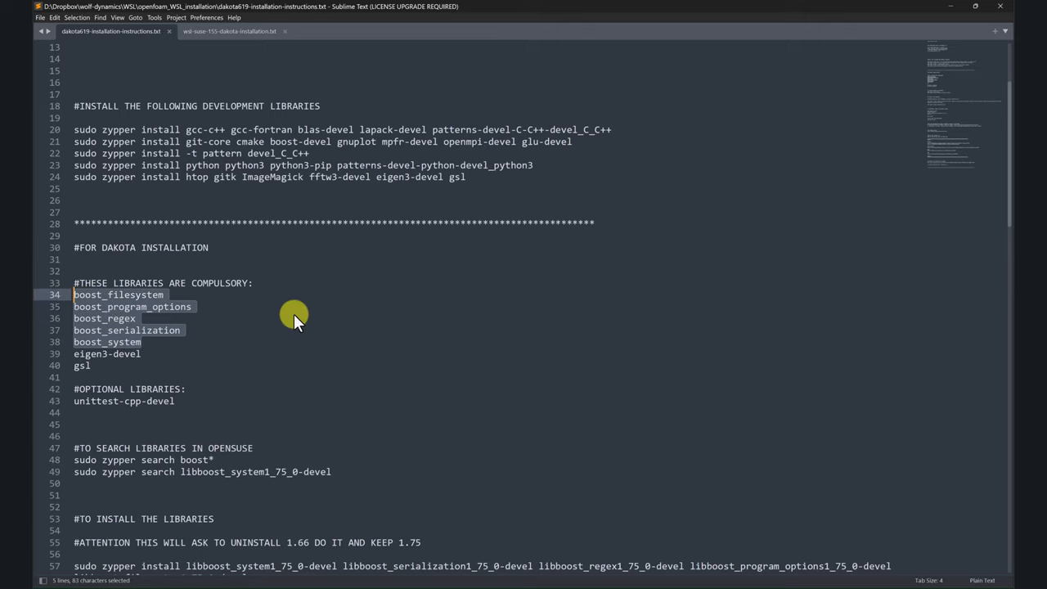
pyautogui.scroll(-3)
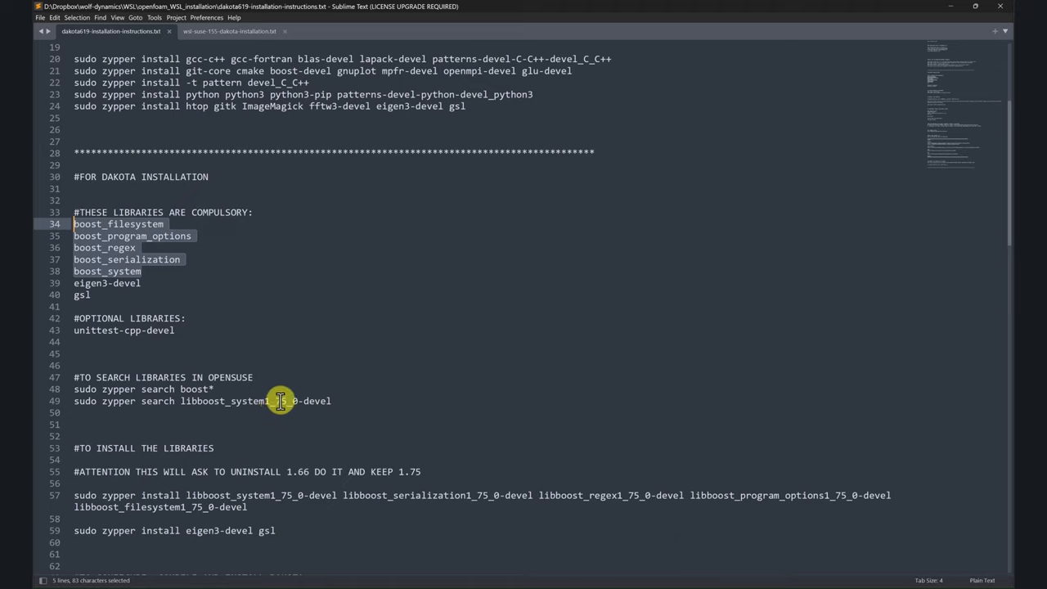
pyautogui.moveTo(279, 423)
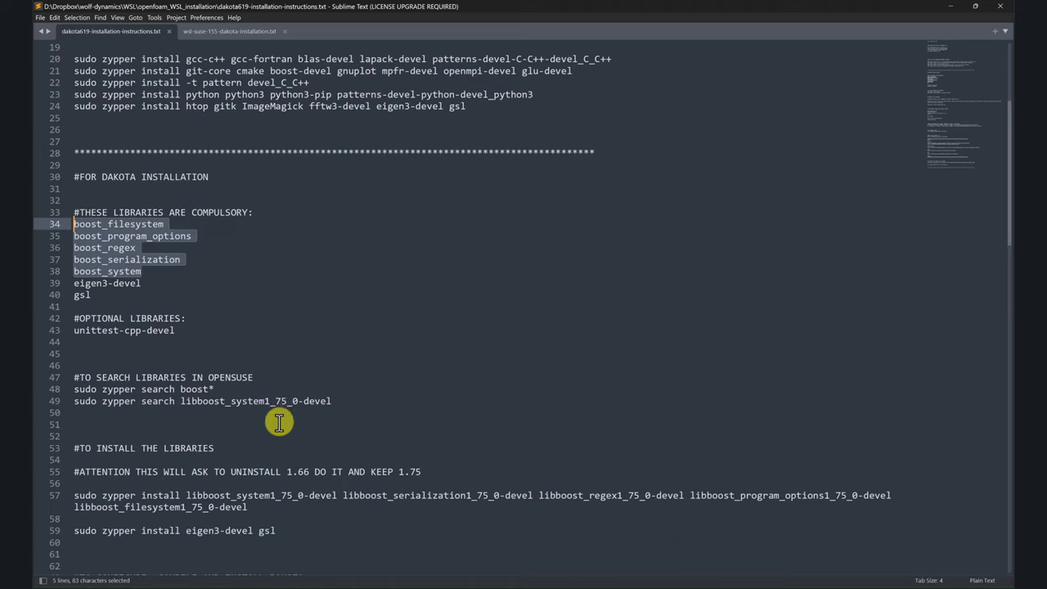
pyautogui.moveTo(309, 471)
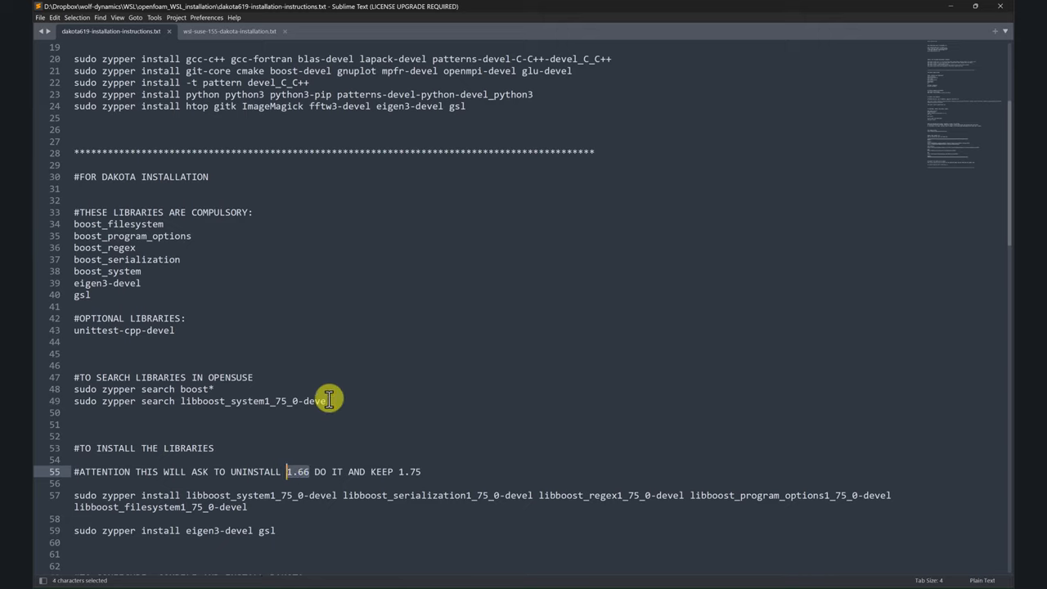
pyautogui.moveTo(301, 471)
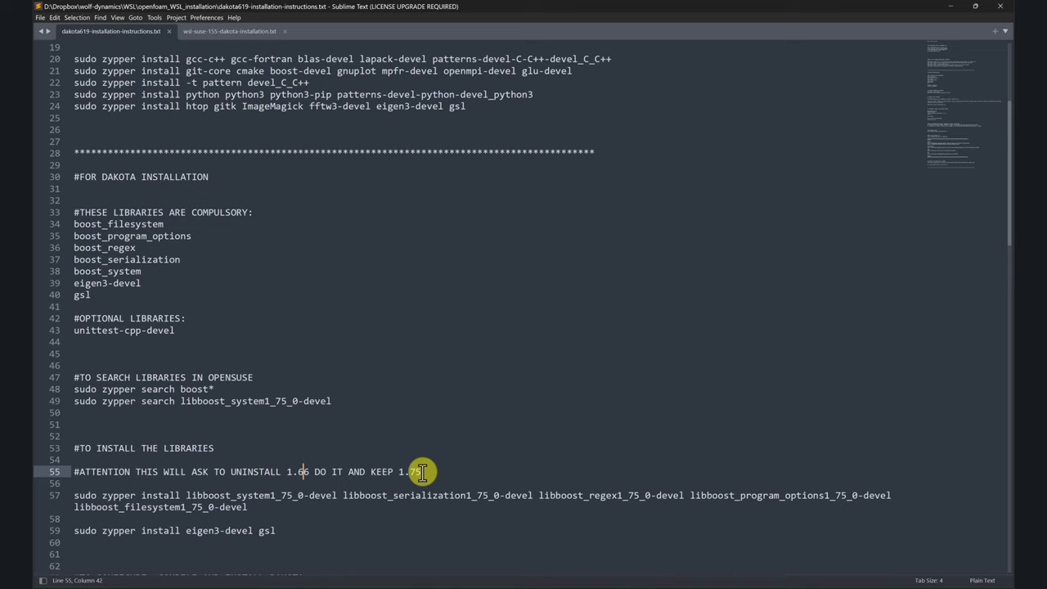
pyautogui.moveTo(404, 469)
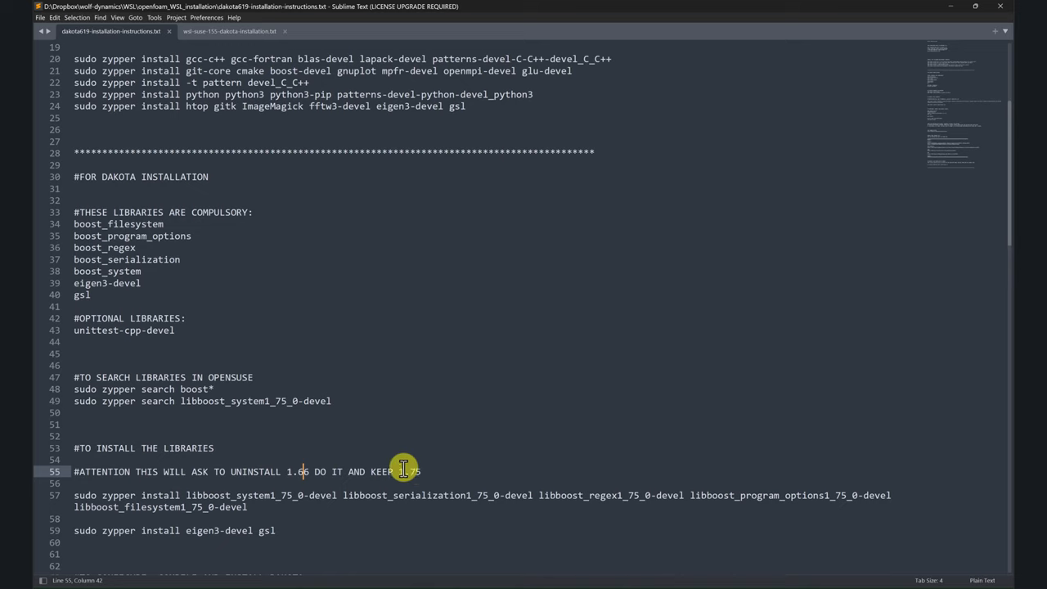
pyautogui.moveTo(265, 354)
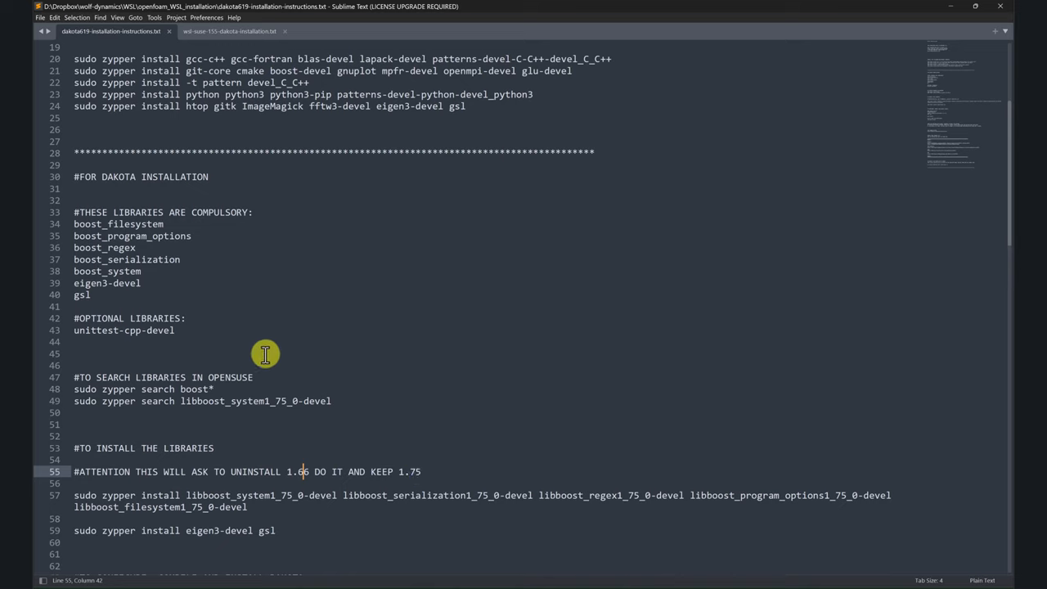
pyautogui.moveTo(259, 351)
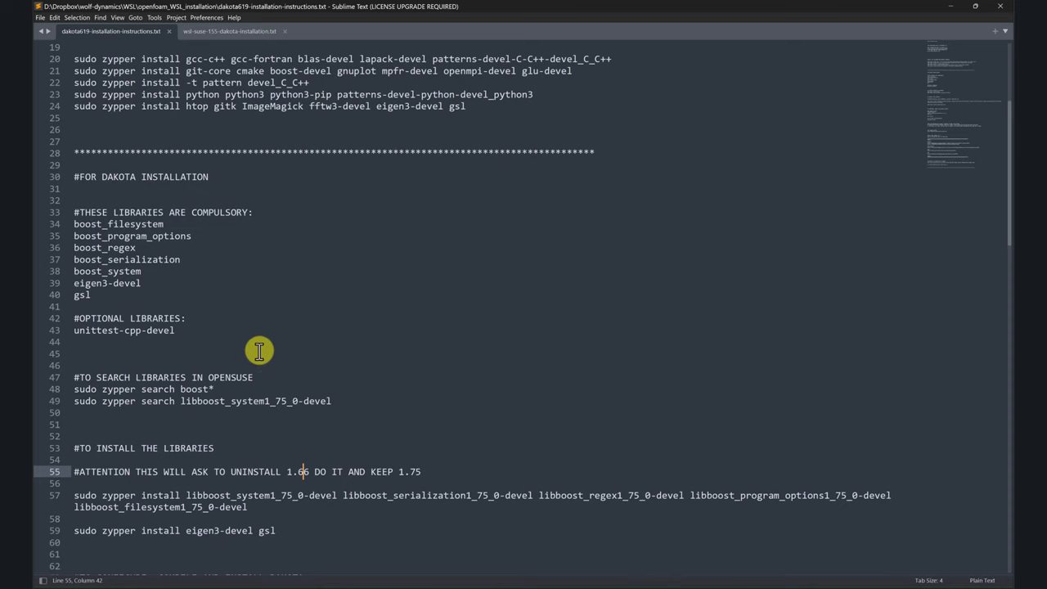
pyautogui.scroll(3)
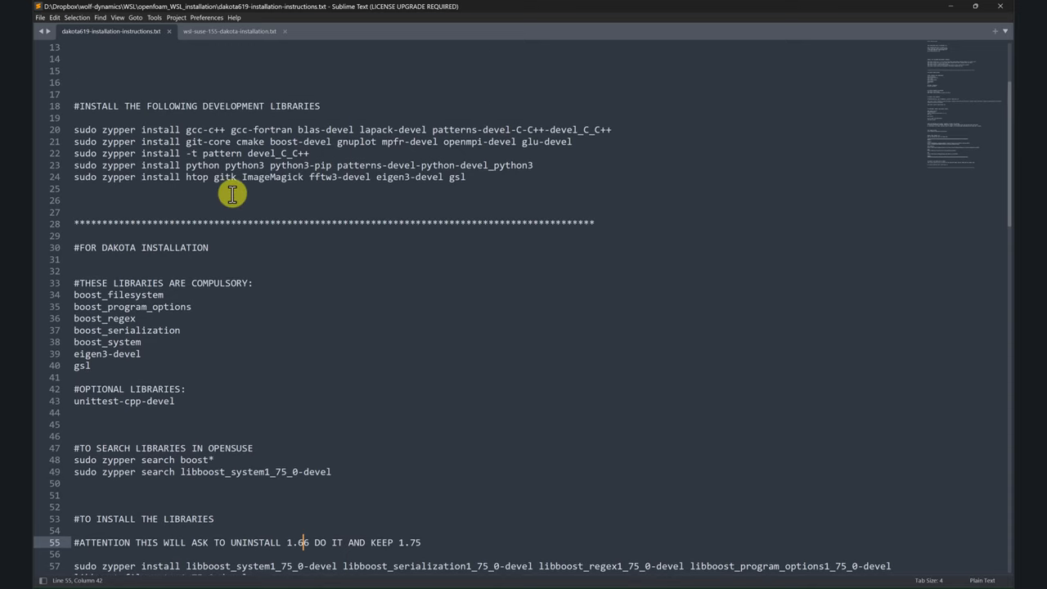
pyautogui.scroll(-3)
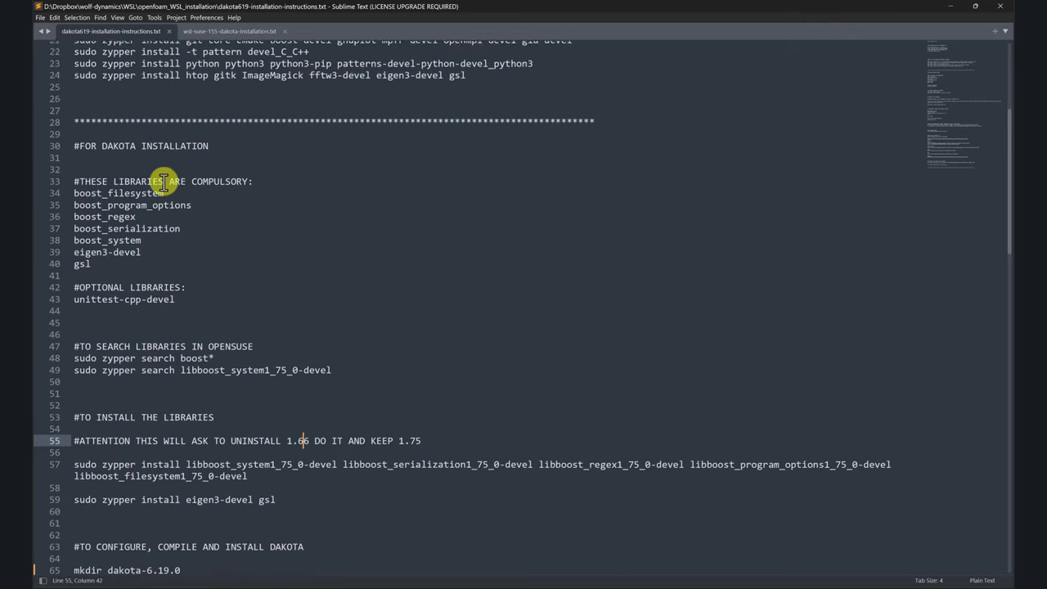
pyautogui.scroll(-3)
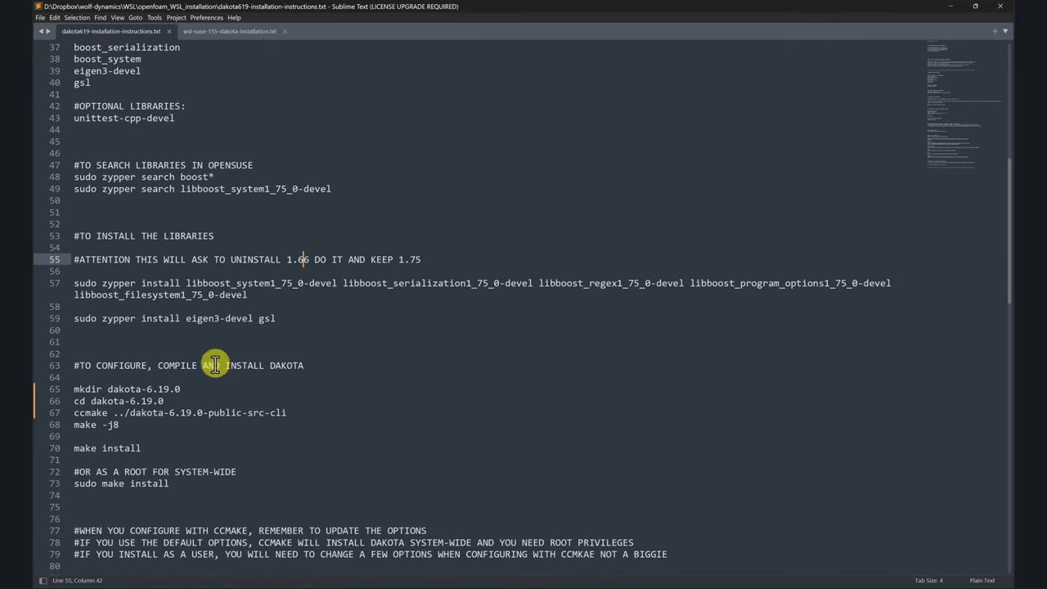
pyautogui.moveTo(225, 423)
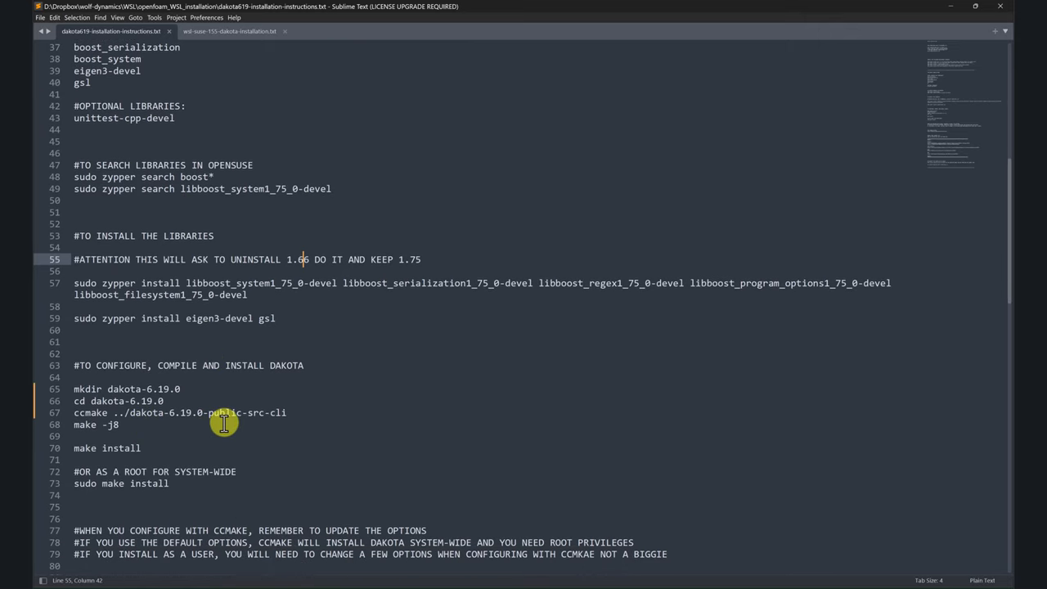
pyautogui.scroll(-3)
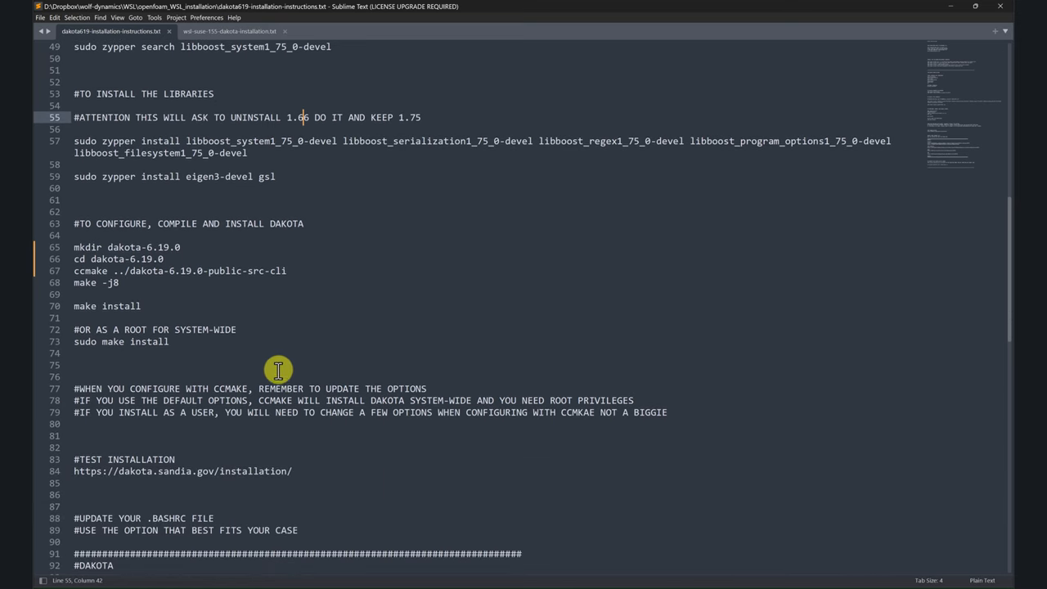
pyautogui.moveTo(211, 431)
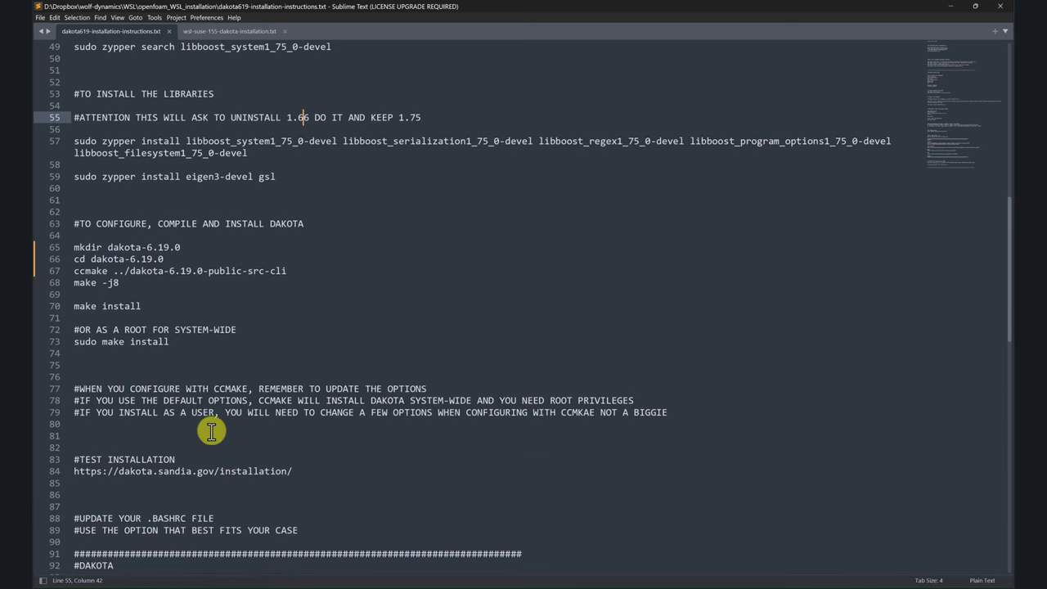
pyautogui.moveTo(164, 318)
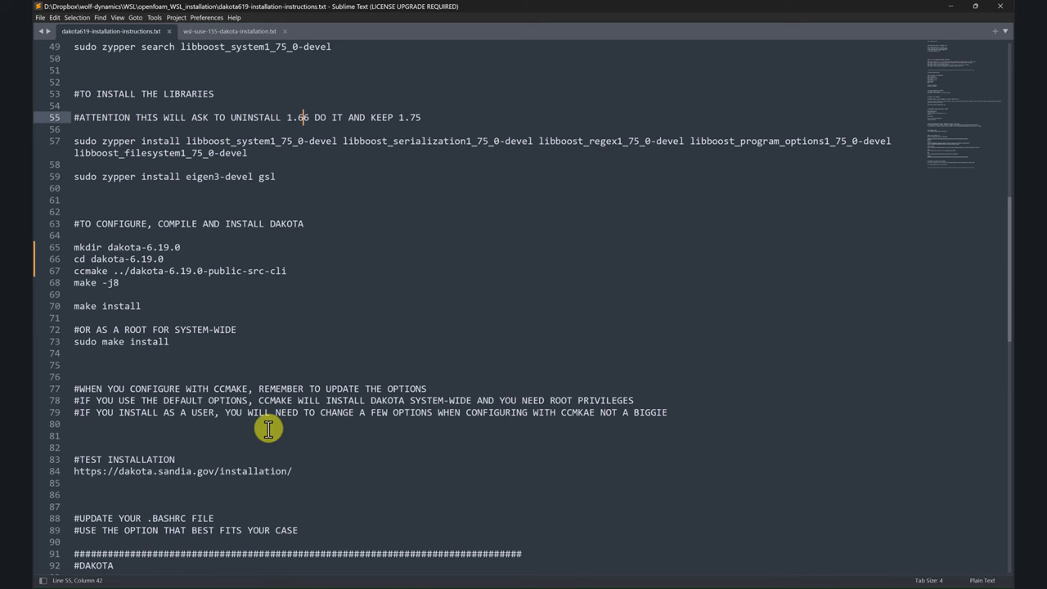
pyautogui.scroll(-3)
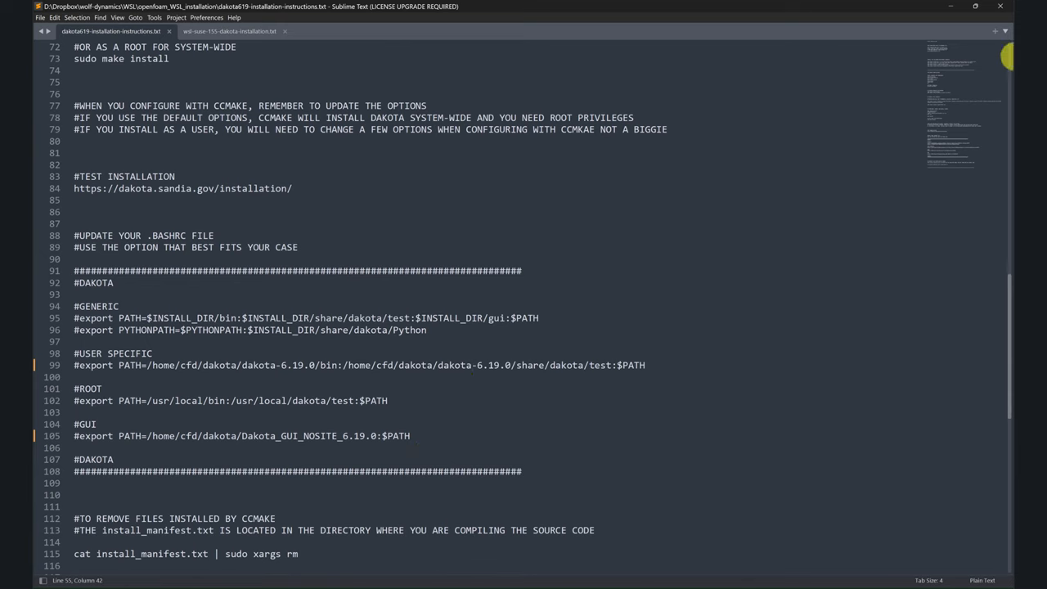
pyautogui.scroll(3)
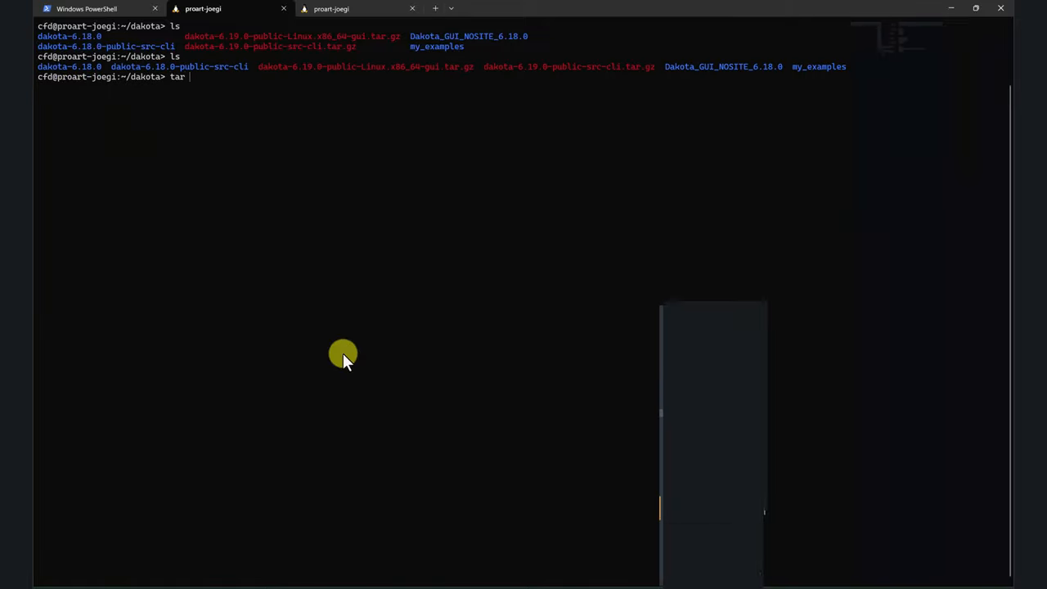
# Step: Extract dakota-6.19.0-public-Linux.x86_64-gui.tar.gz with tar -xzvf, then start extracting the source archive
pyautogui.write('-')
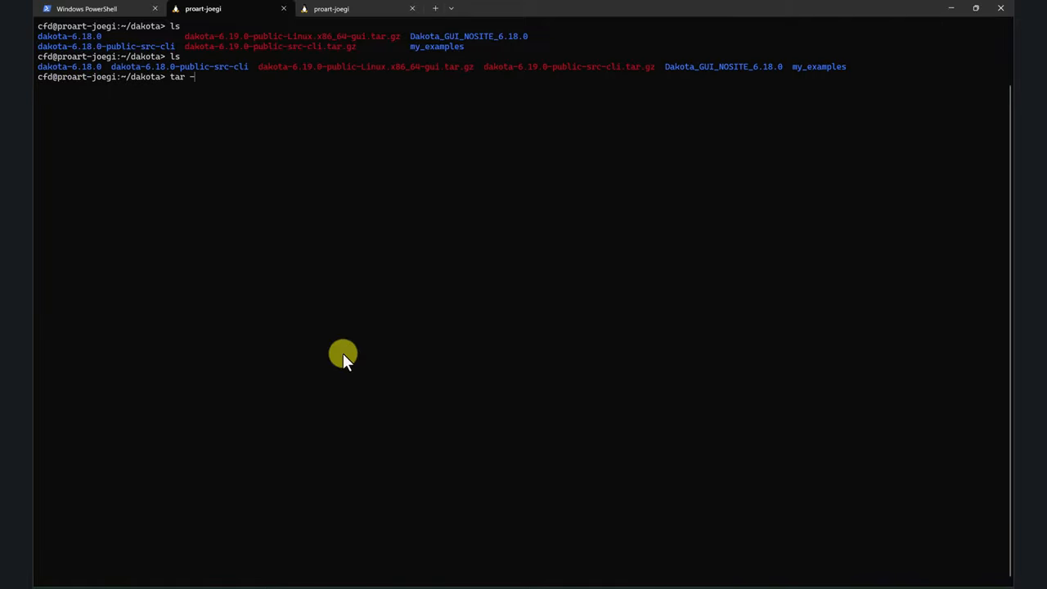
pyautogui.write('xzvf dakota-6.1')
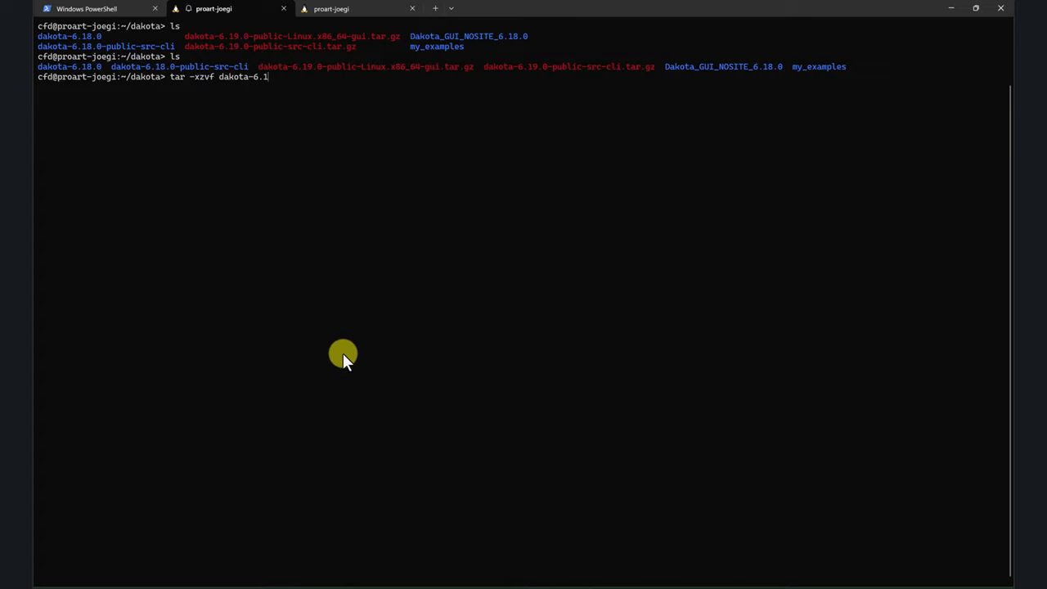
pyautogui.write('9.0-public-Linux.x86_64-gui.tar.gz')
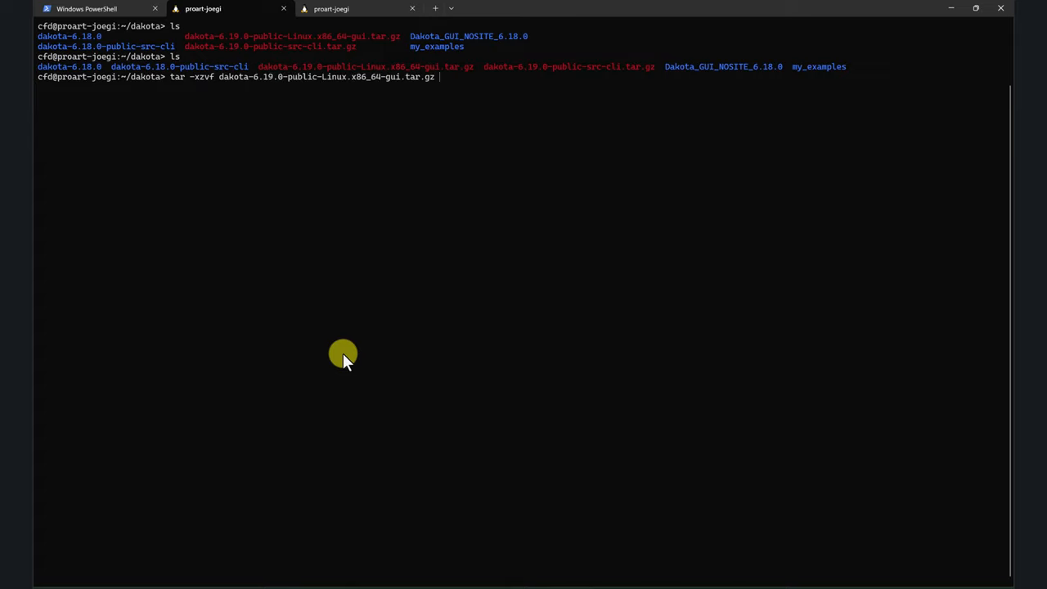
pyautogui.press('Return')
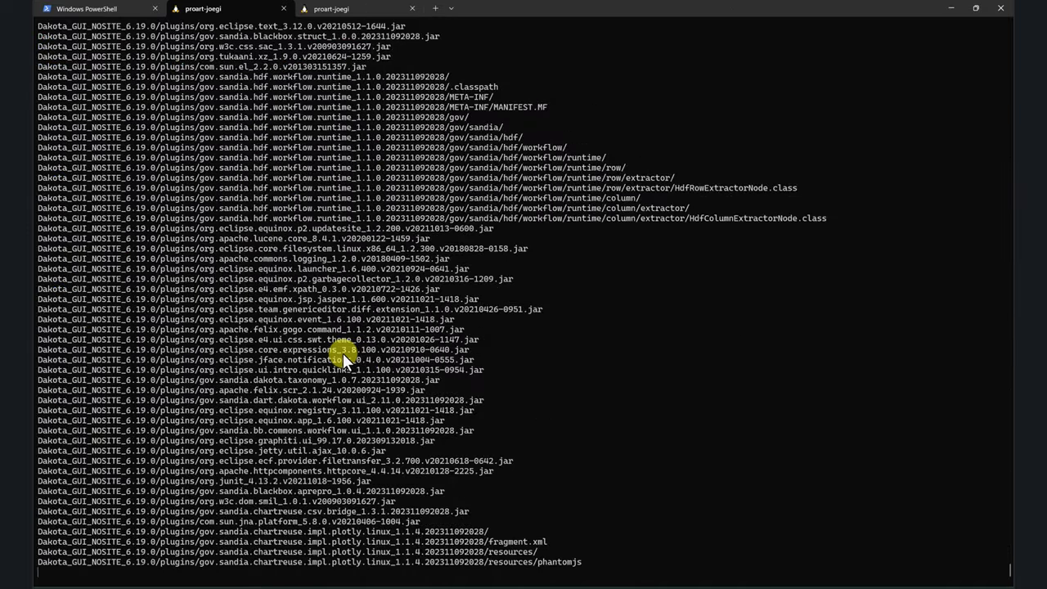
pyautogui.scroll(-3)
pyautogui.write('ls')
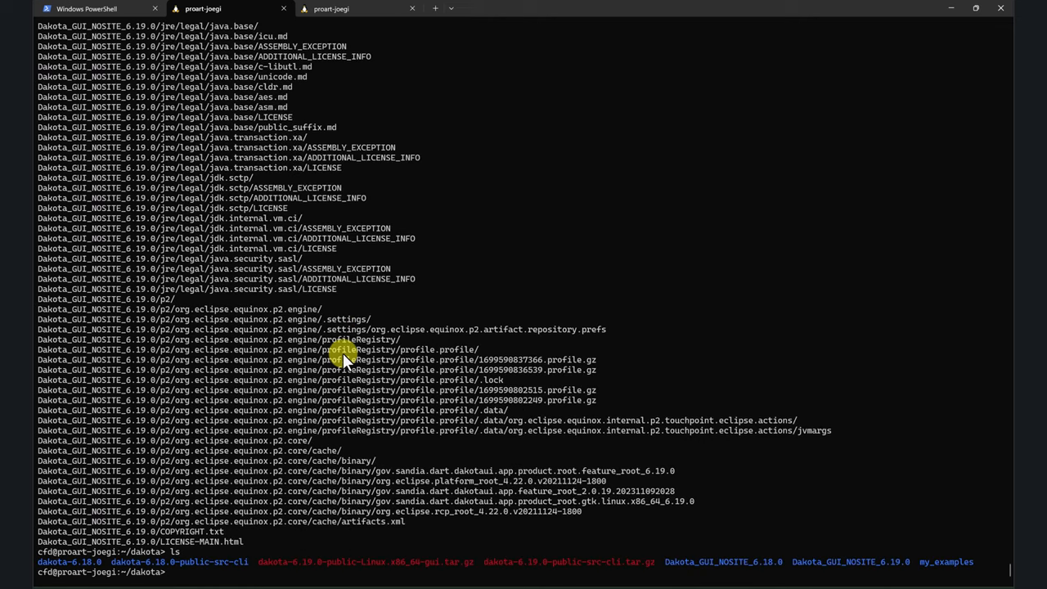
pyautogui.write('tar')
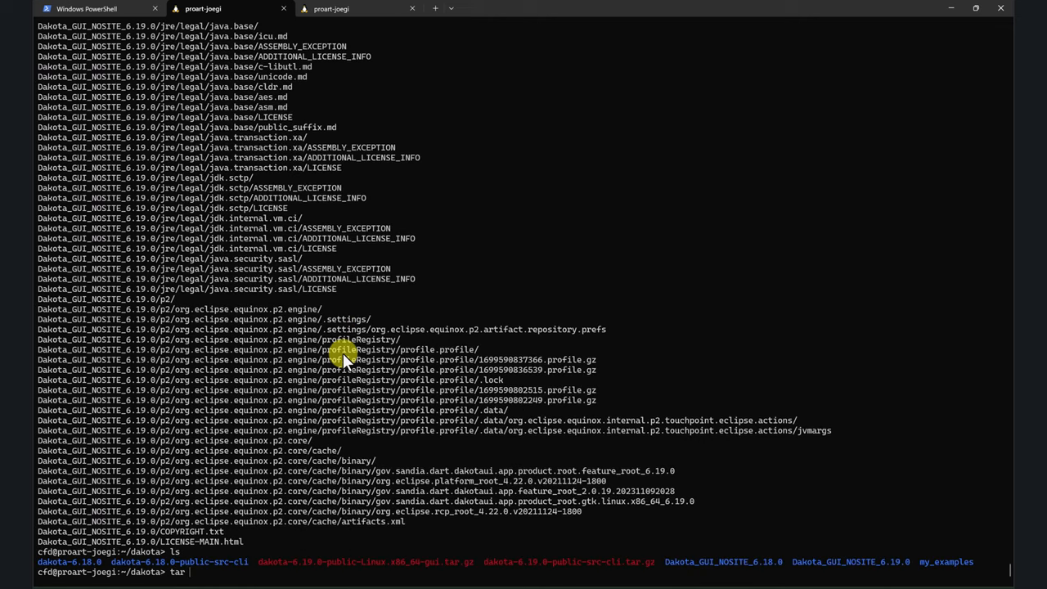
pyautogui.write('-xzvf da')
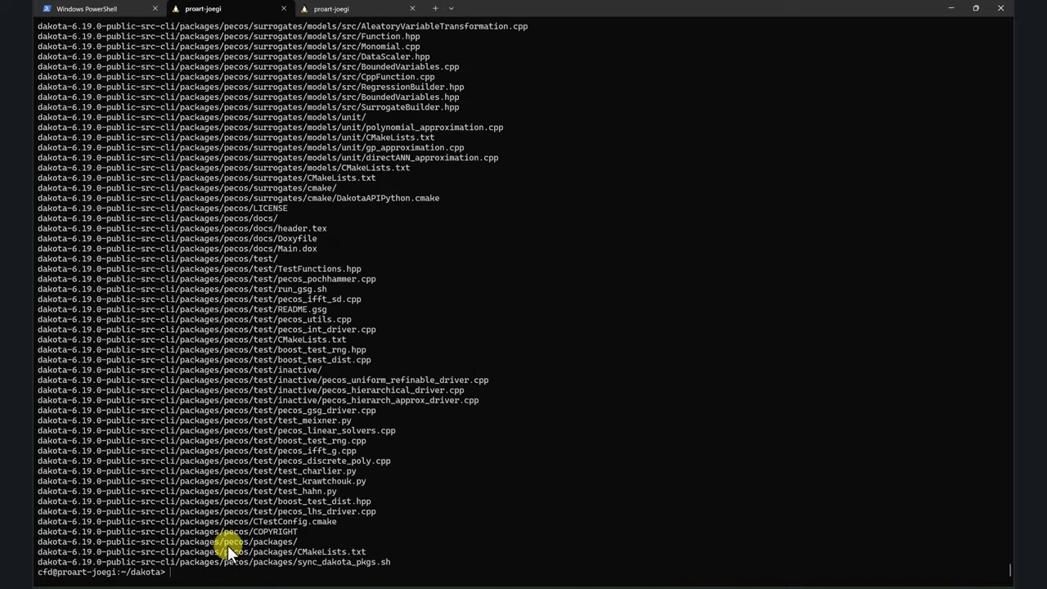
pyautogui.moveTo(237, 581)
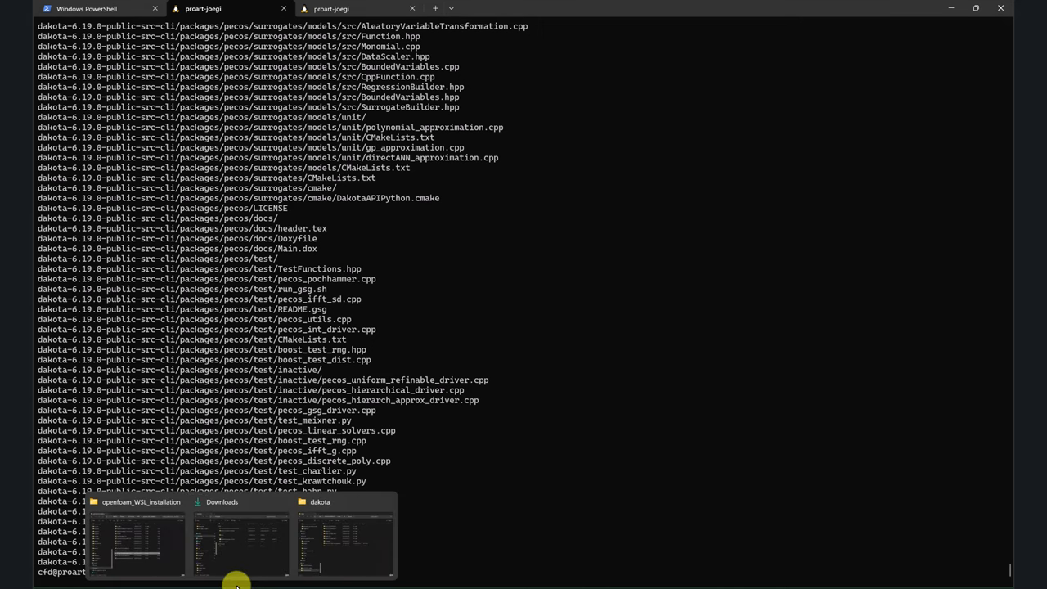
# Step: In File Explorer, open the dakota folder and then Dakota_GUI_NOSITE_6.19.0
pyautogui.click(135, 540)
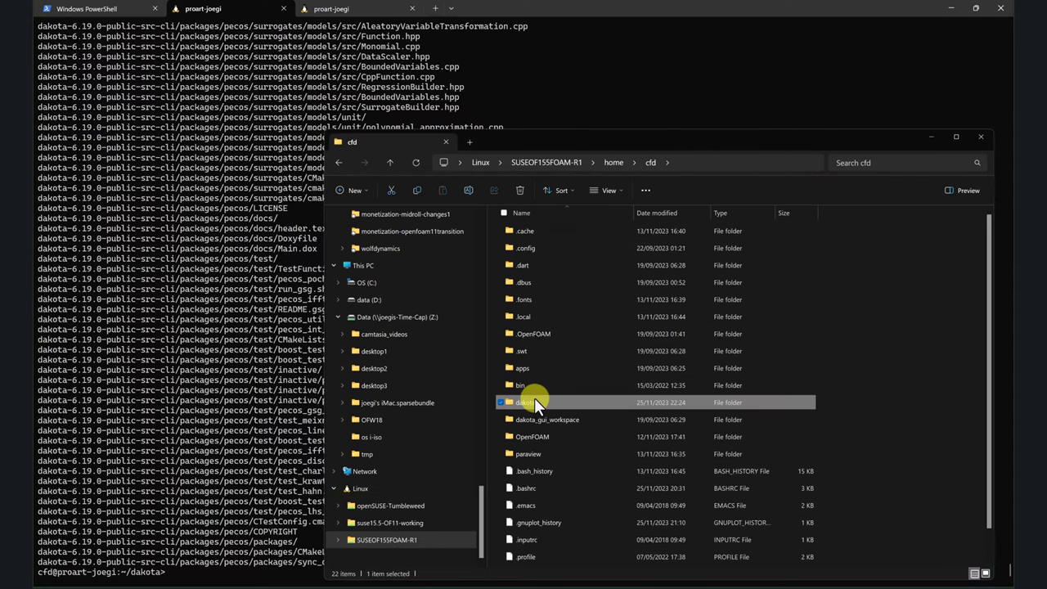
pyautogui.doubleClick(528, 402)
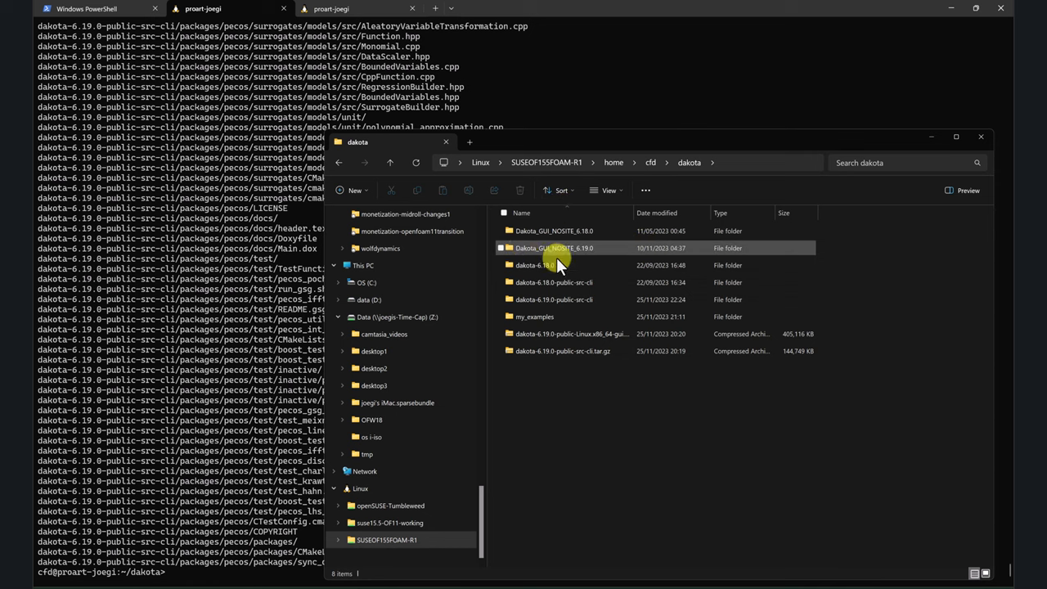
pyautogui.moveTo(558, 254)
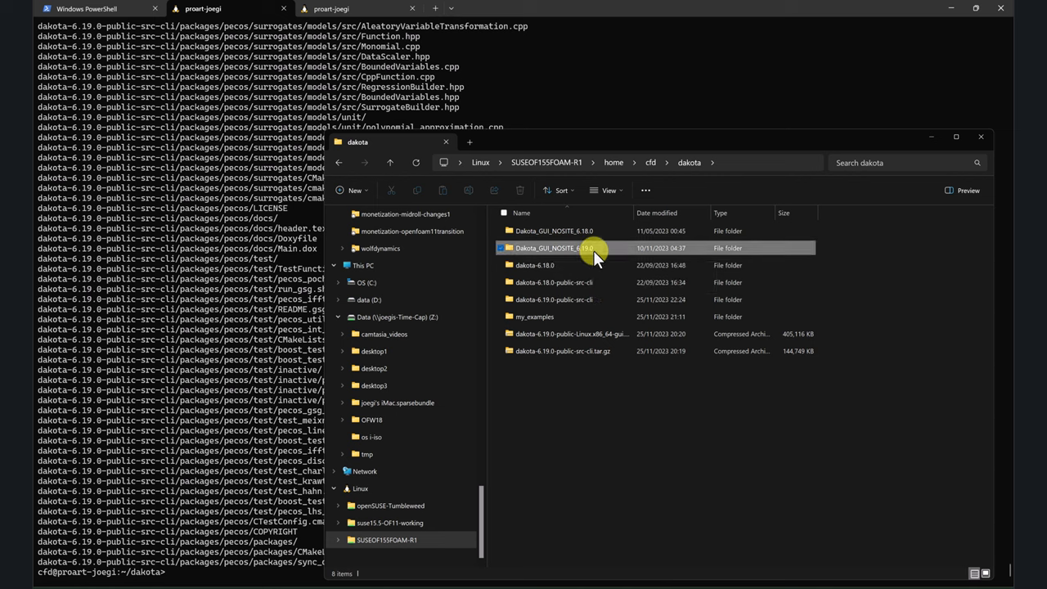
pyautogui.doubleClick(554, 248)
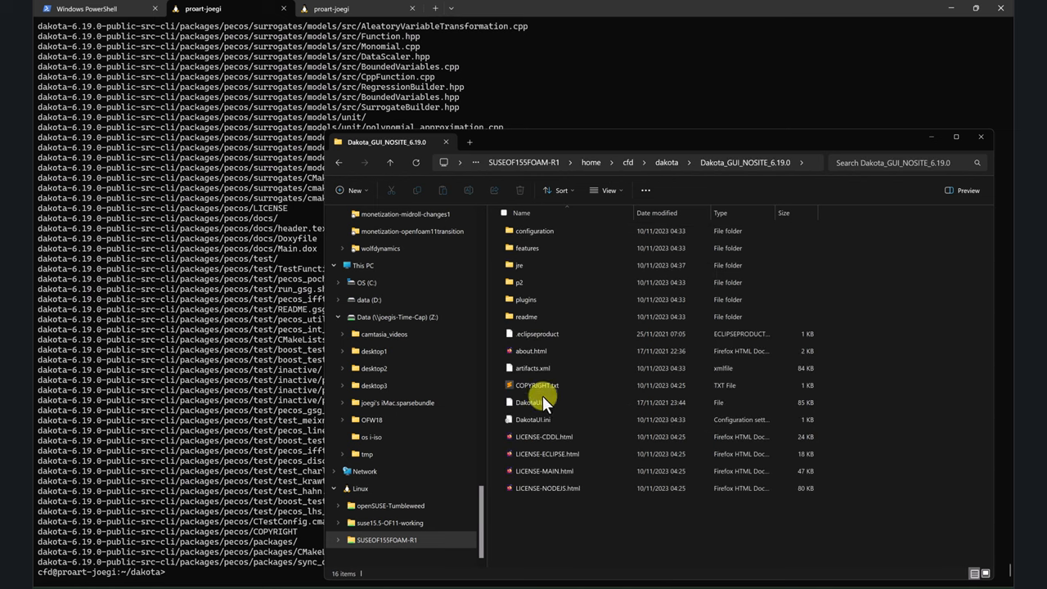
pyautogui.moveTo(527, 401)
pyautogui.write('ge')
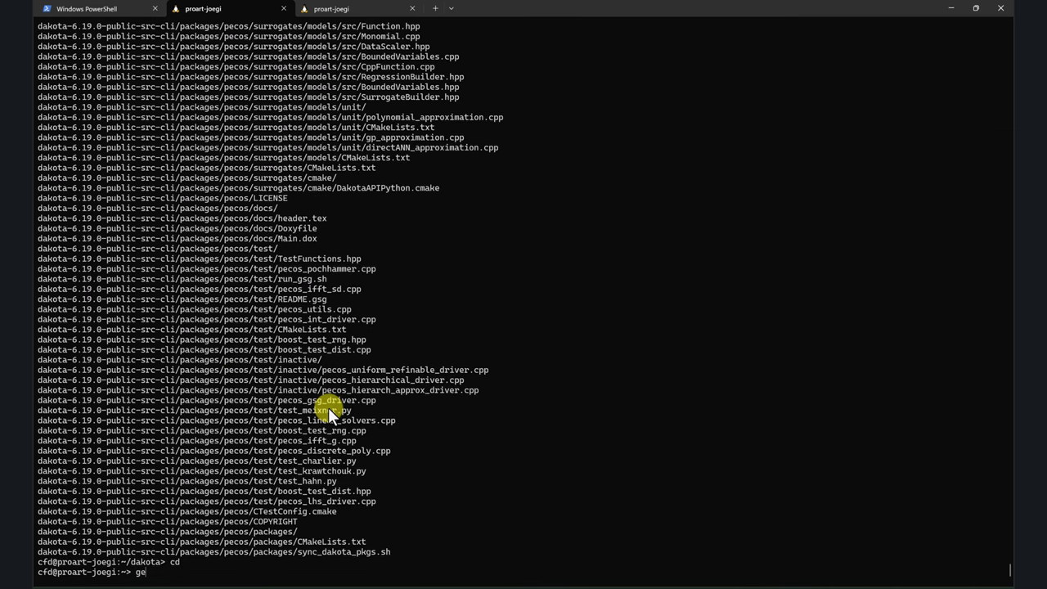
# Step: Open .bashrc in gedit and scroll to check the Dakota 6.19.0 PATH exports
pyautogui.write('d')
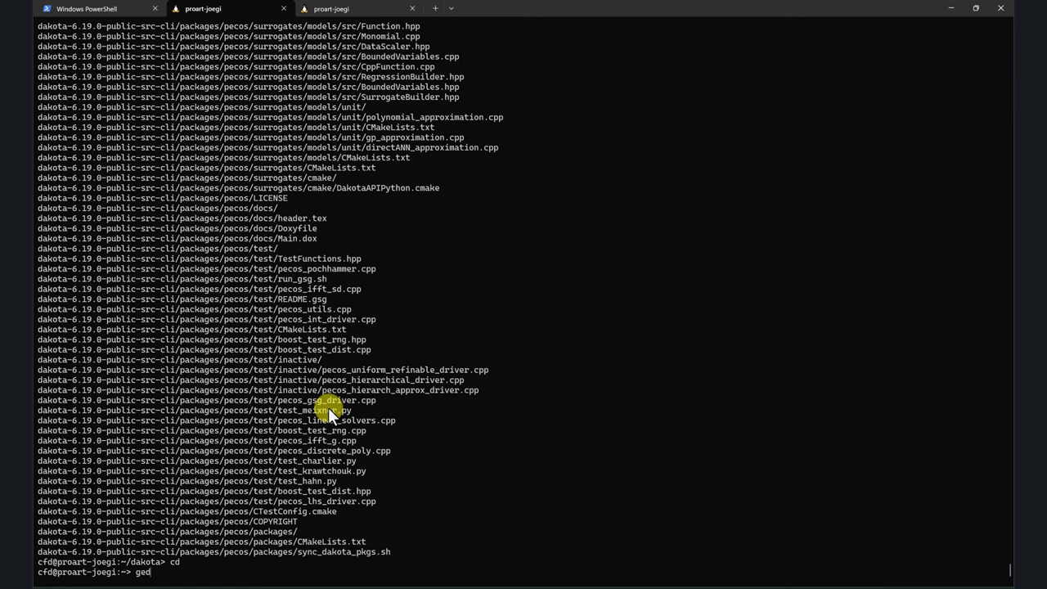
pyautogui.write('it')
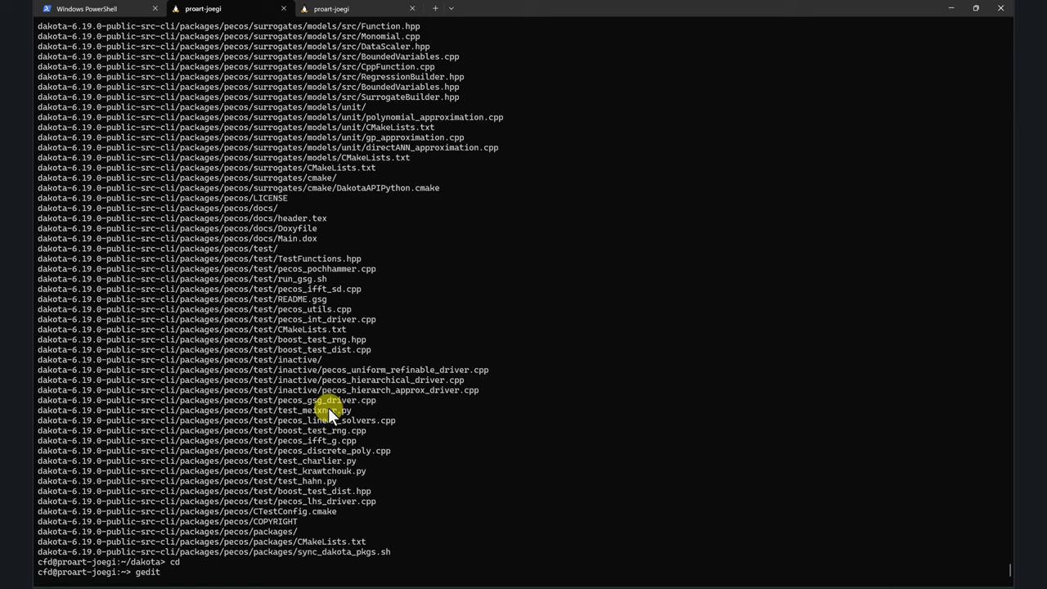
pyautogui.write('.bashrc')
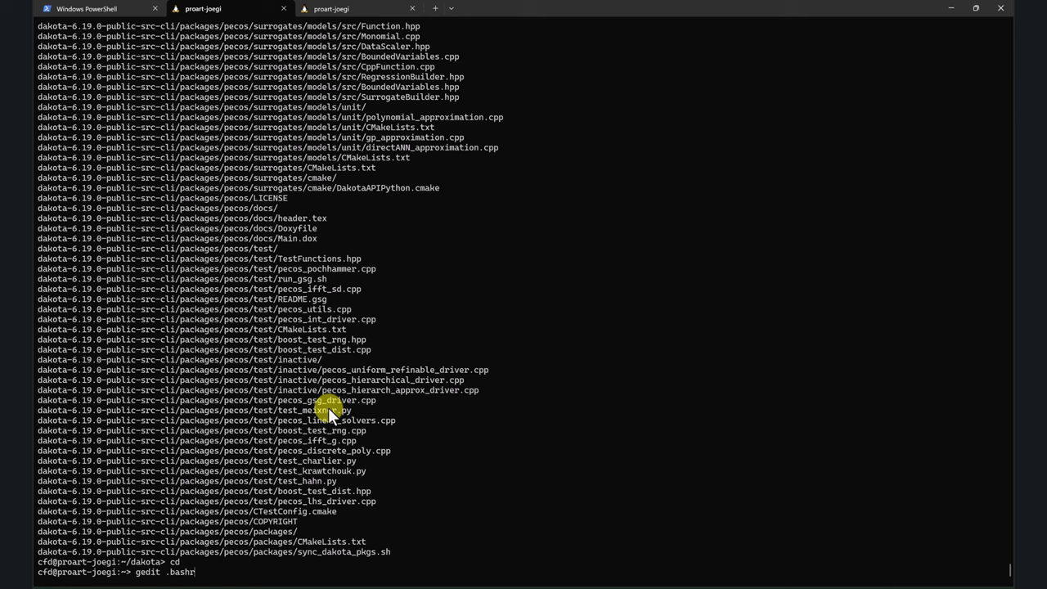
pyautogui.press('Return')
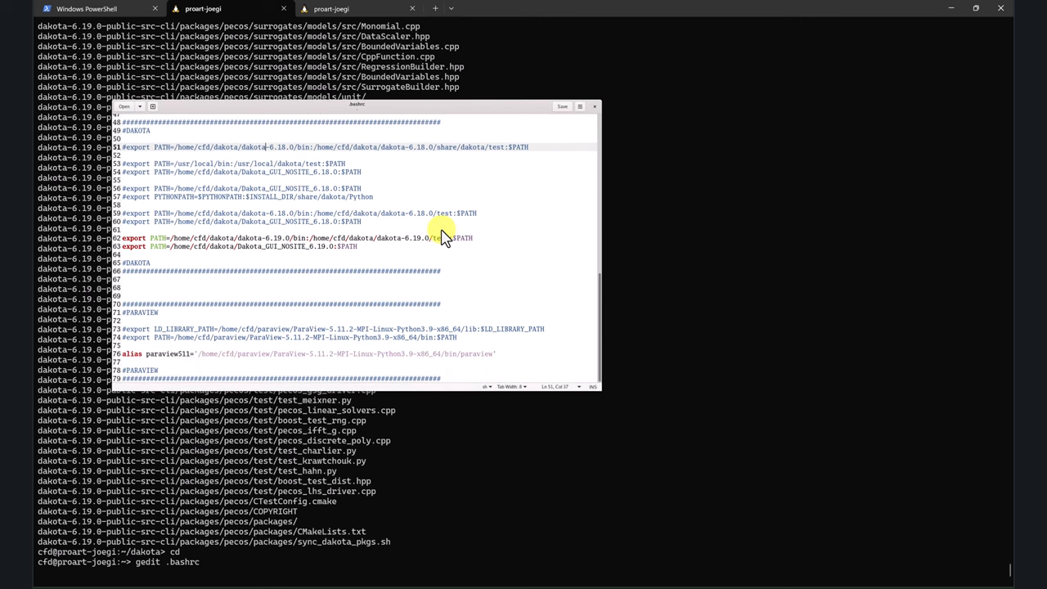
pyautogui.scroll(3)
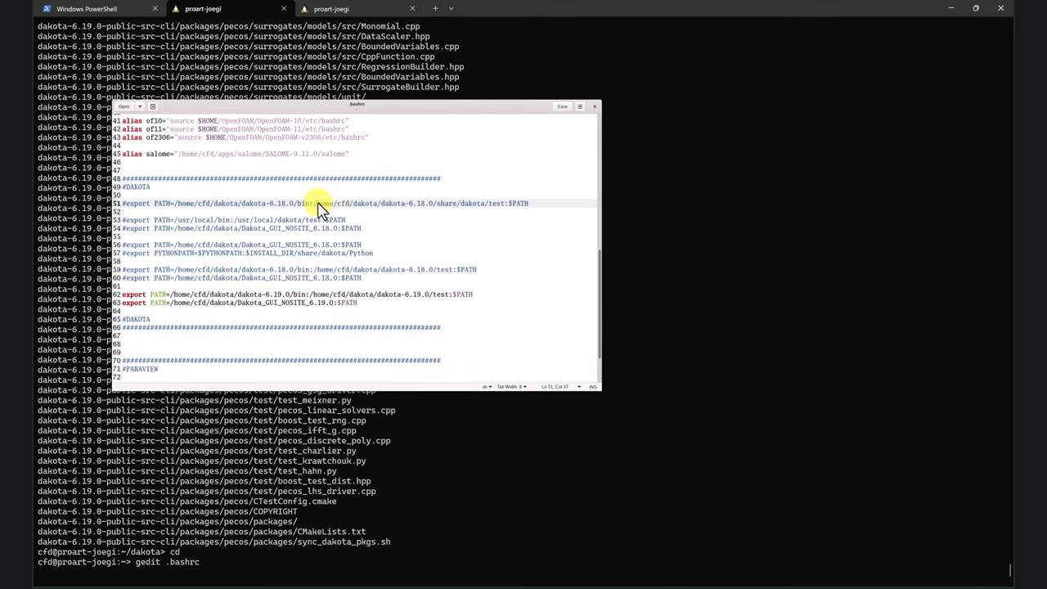
pyautogui.scroll(-3)
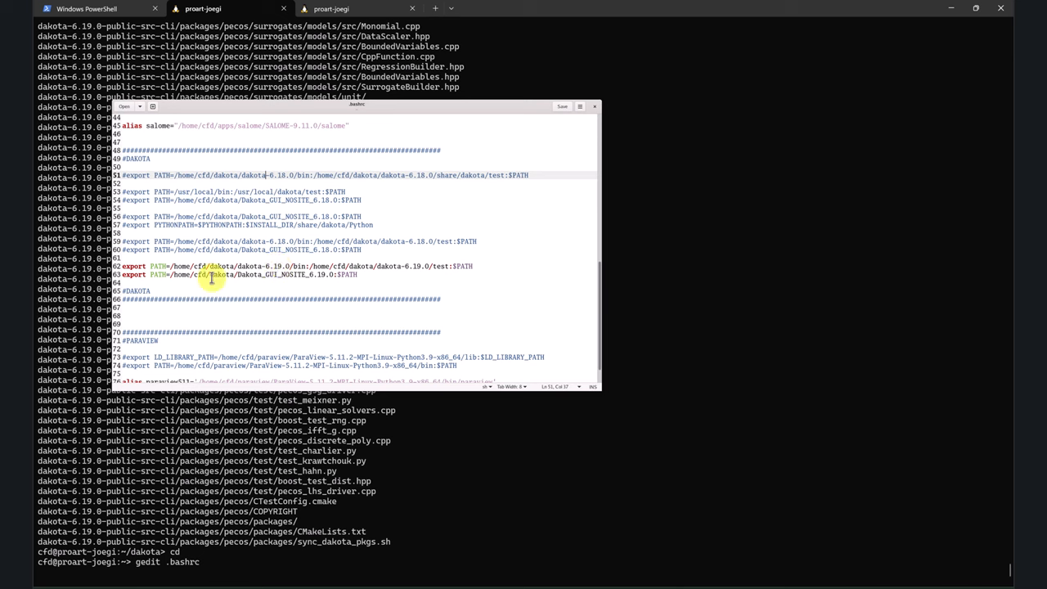
pyautogui.moveTo(349, 332)
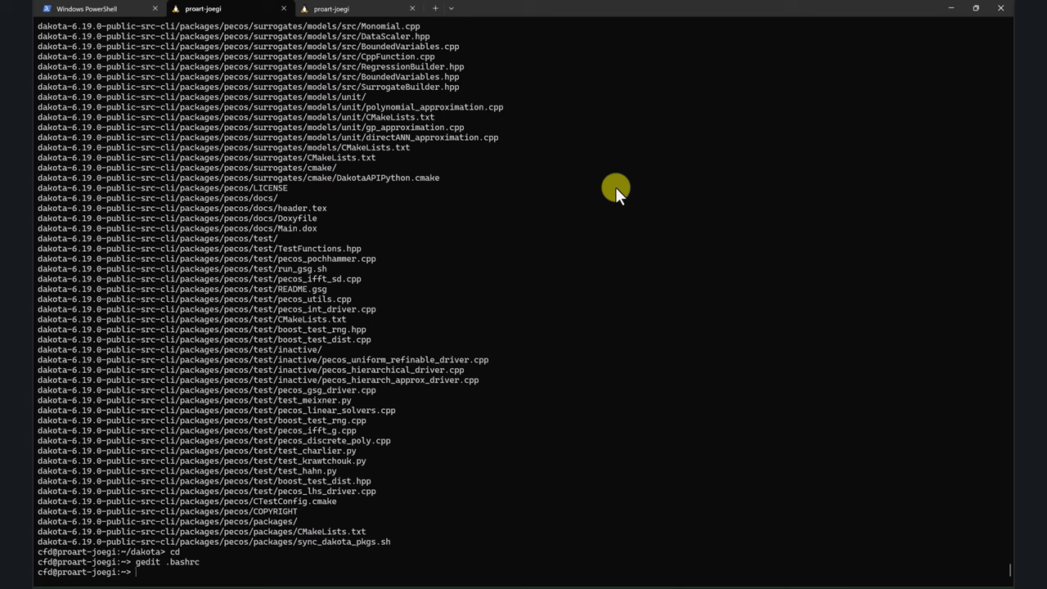
# Step: Launch DakotaUI and accept the File Deprecation Warning with OK
pyautogui.write('DakotaUI')
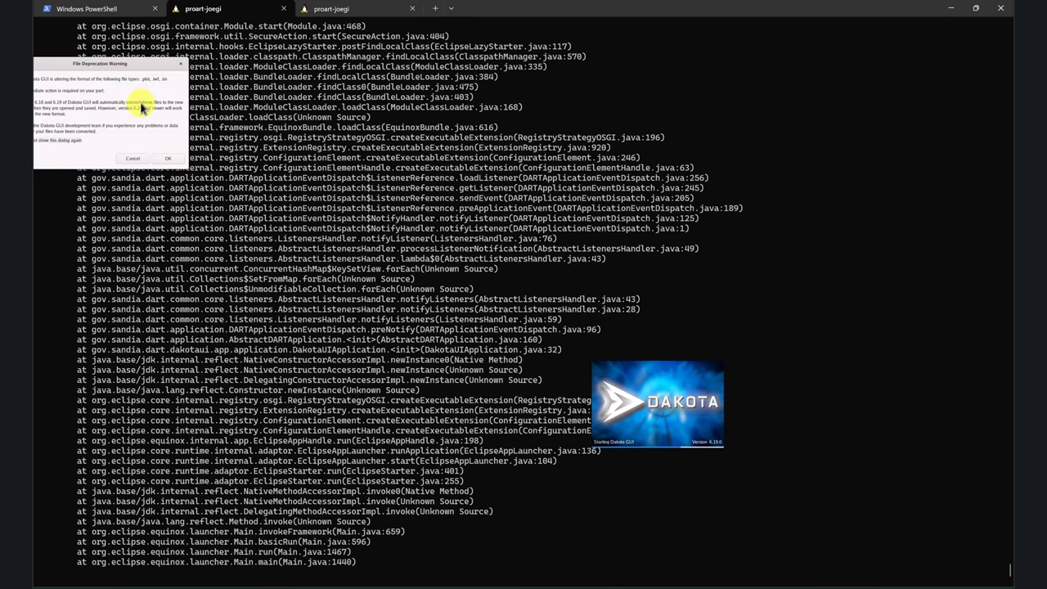
pyautogui.click(168, 158)
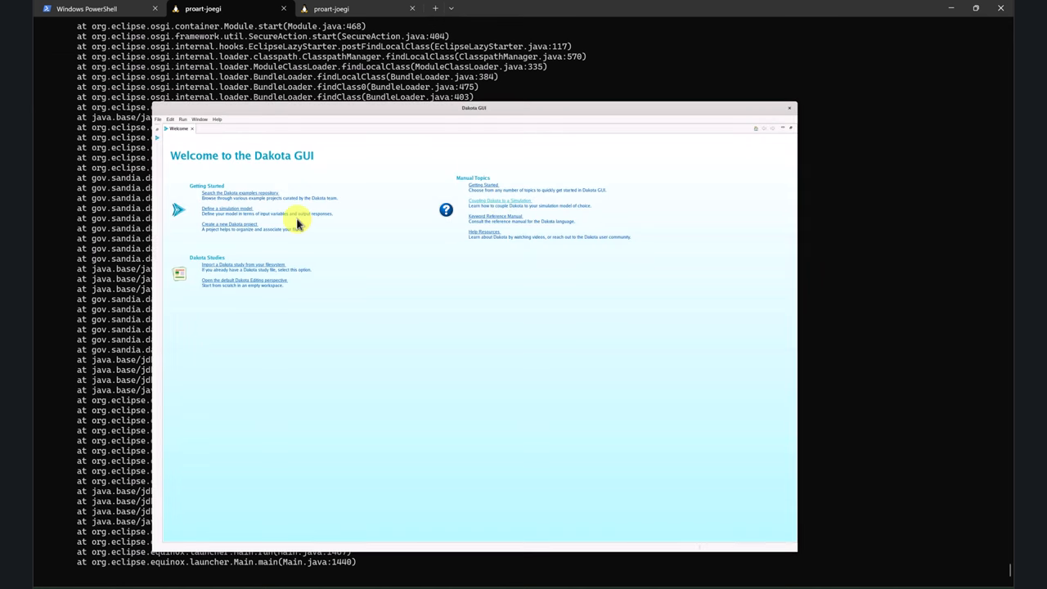
pyautogui.moveTo(186, 309)
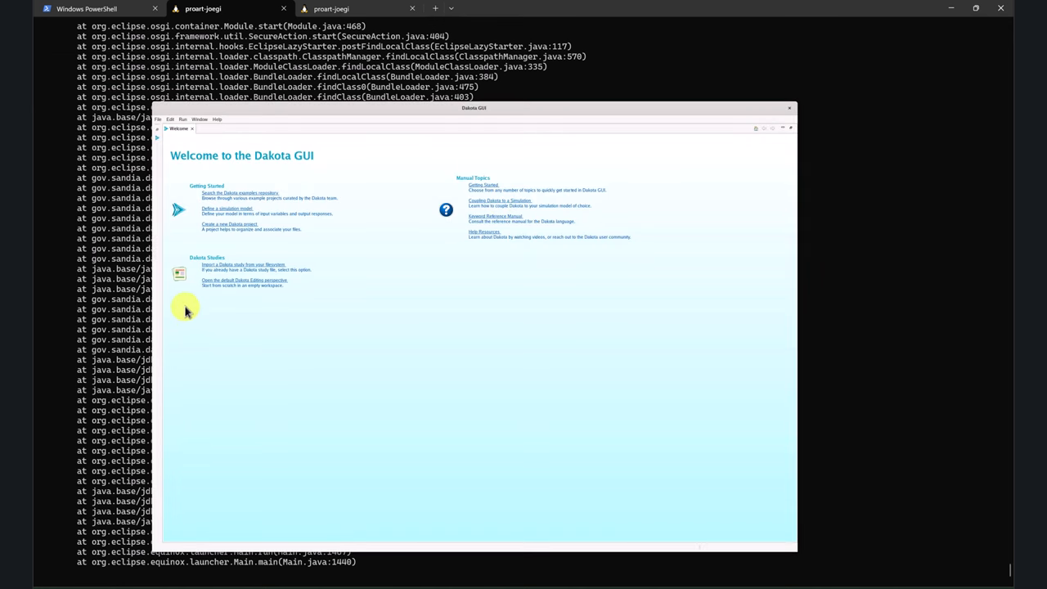
pyautogui.moveTo(384, 321)
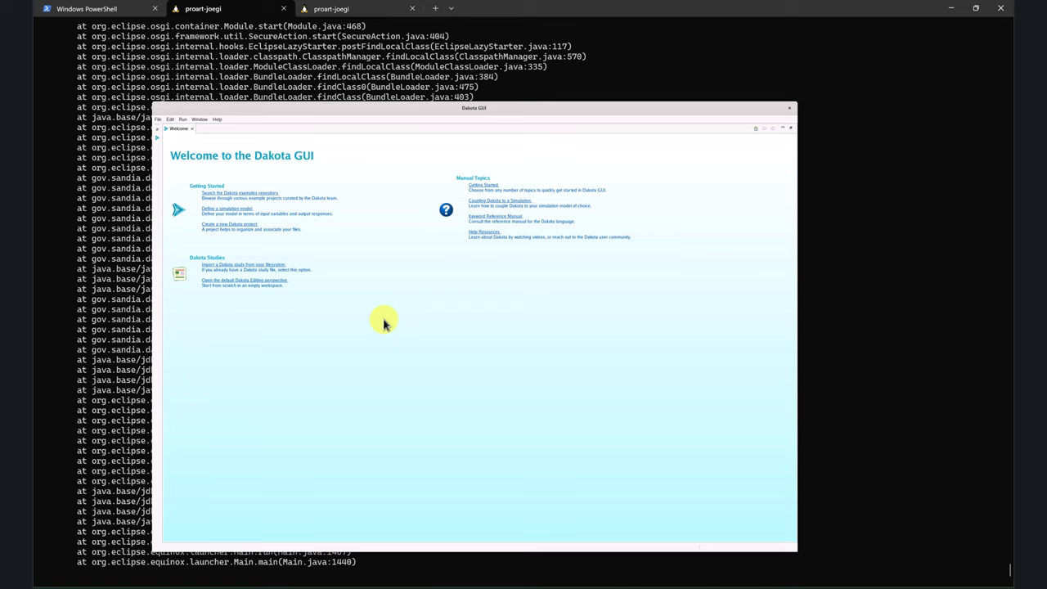
pyautogui.moveTo(377, 318)
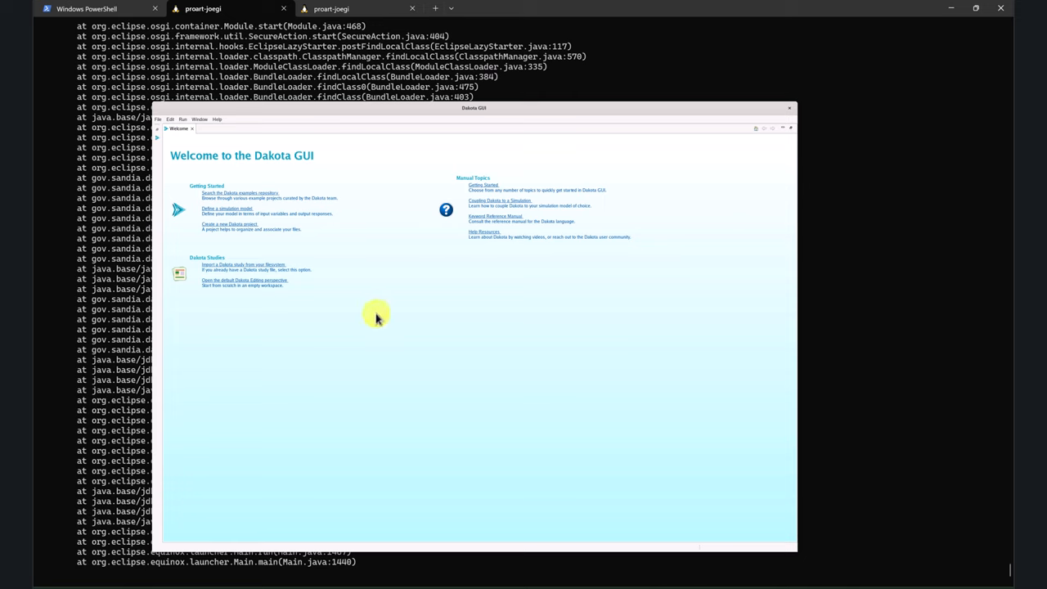
pyautogui.moveTo(790, 102)
pyautogui.write('ls')
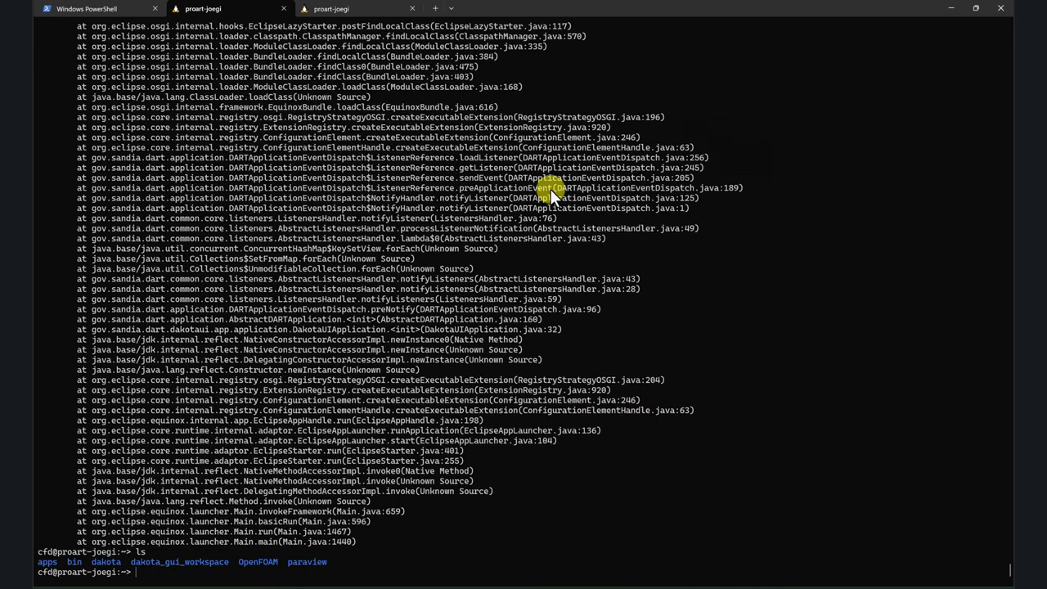
# Step: Change into the dakota folder and begin typing a mkdir dakota command
pyautogui.write('cd dakota')
pyautogui.write('m')
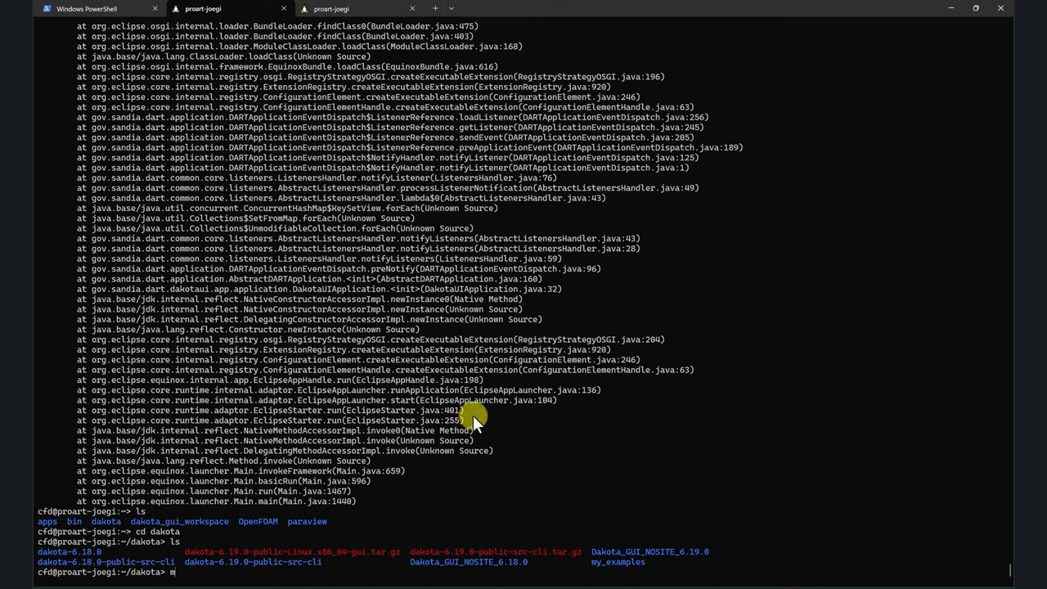
pyautogui.write('kdir dakota')
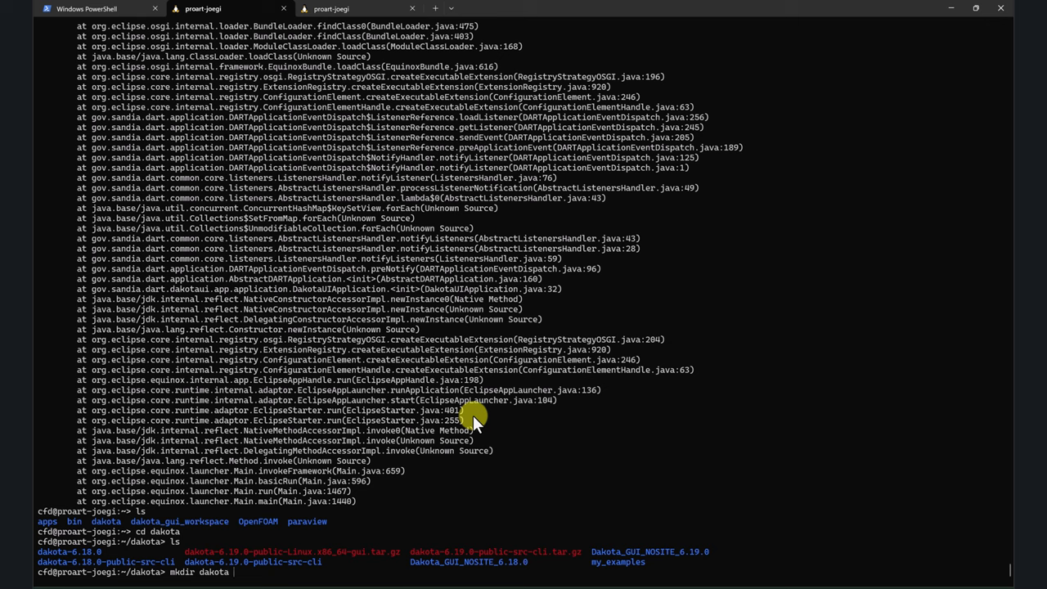
# Step: Enter the dakota-6.19.0 folder name and copy the ccmake configure line from the notes
pyautogui.write('dakota-6.1.')
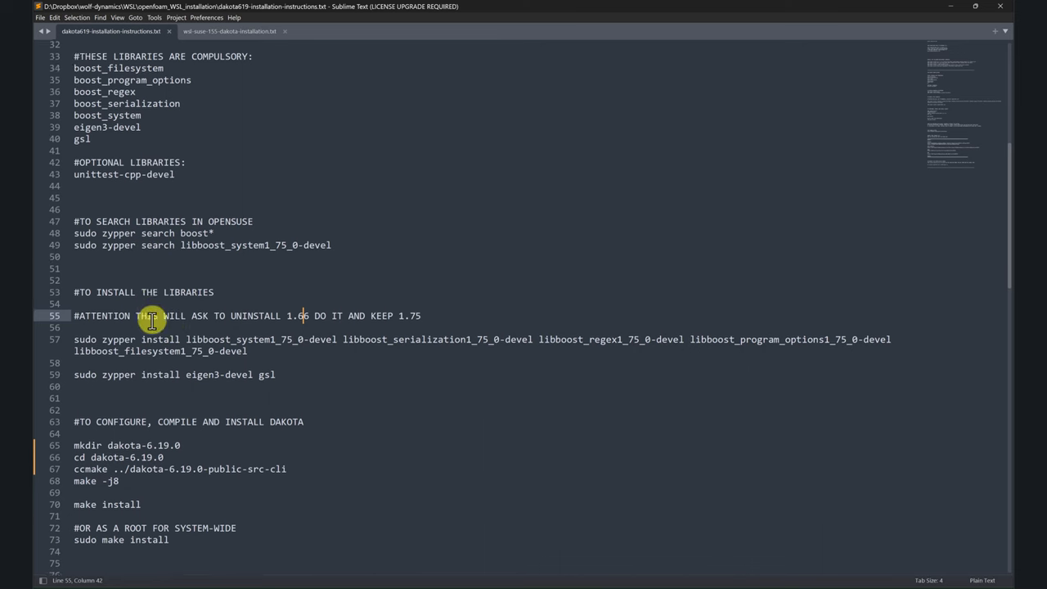
pyautogui.scroll(-3)
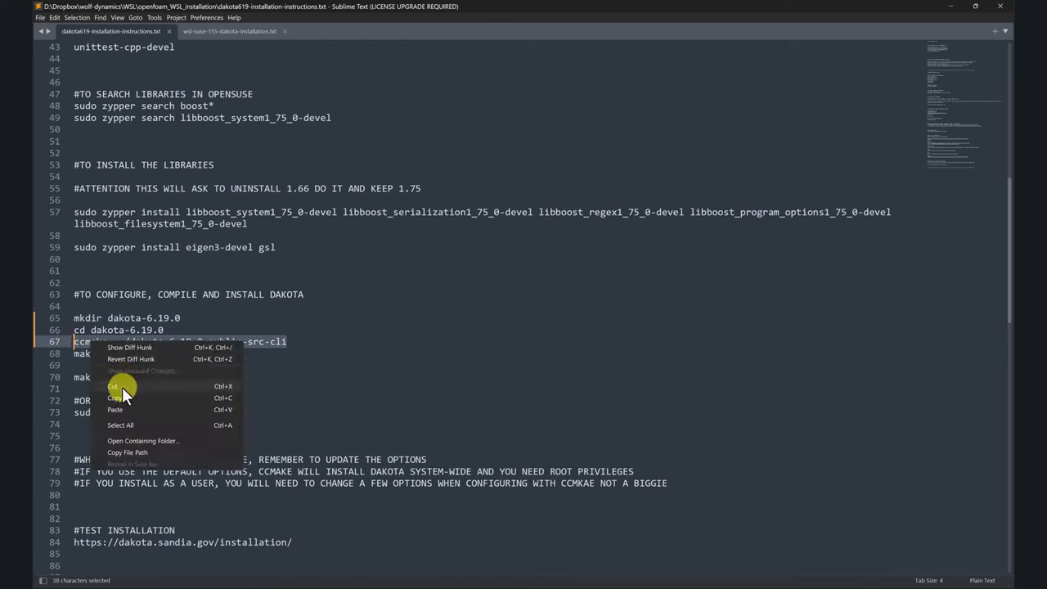
pyautogui.click(116, 398)
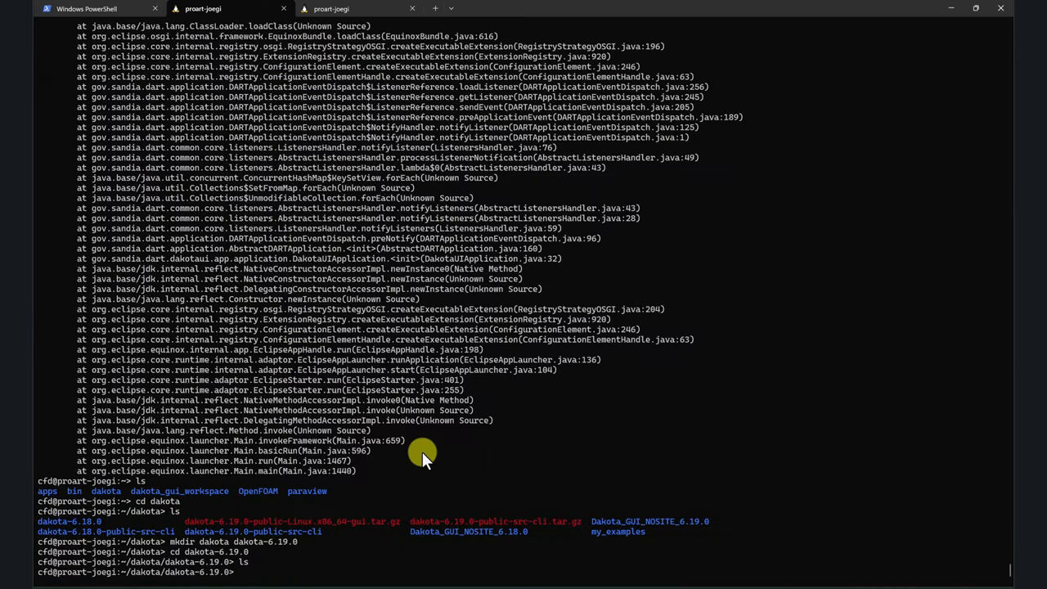
# Step: Run ccmake on ../dakota-6.19.0-public-src-cli, configure once, and return to the options list
pyautogui.write('ccmake ../dakota-6.19.0-public-src-cli')
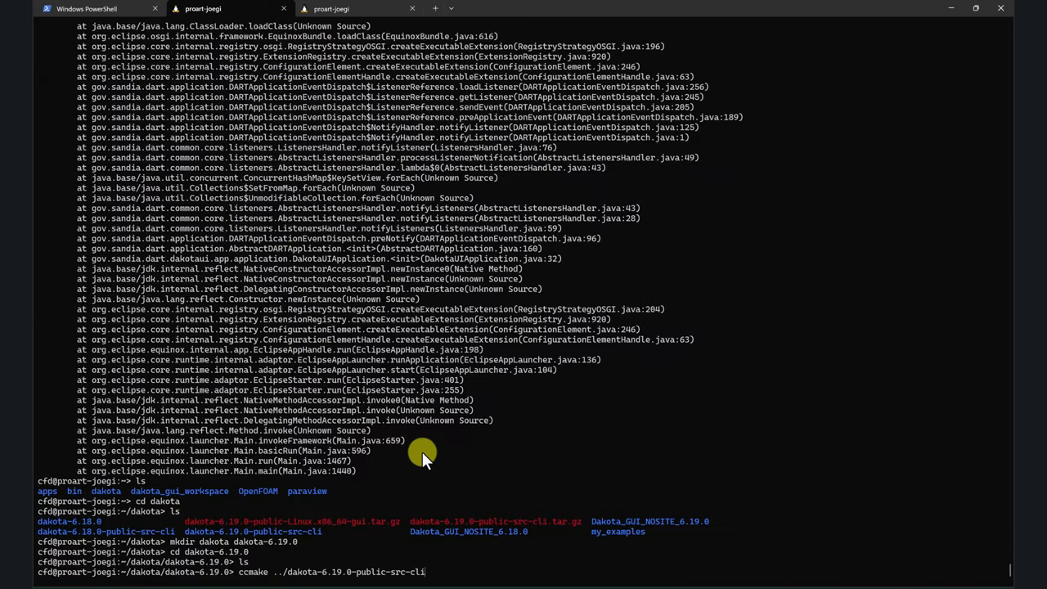
pyautogui.press('Return')
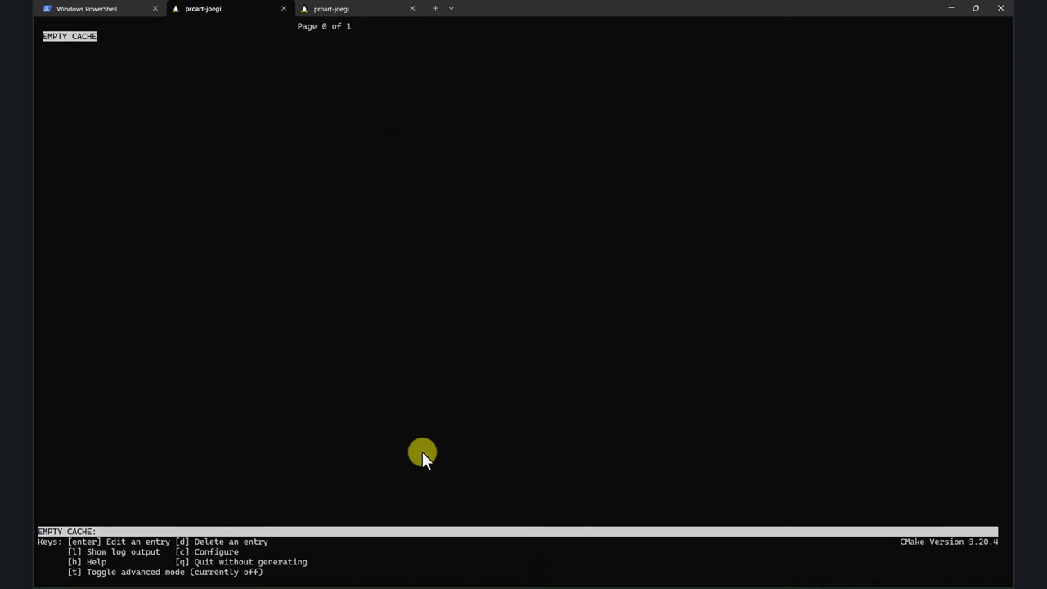
pyautogui.moveTo(207, 552)
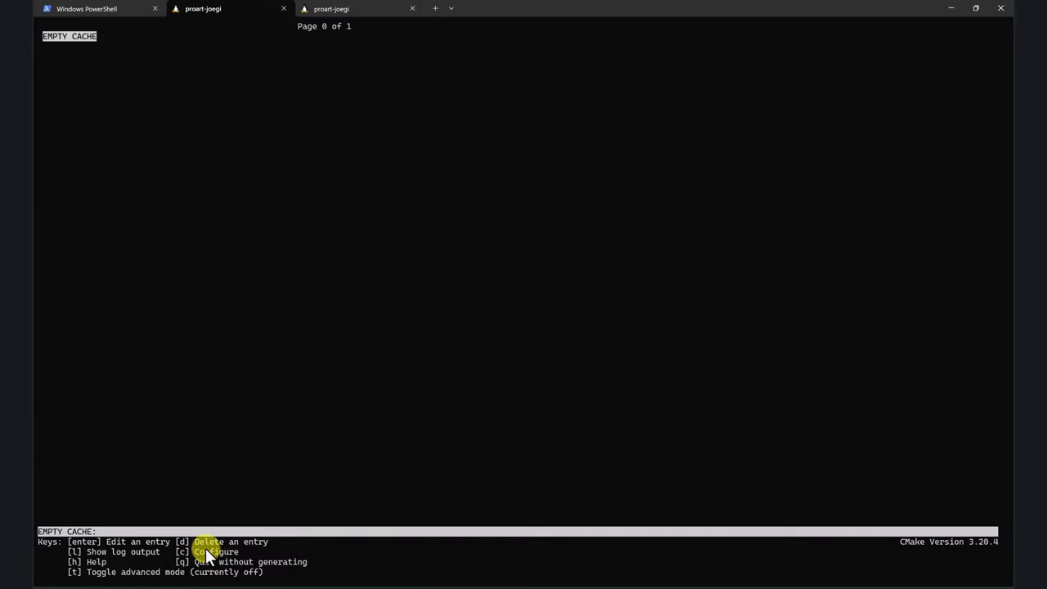
pyautogui.press('c')
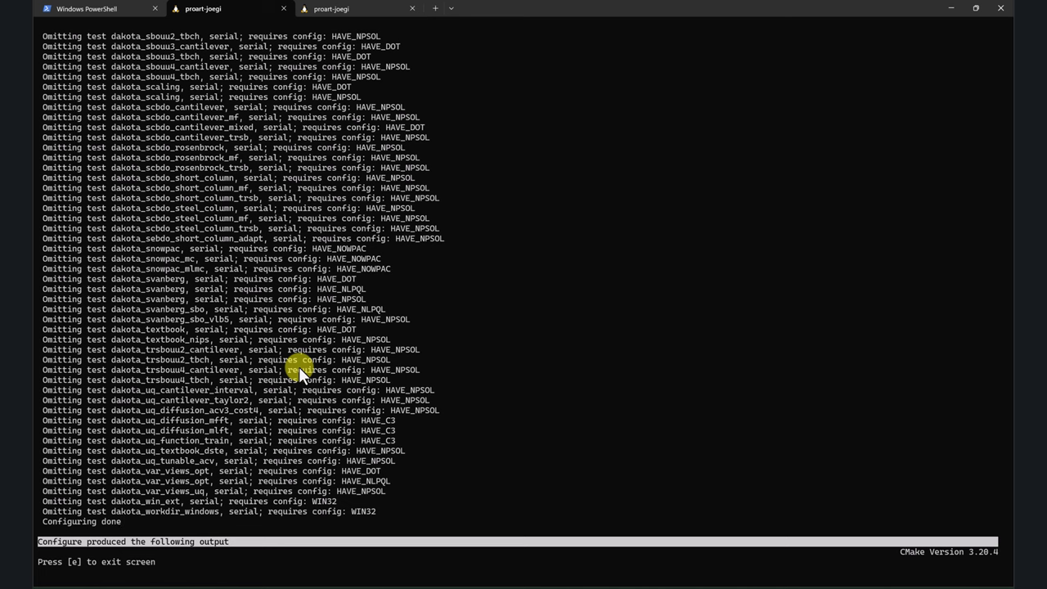
pyautogui.press('e')
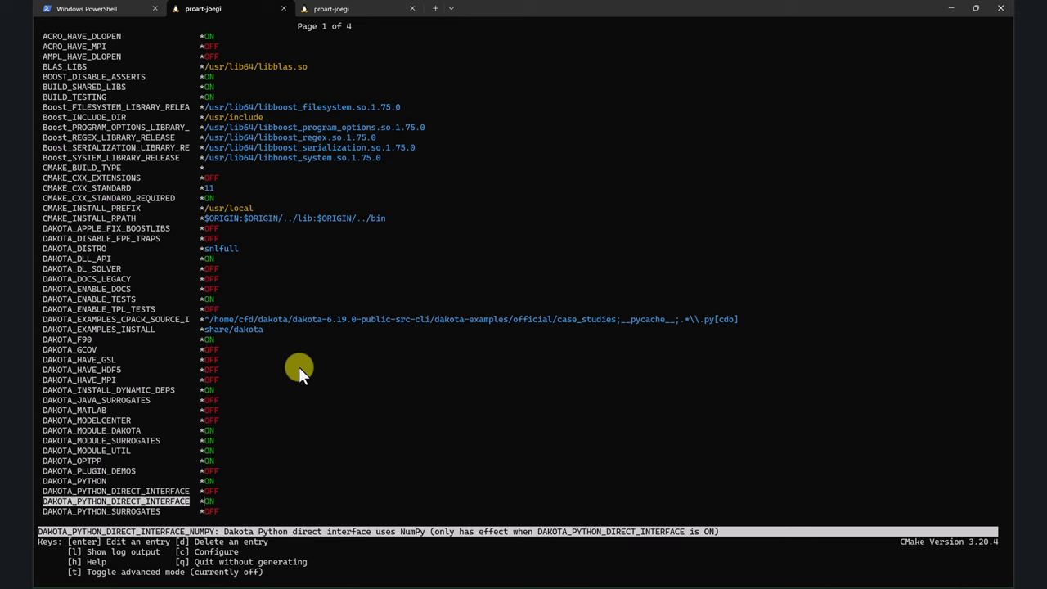
# Step: Change CMAKE_INSTALL_PREFIX from /usr/local to /home/cfd/dakota/dakota-6.19.0
pyautogui.press('Up')
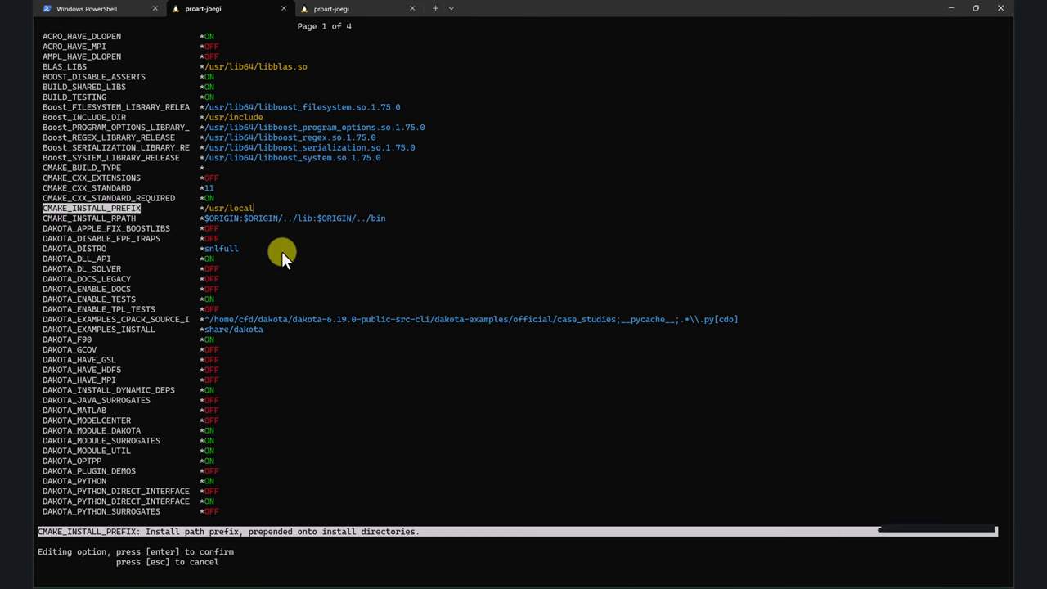
pyautogui.press('BackSpace')
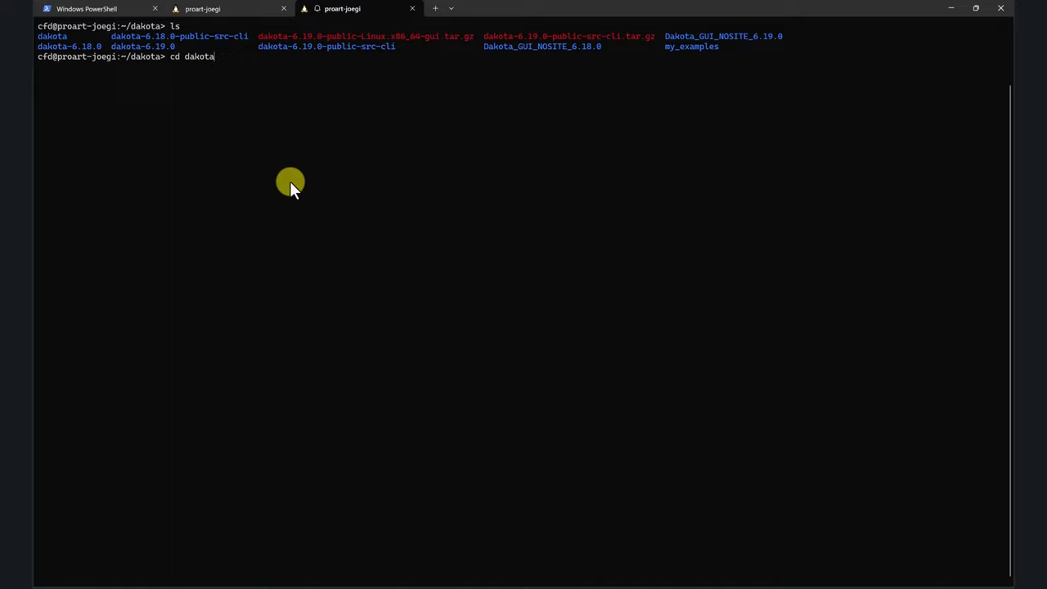
pyautogui.write('-6.19.0')
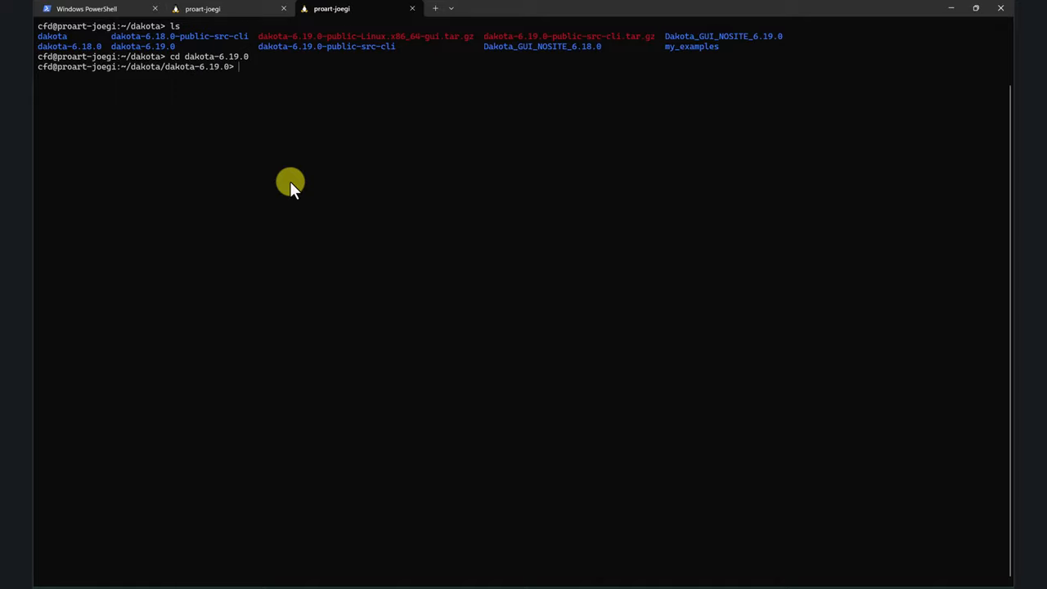
pyautogui.write('ls')
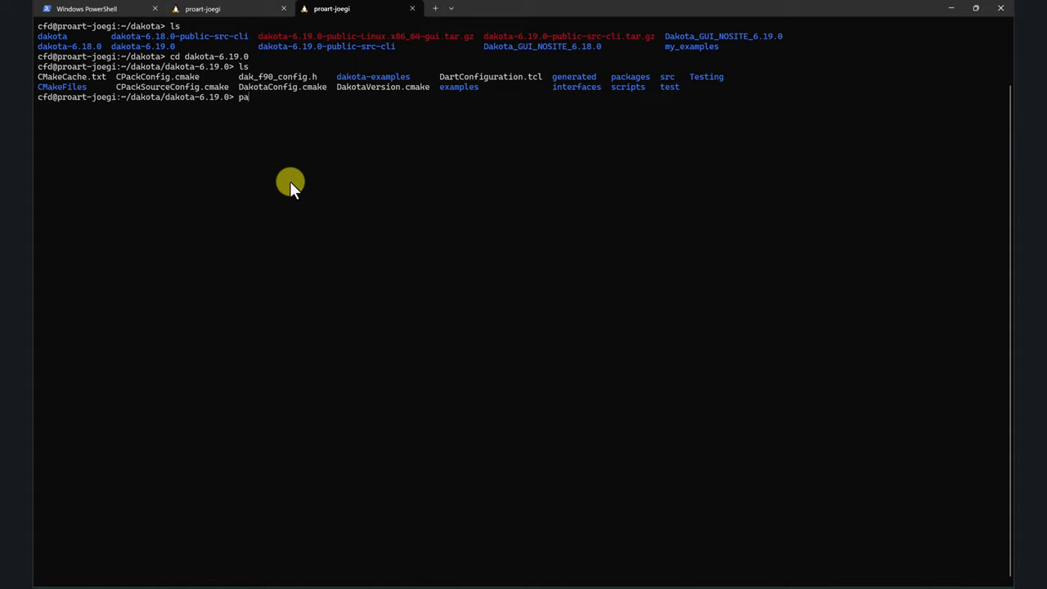
pyautogui.press('Backspace')
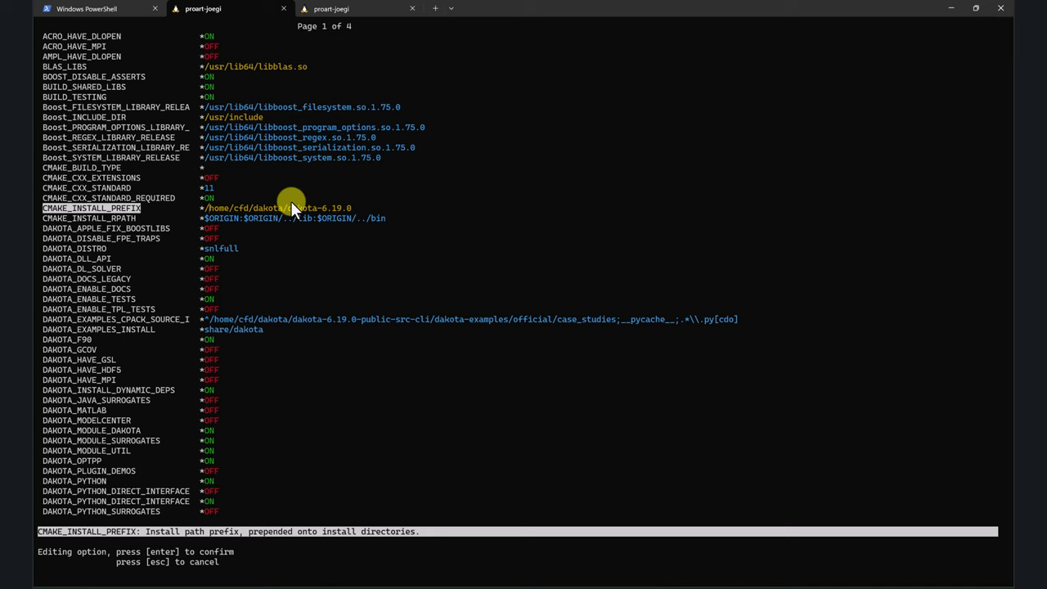
pyautogui.press('Escape')
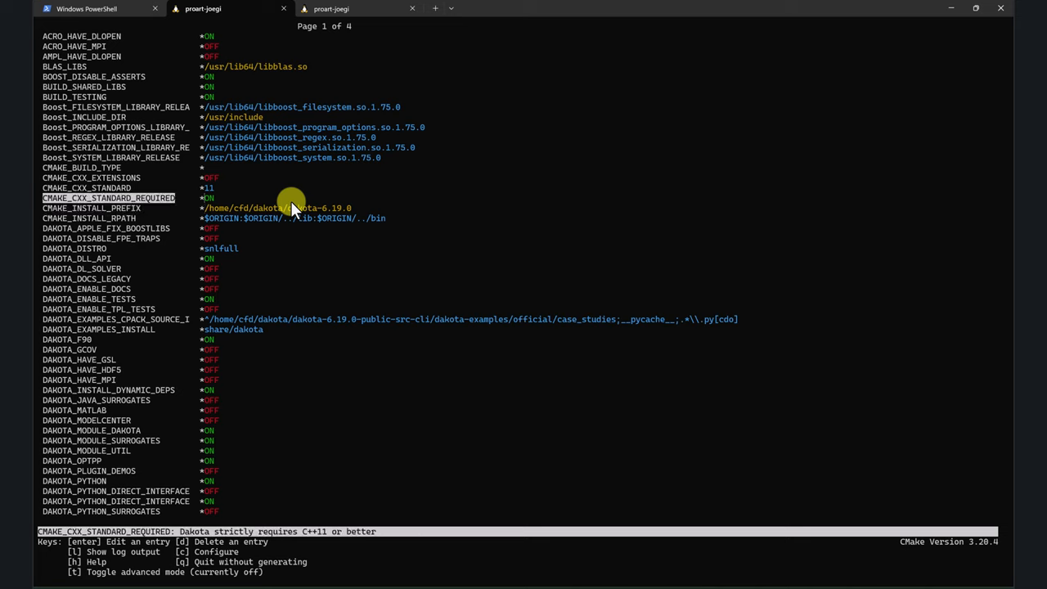
# Step: Review the build options such as USE_MPI, then rerun configure until it reports 'Configuring done'
pyautogui.press('Down')
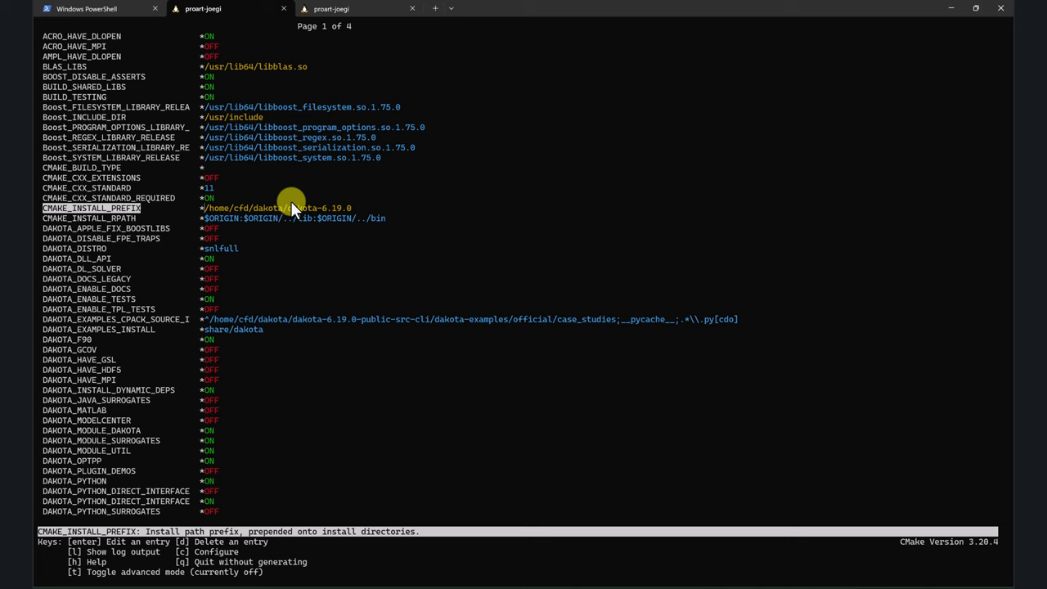
pyautogui.press('Down')
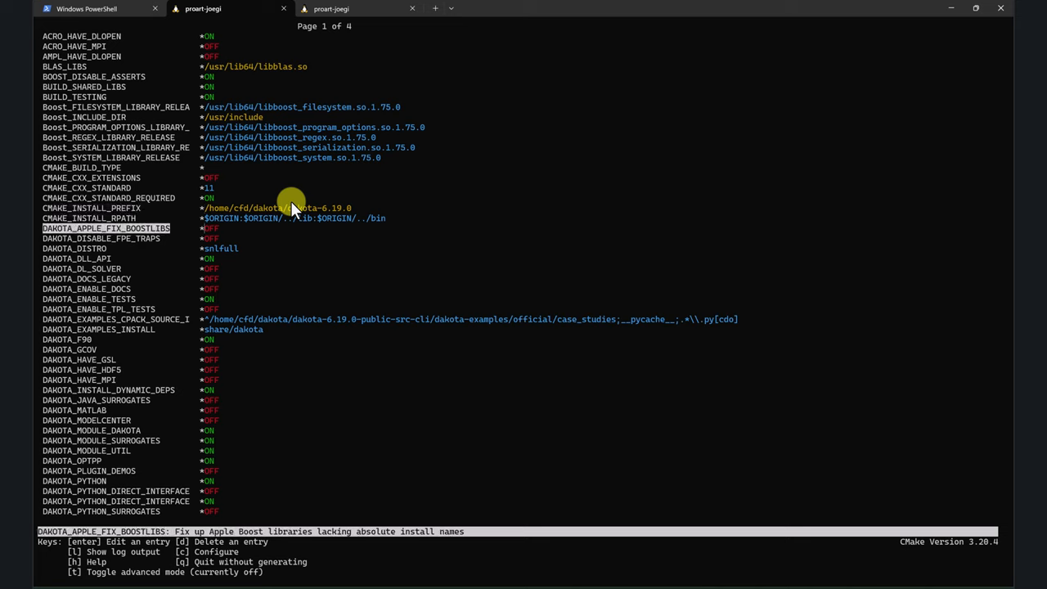
pyautogui.scroll(-3)
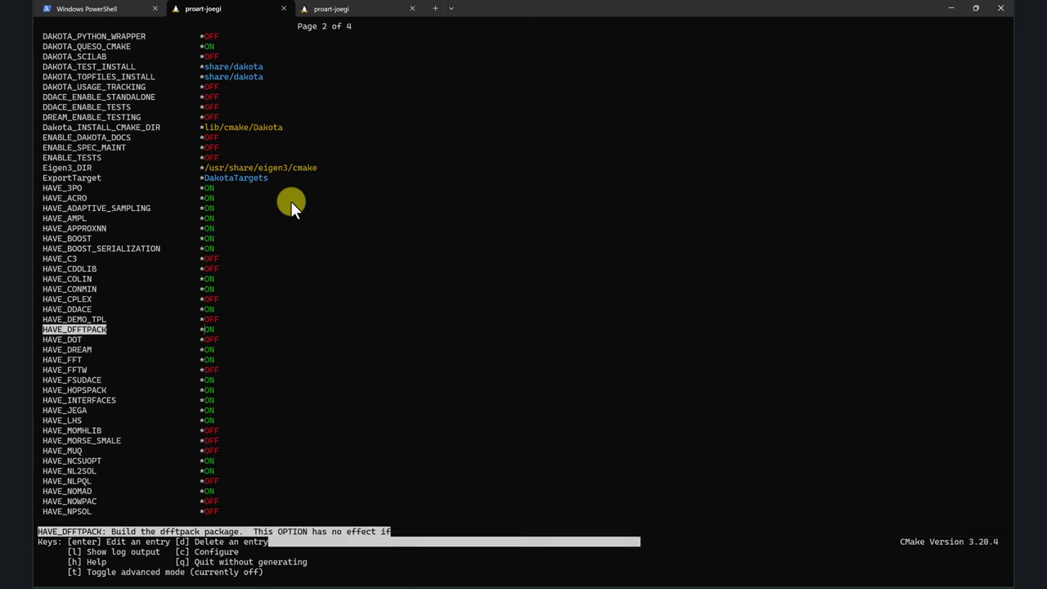
pyautogui.scroll(-3)
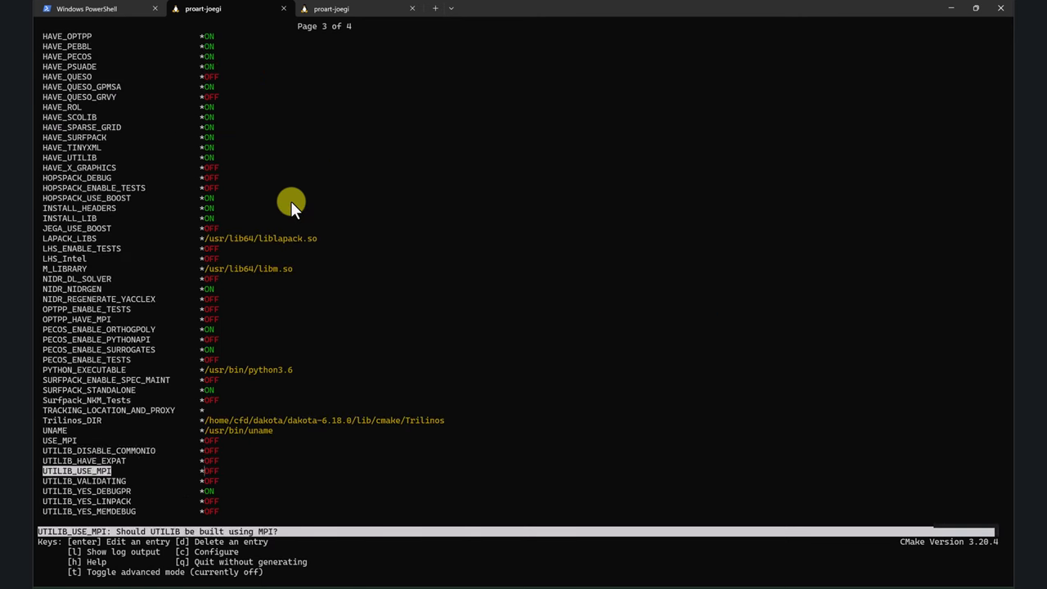
pyautogui.press('up')
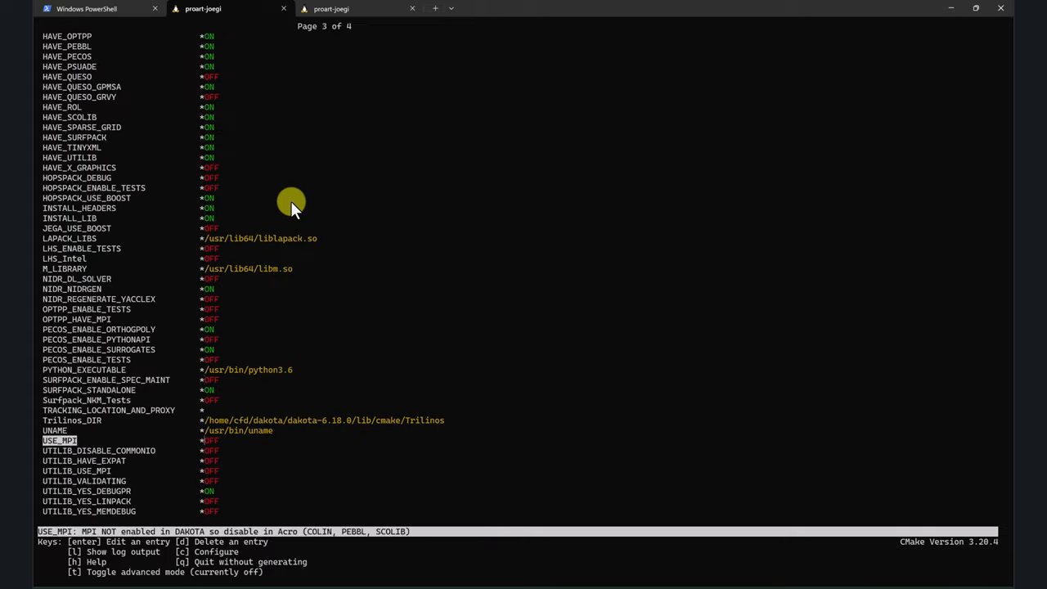
pyautogui.scroll(3)
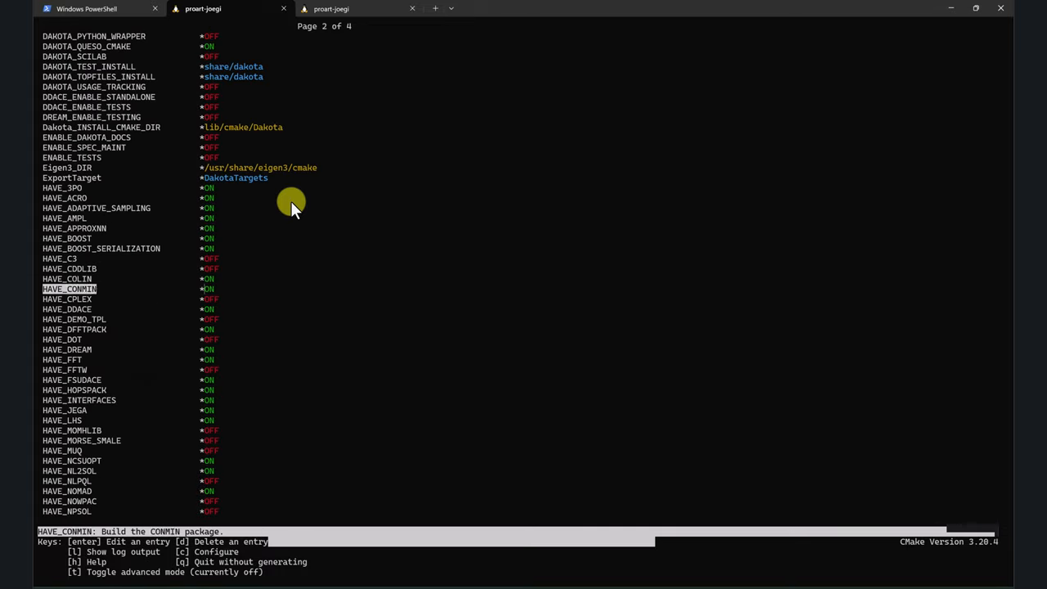
pyautogui.press('Up')
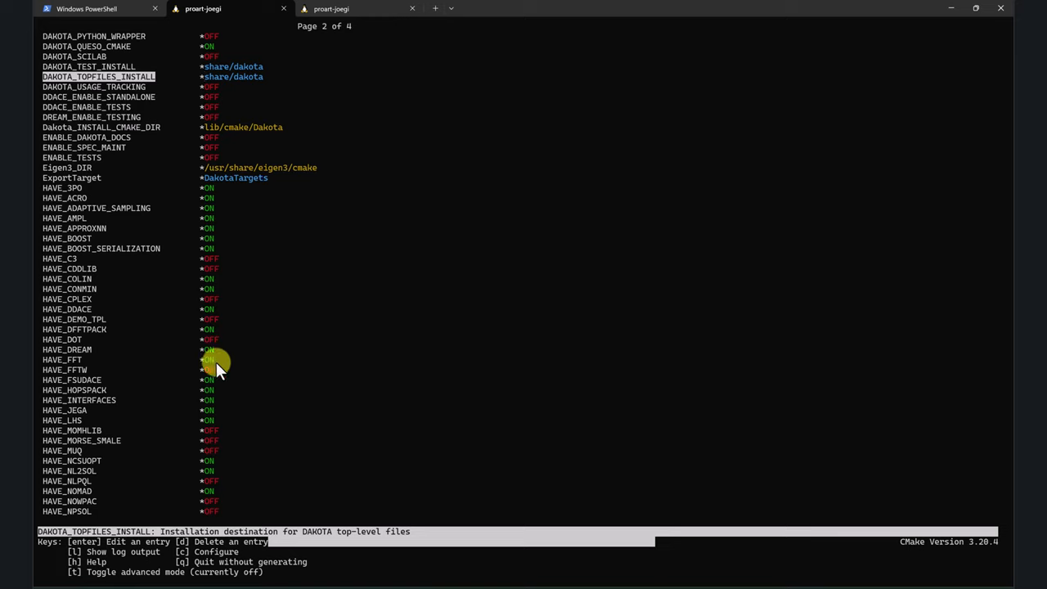
pyautogui.moveTo(178, 573)
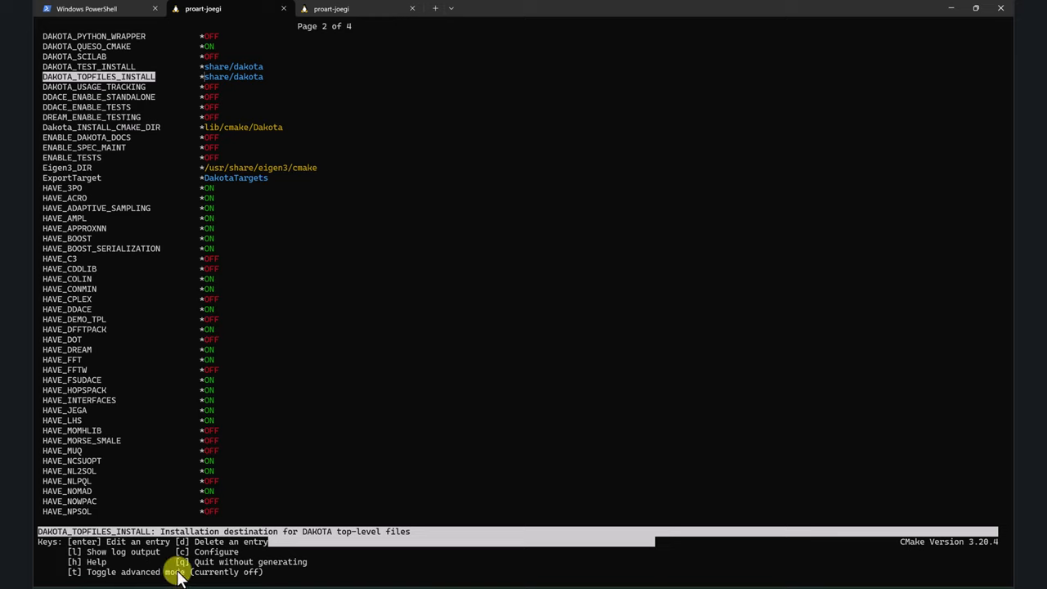
pyautogui.moveTo(349, 232)
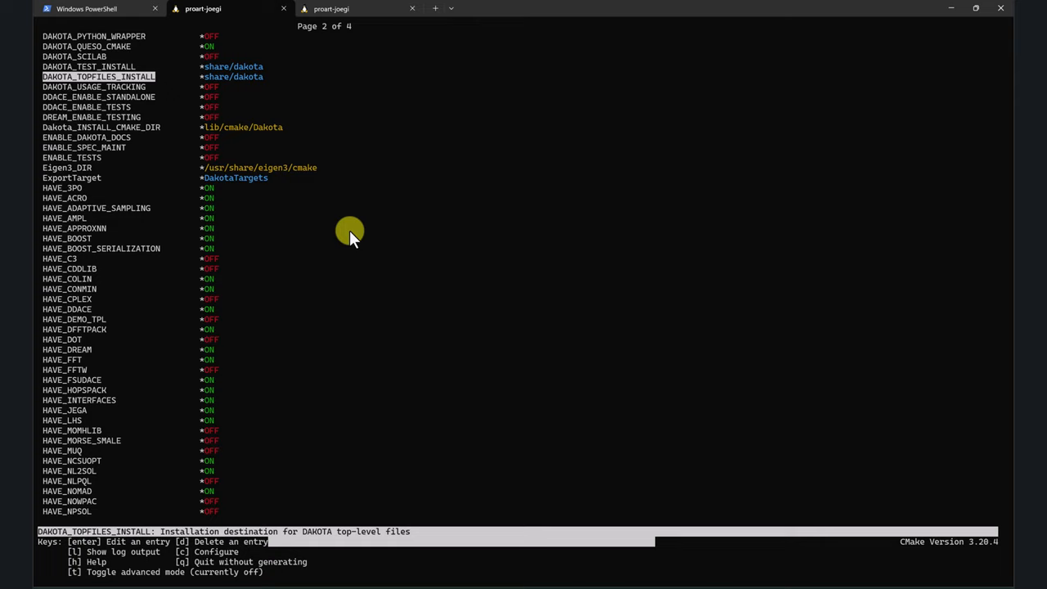
pyautogui.press('c')
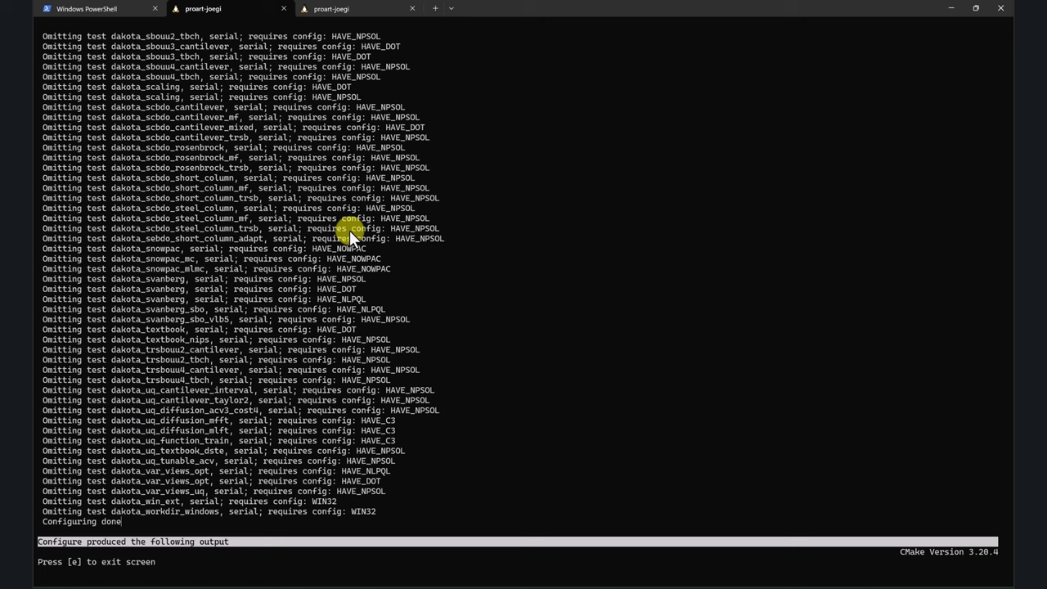
# Step: Exit the second configure output back to the option list with Generate available
pyautogui.press('e')
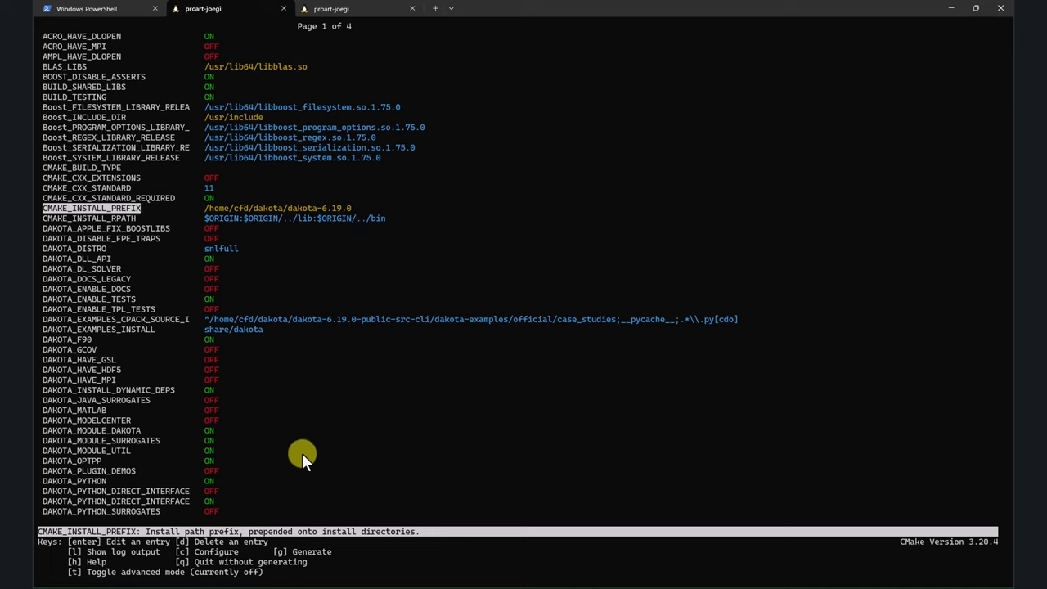
pyautogui.moveTo(281, 556)
pyautogui.write('ls')
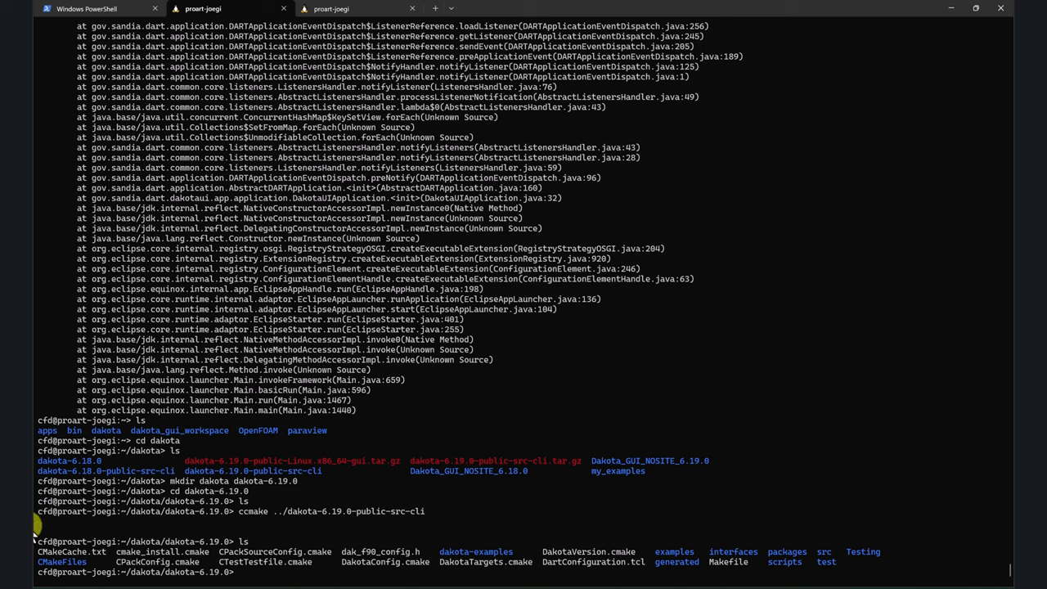
pyautogui.moveTo(348, 531)
pyautogui.write('mak')
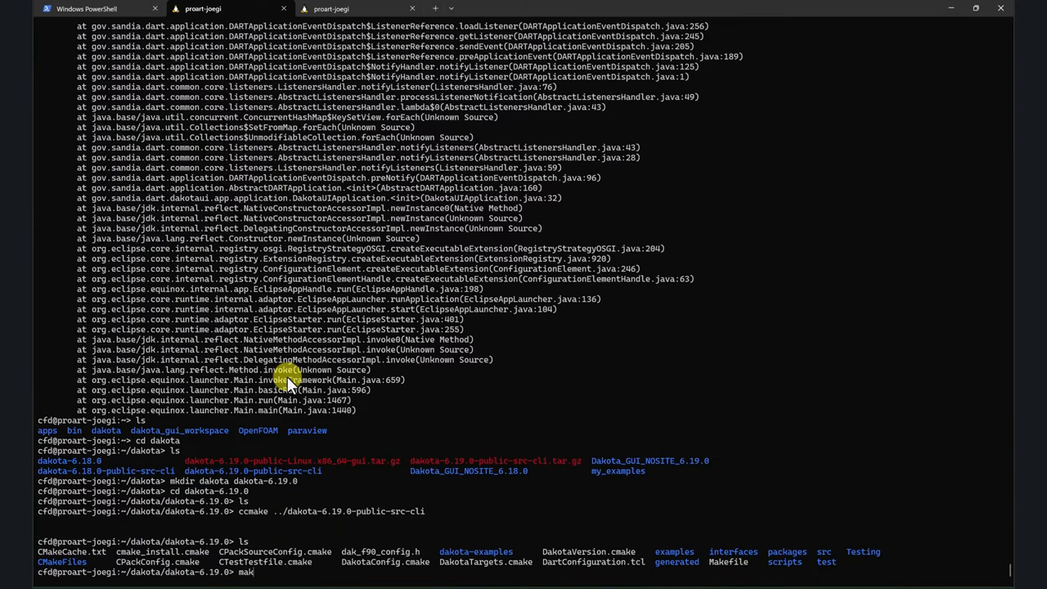
# Step: Start the parallel Dakota compilation with make -j32
pyautogui.write('e -j')
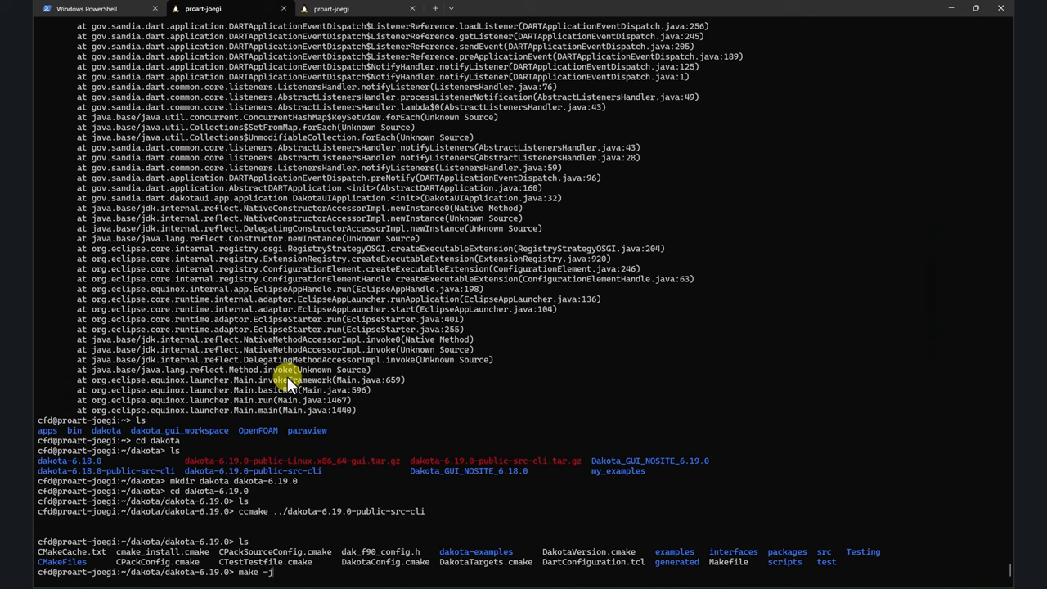
pyautogui.write('32')
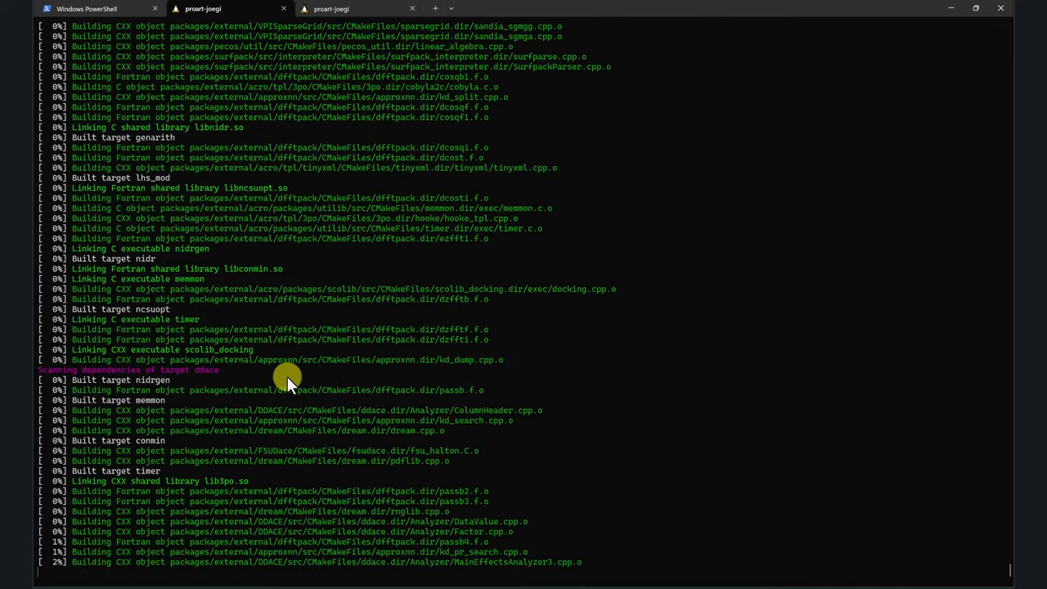
# Step: Follow the make output until the build reaches 100%, then begin typing make install
pyautogui.scroll(-3)
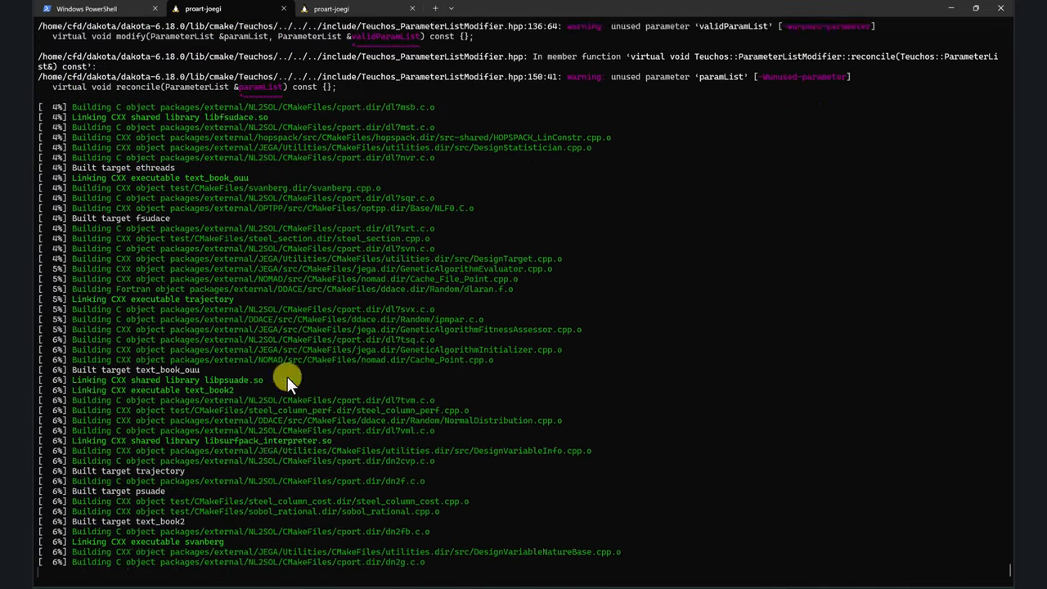
pyautogui.scroll(-3)
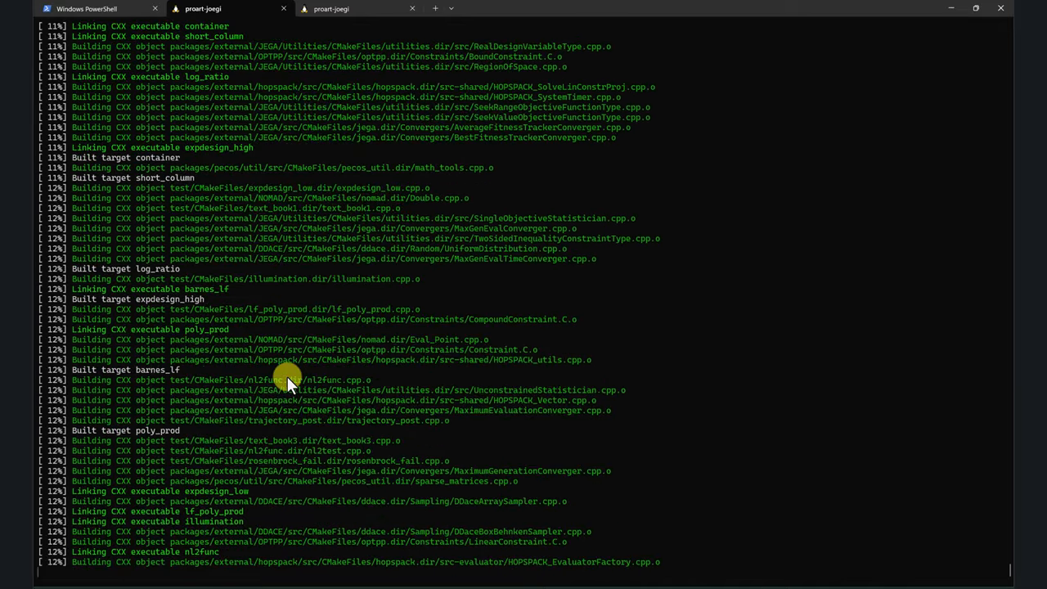
pyautogui.scroll(-3)
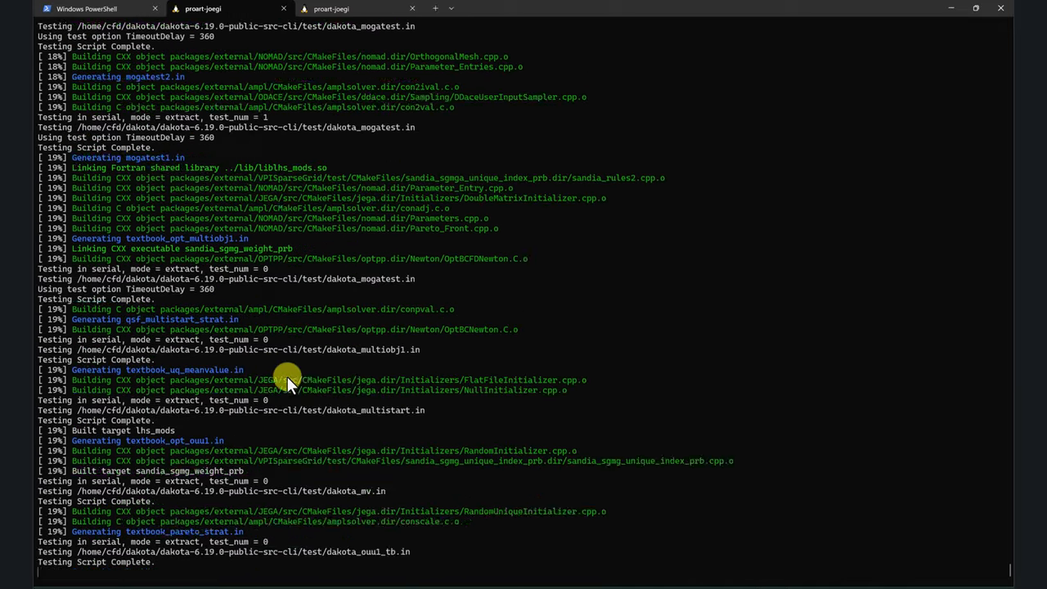
pyautogui.scroll(-3)
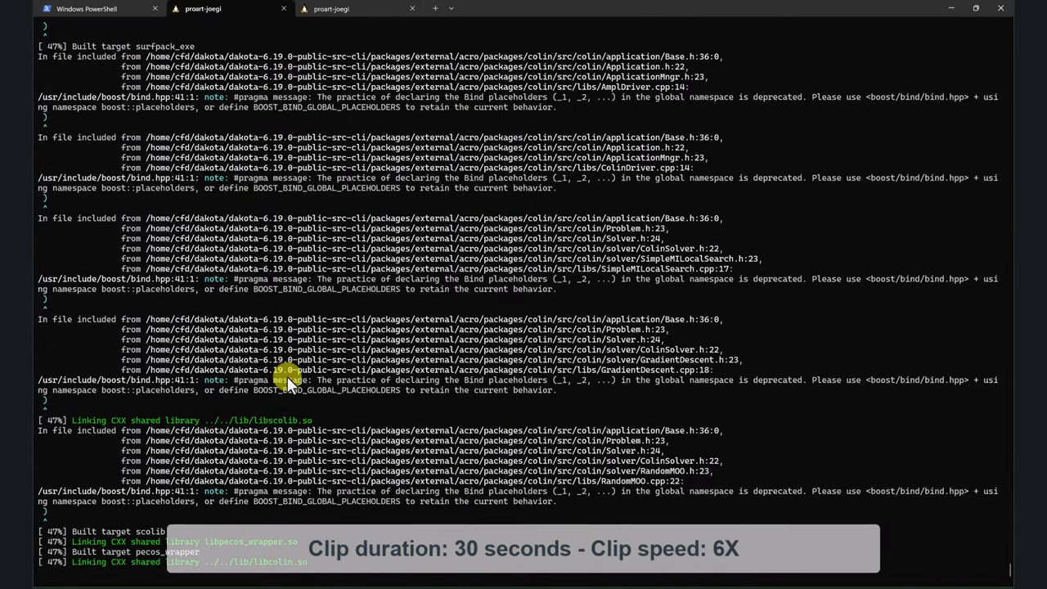
pyautogui.scroll(-3)
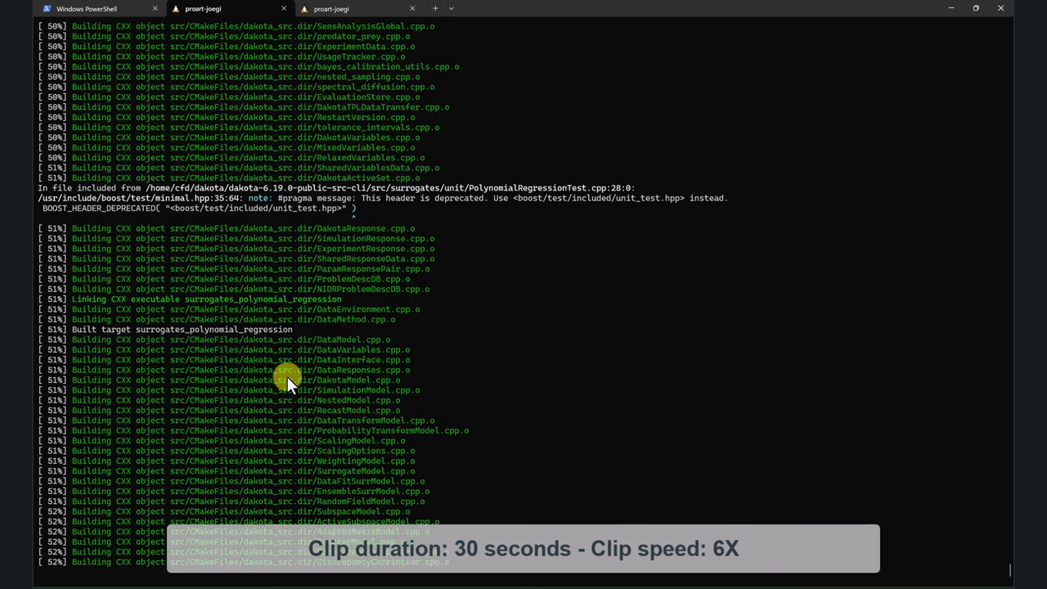
pyautogui.scroll(-3)
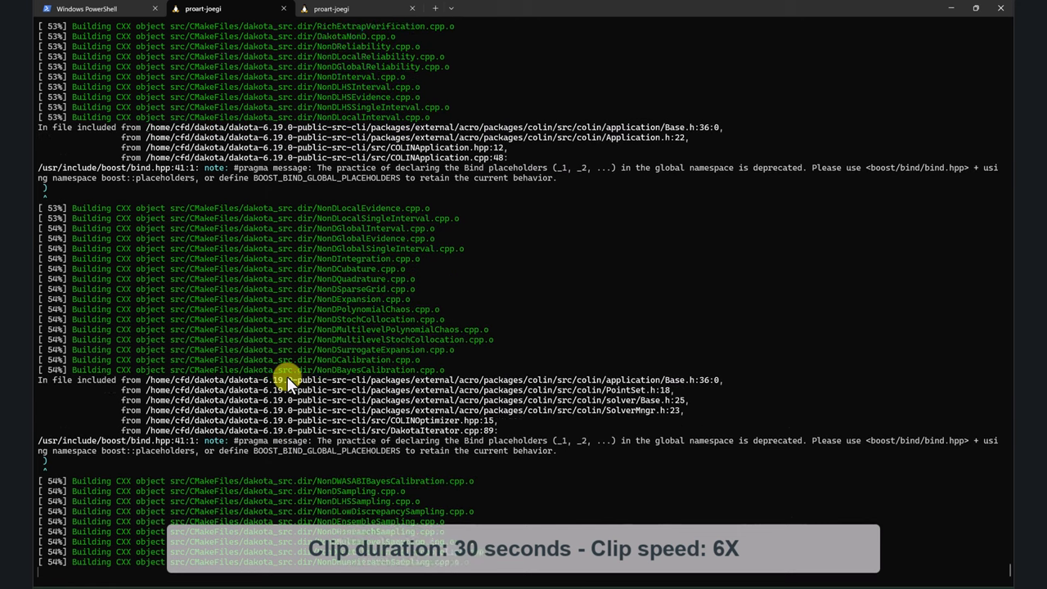
pyautogui.scroll(-3)
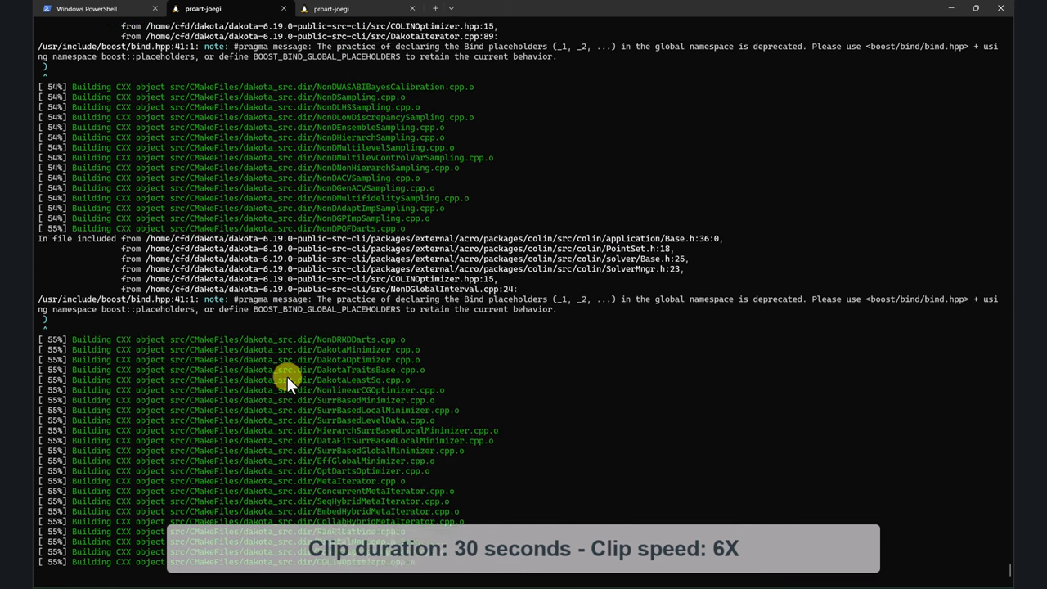
pyautogui.scroll(-3)
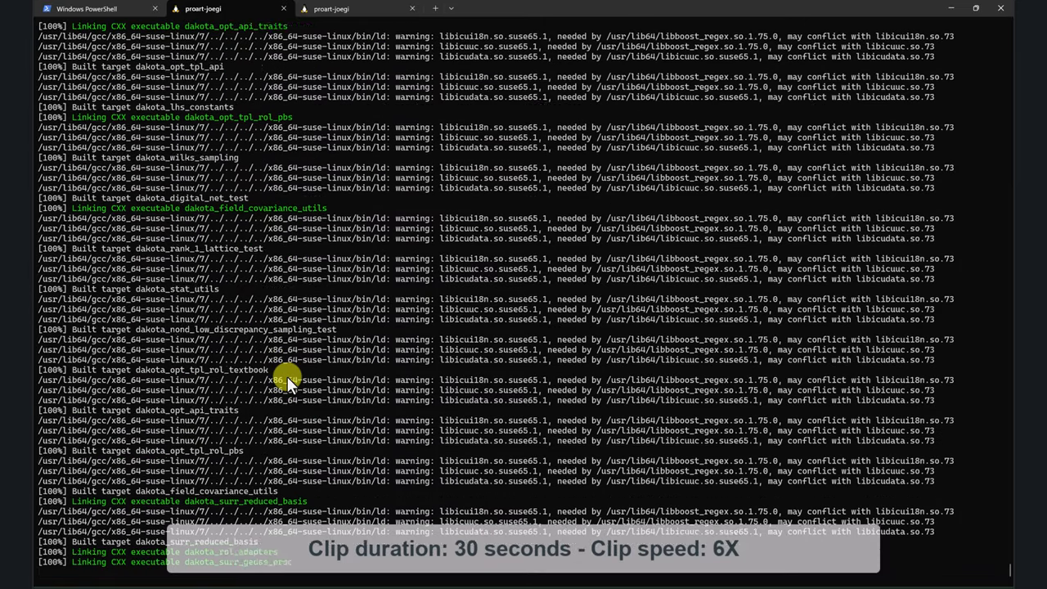
pyautogui.scroll(-3)
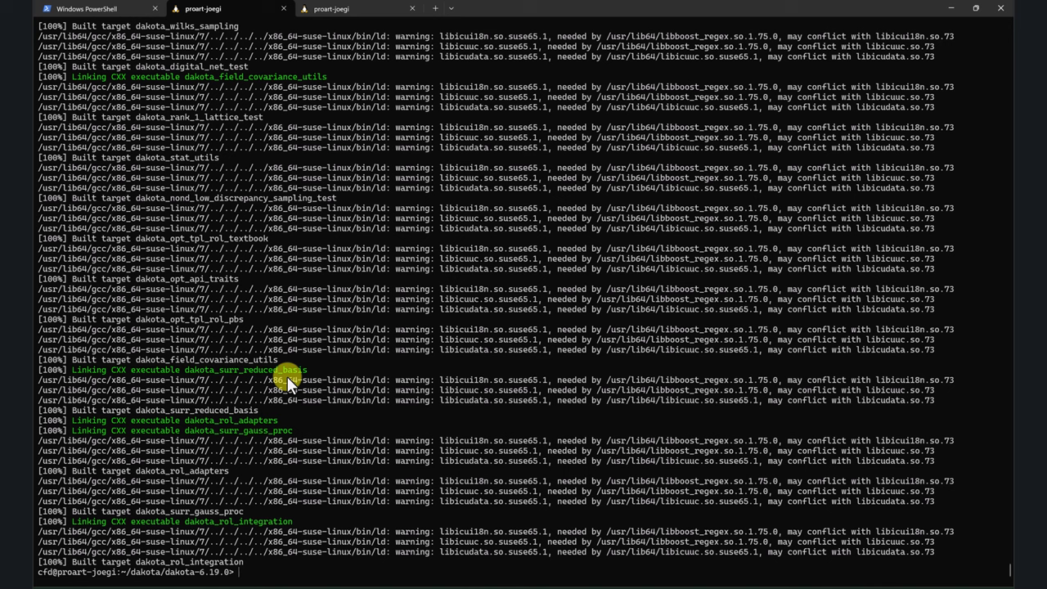
pyautogui.write('make install')
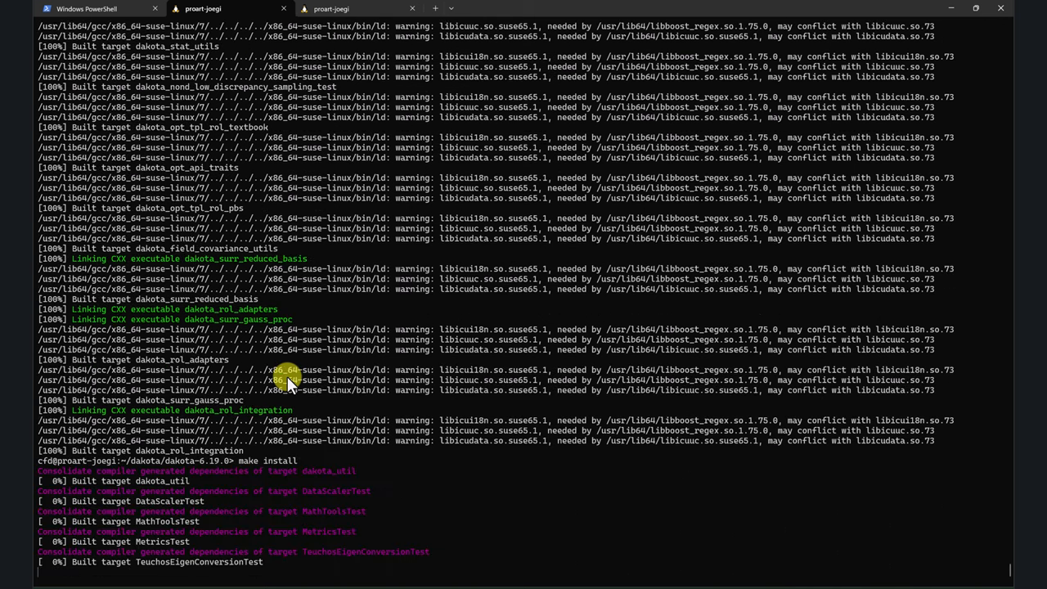
# Step: Watch make install copy files into share/dakota until the prompt returns
pyautogui.scroll(-3)
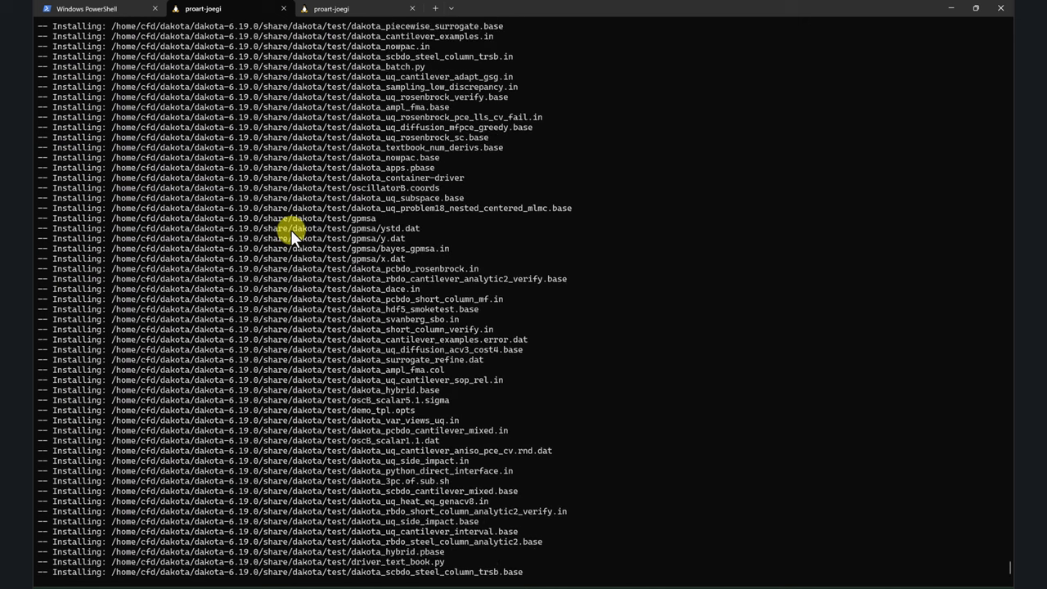
pyautogui.scroll(-3)
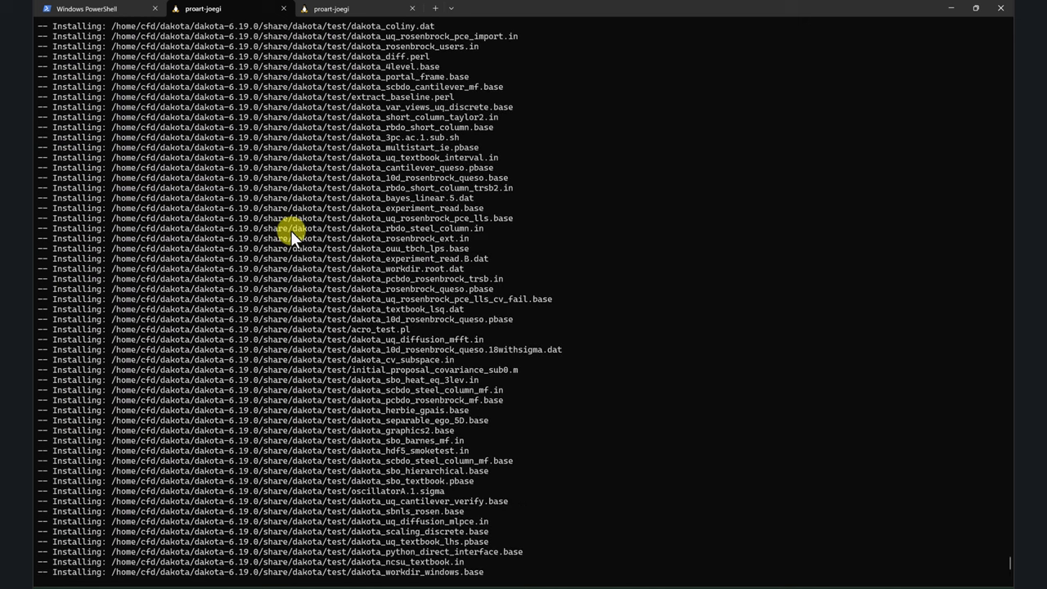
pyautogui.scroll(-3)
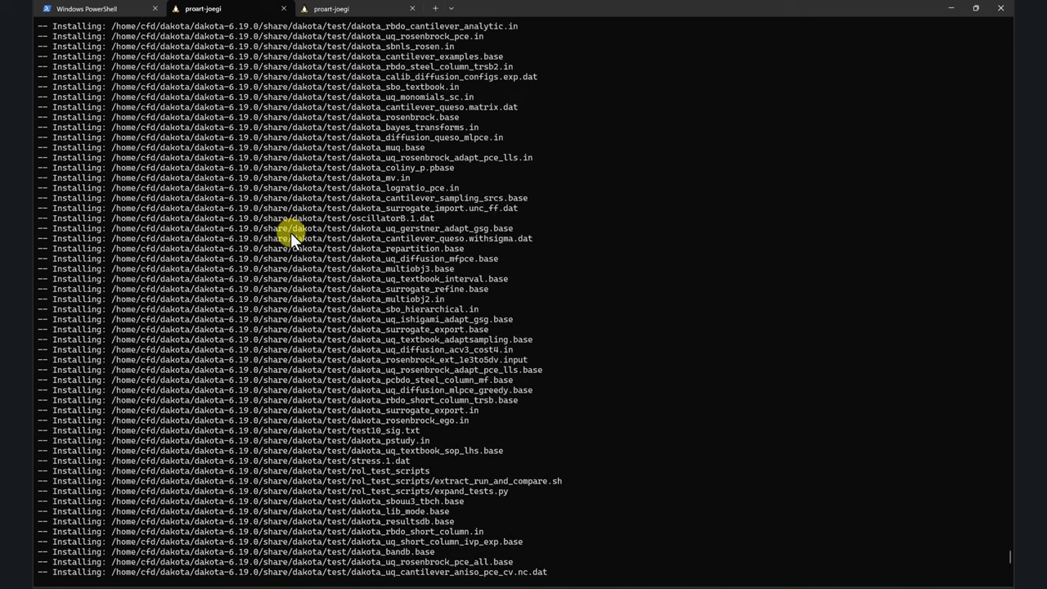
pyautogui.scroll(-3)
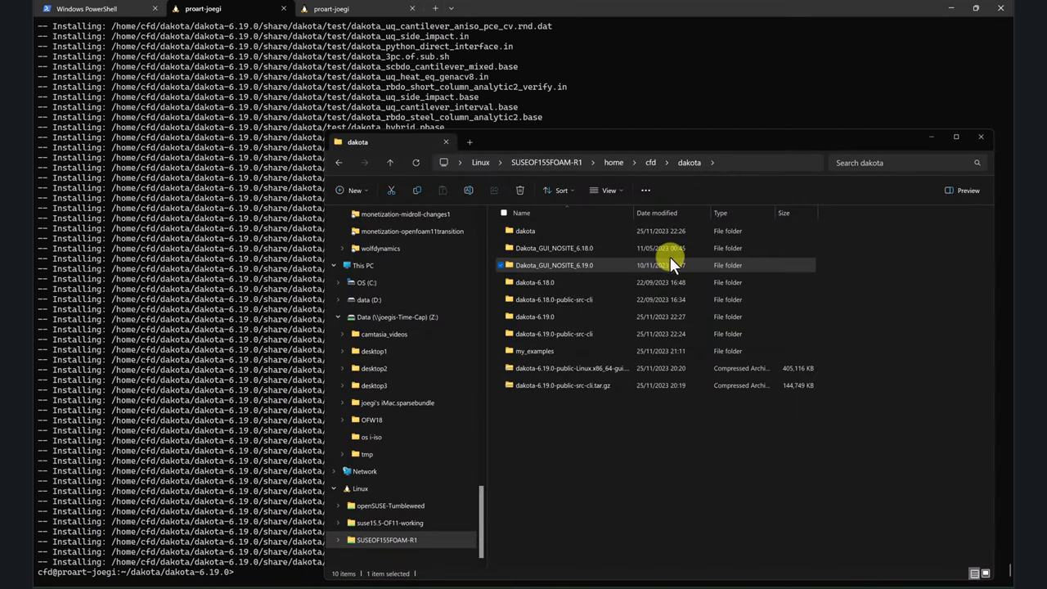
# Step: Open home > cfd > dakota > dakota-6.19.0 in File Explorer
pyautogui.click(535, 317)
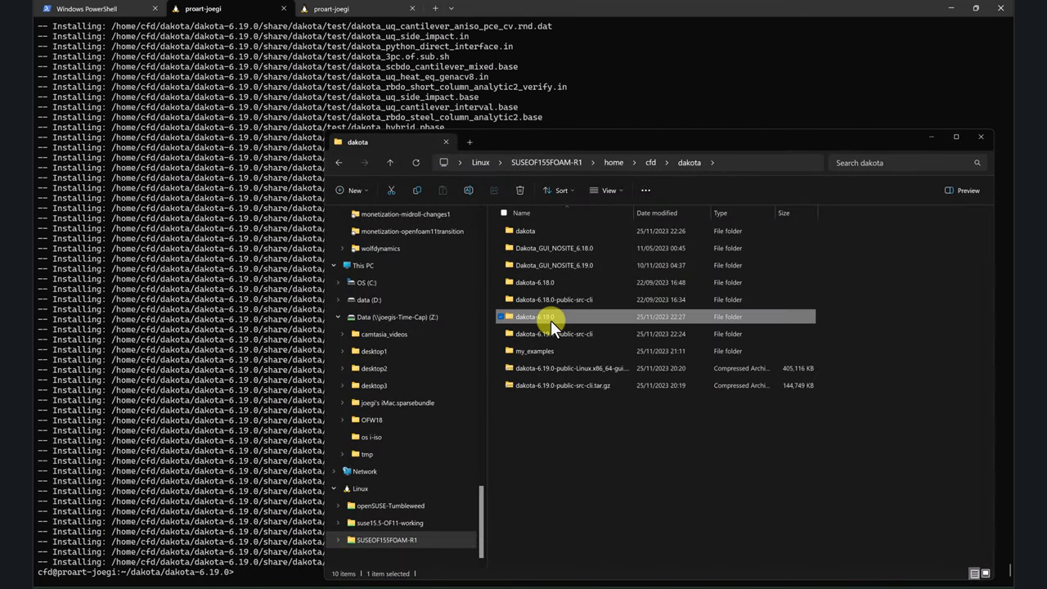
pyautogui.doubleClick(534, 317)
pyautogui.write('gedit .bashrc')
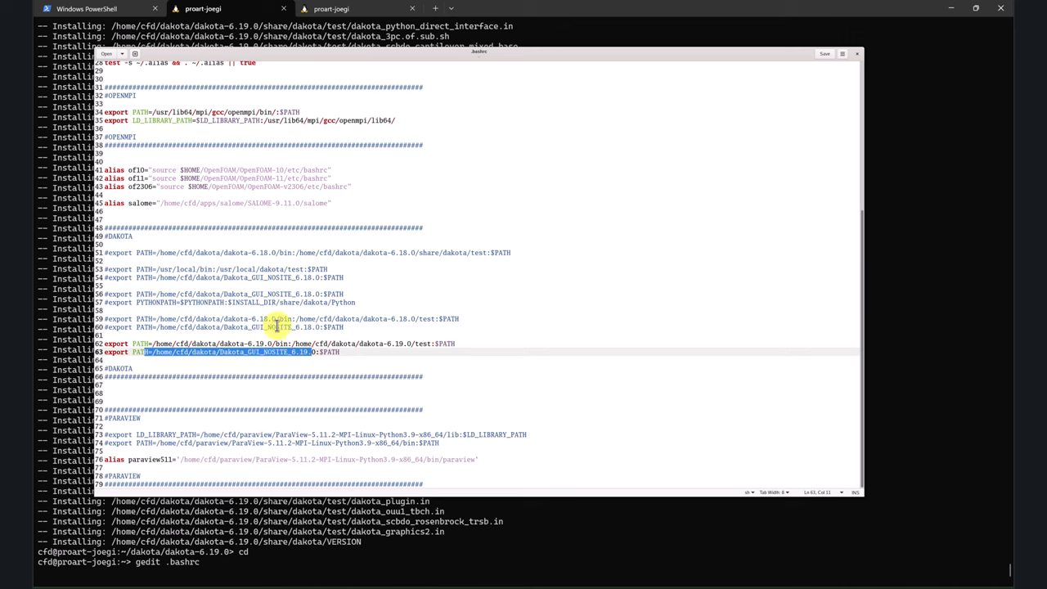
pyautogui.moveTo(429, 268)
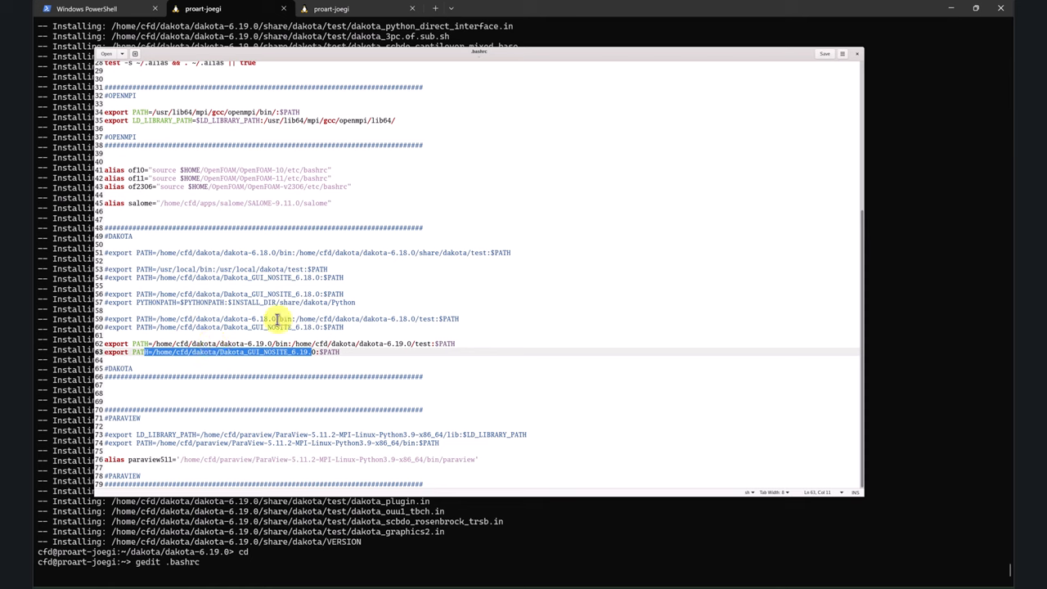
pyautogui.moveTo(800, 92)
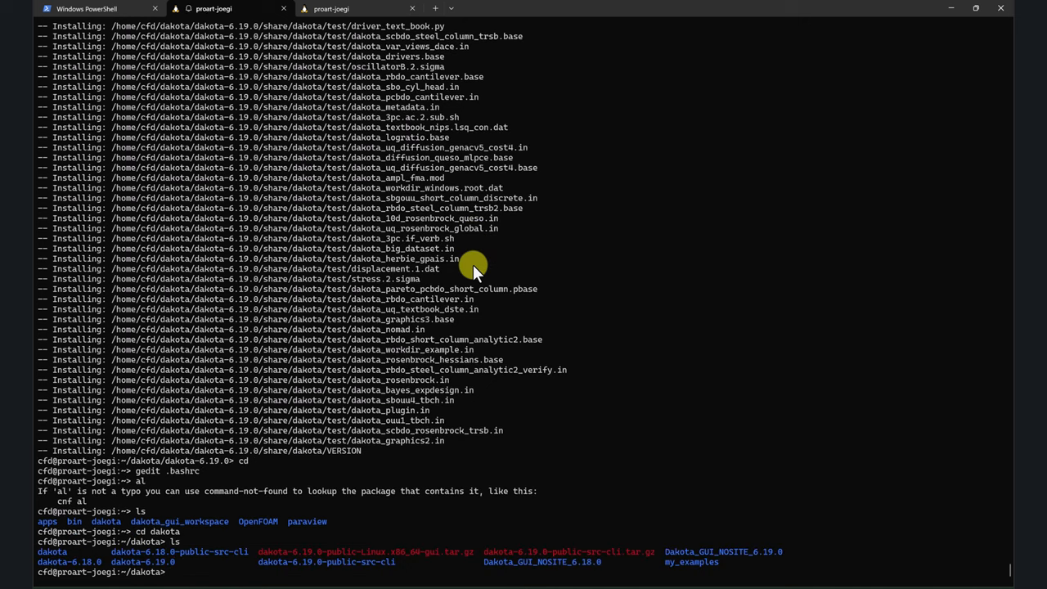
# Step: Run dakota -v to confirm version 6.19, released Nov. 15 2023
pyautogui.write('dakota -v')
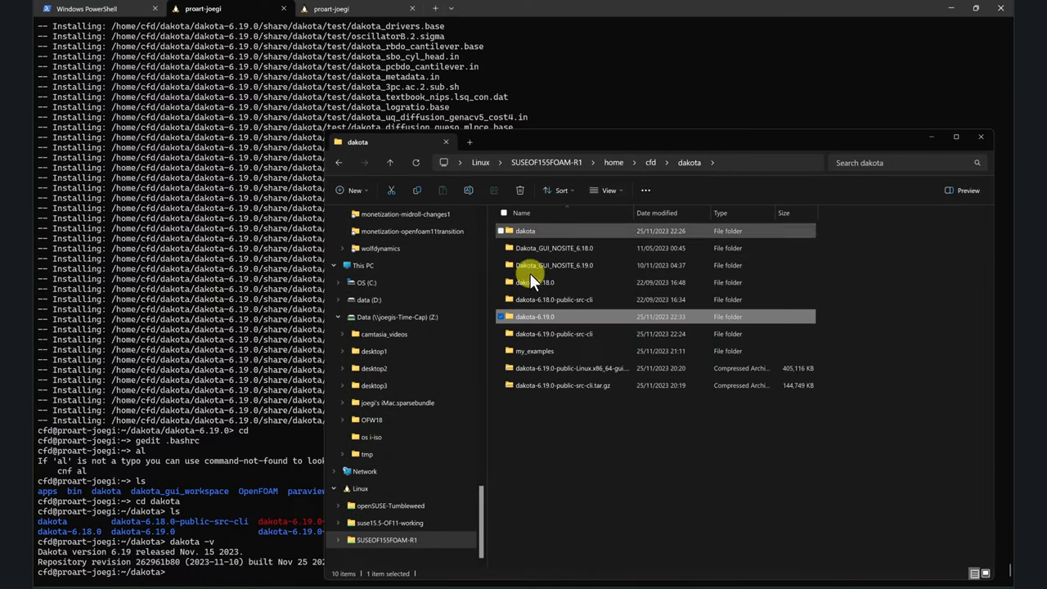
pyautogui.moveTo(544, 409)
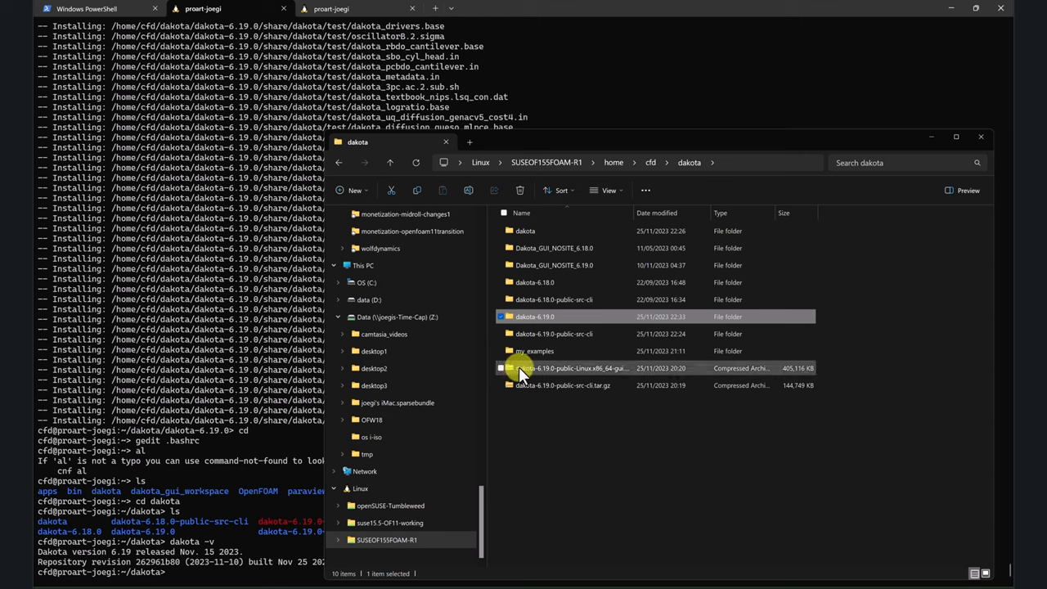
pyautogui.moveTo(532, 368)
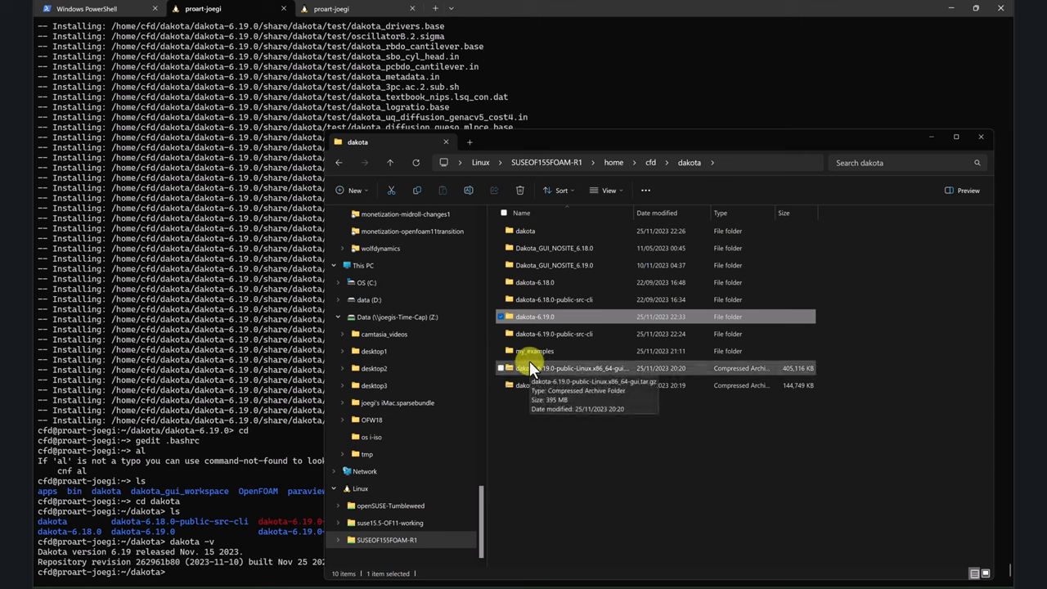
pyautogui.moveTo(530, 393)
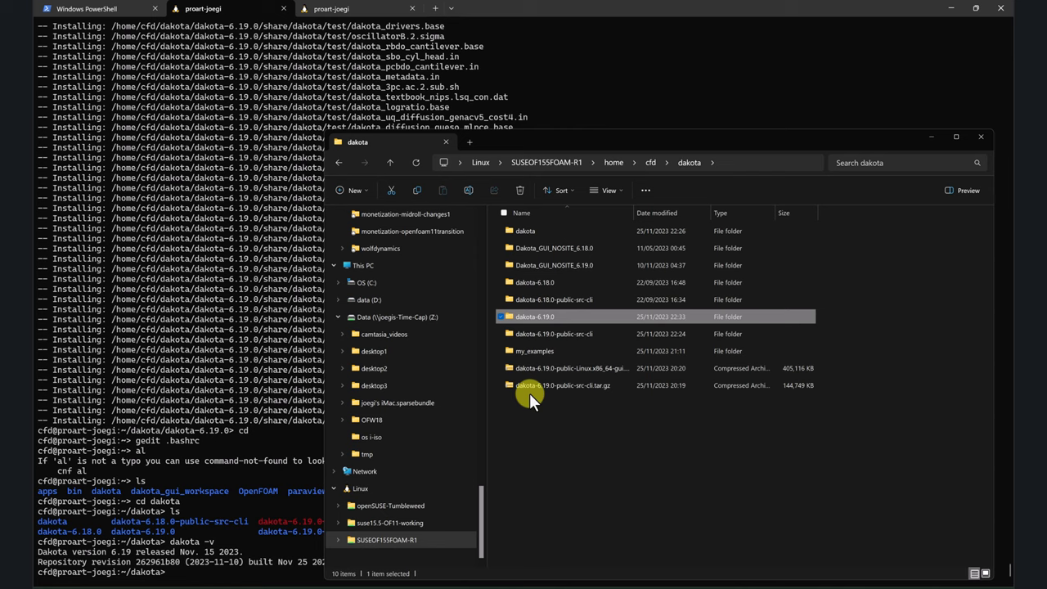
# Step: Open my_examples, then soda_can, showing fork1–fork6, CPP_progs and README files
pyautogui.click(535, 350)
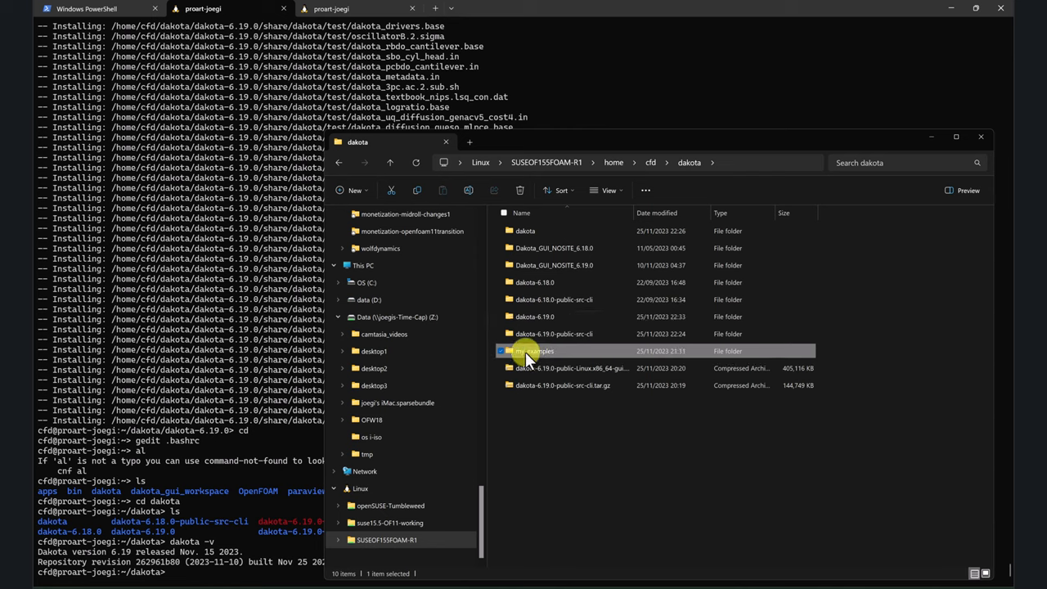
pyautogui.doubleClick(535, 350)
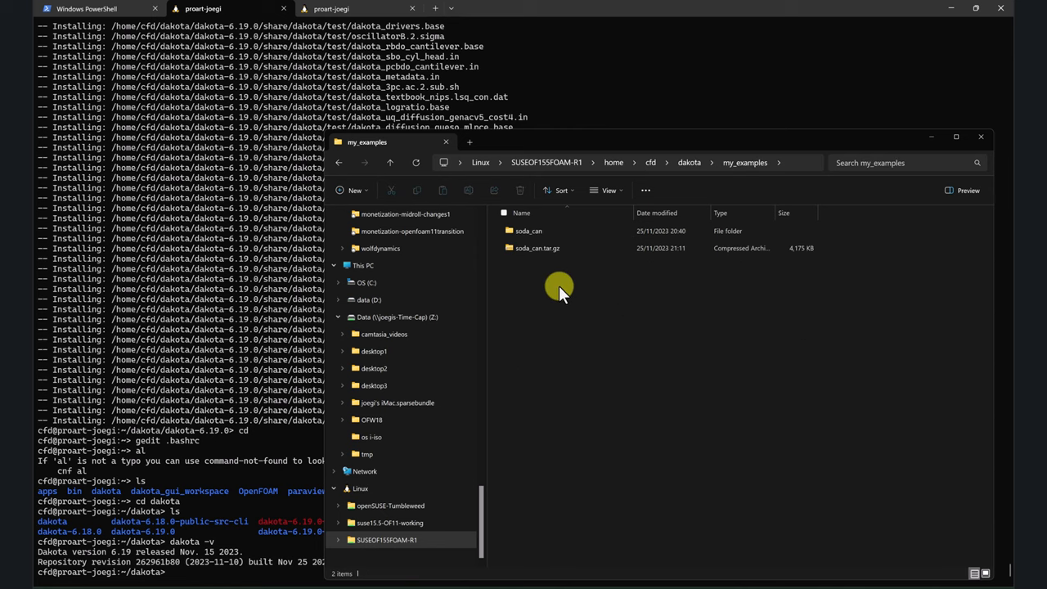
pyautogui.moveTo(598, 288)
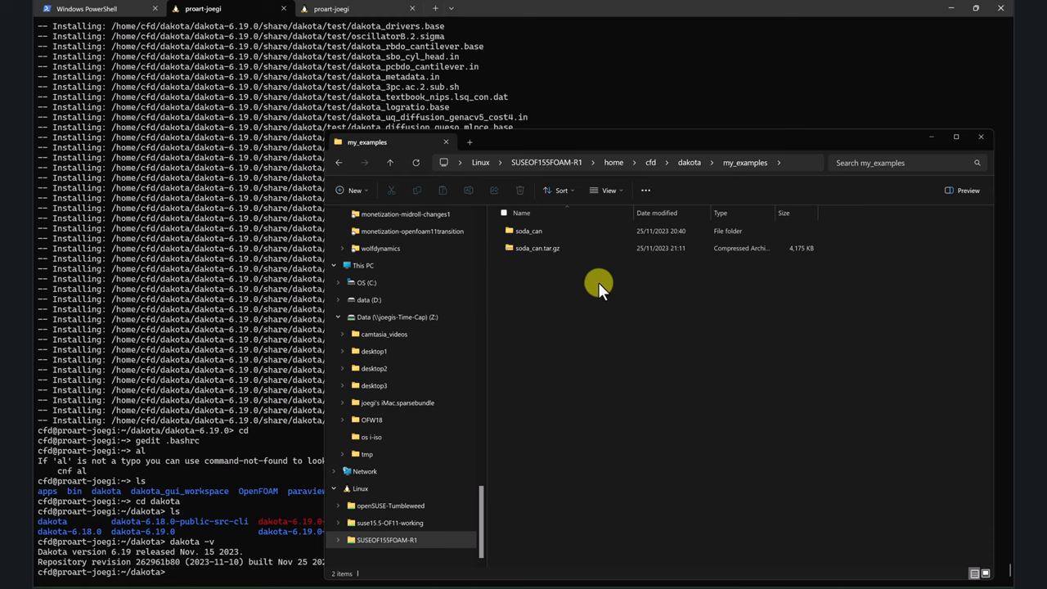
pyautogui.doubleClick(529, 231)
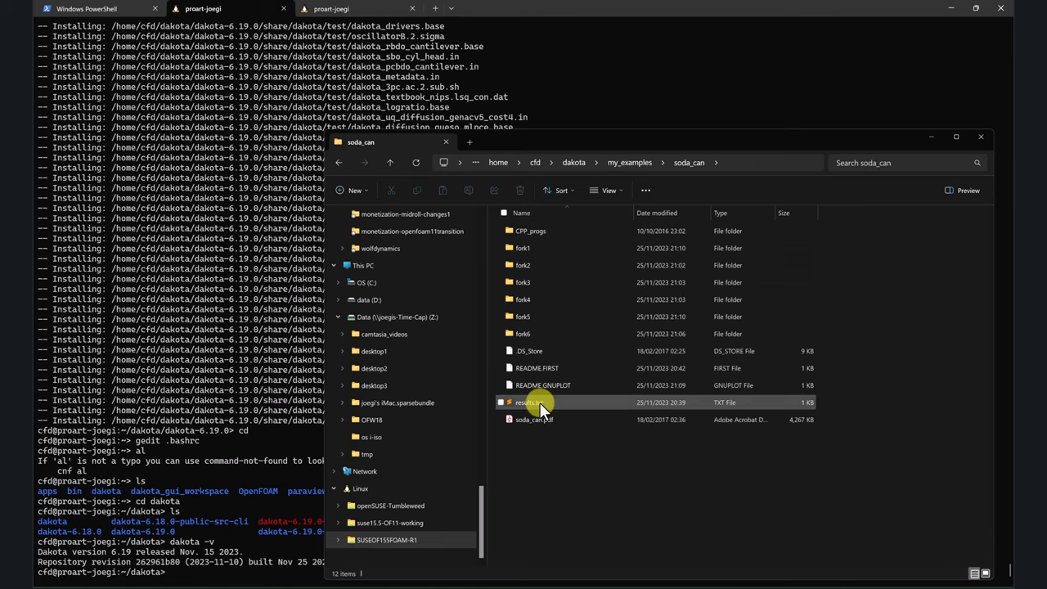
pyautogui.doubleClick(534, 419)
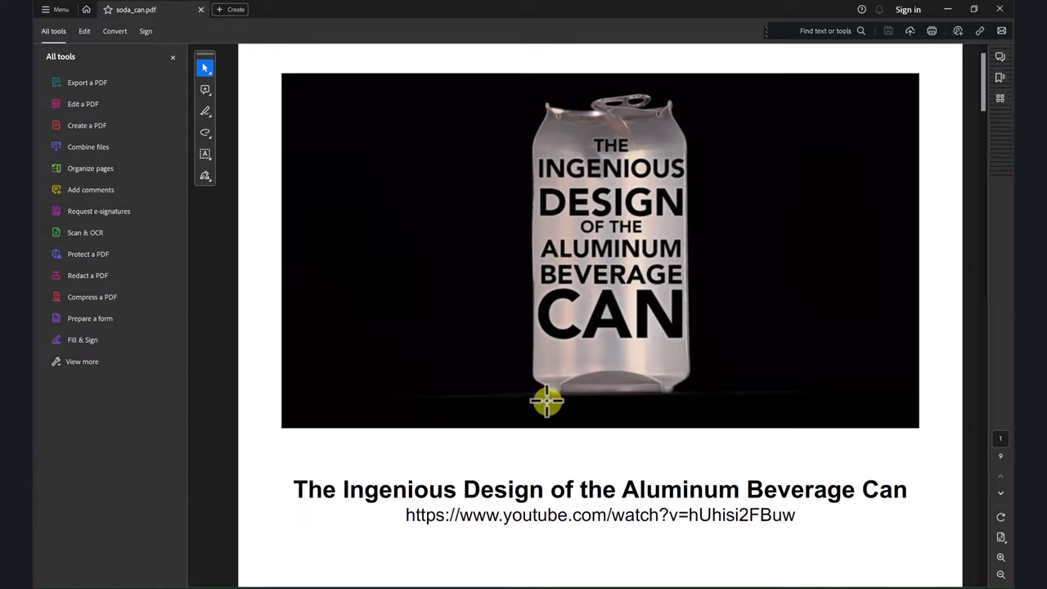
pyautogui.scroll(-3)
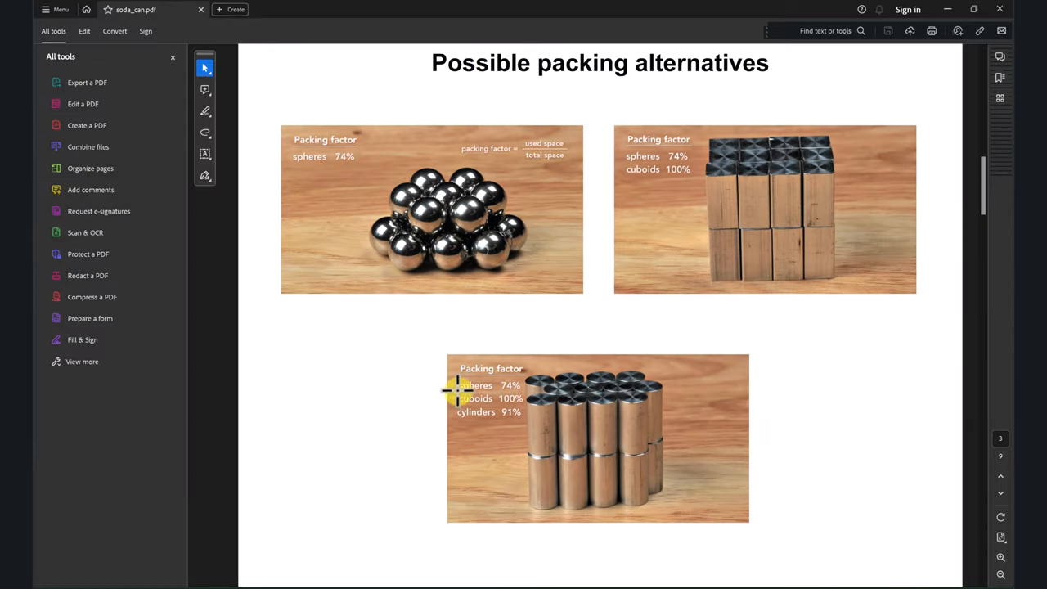
pyautogui.scroll(-3)
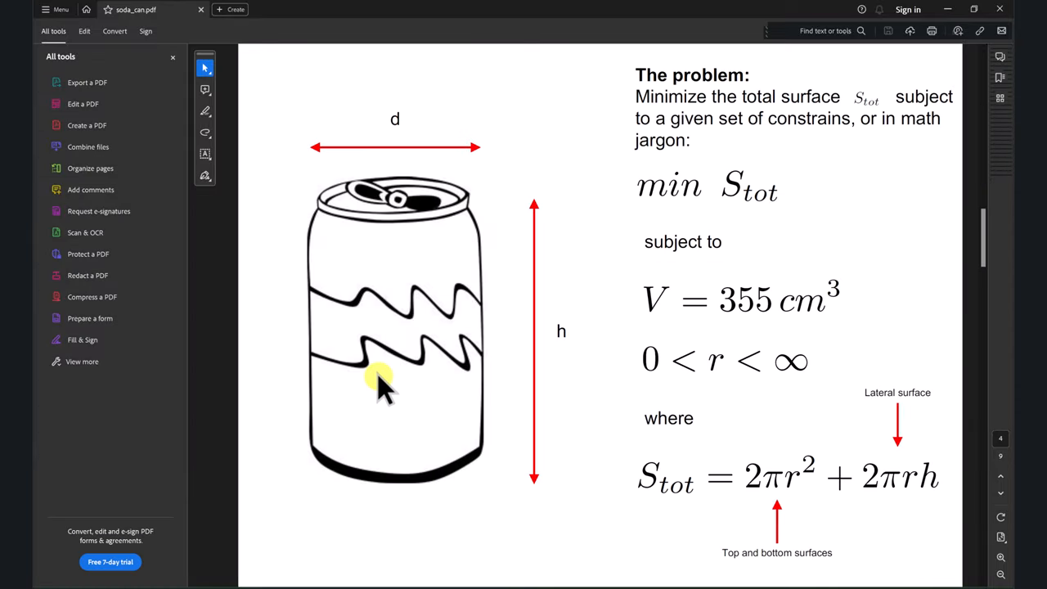
pyautogui.moveTo(510, 252)
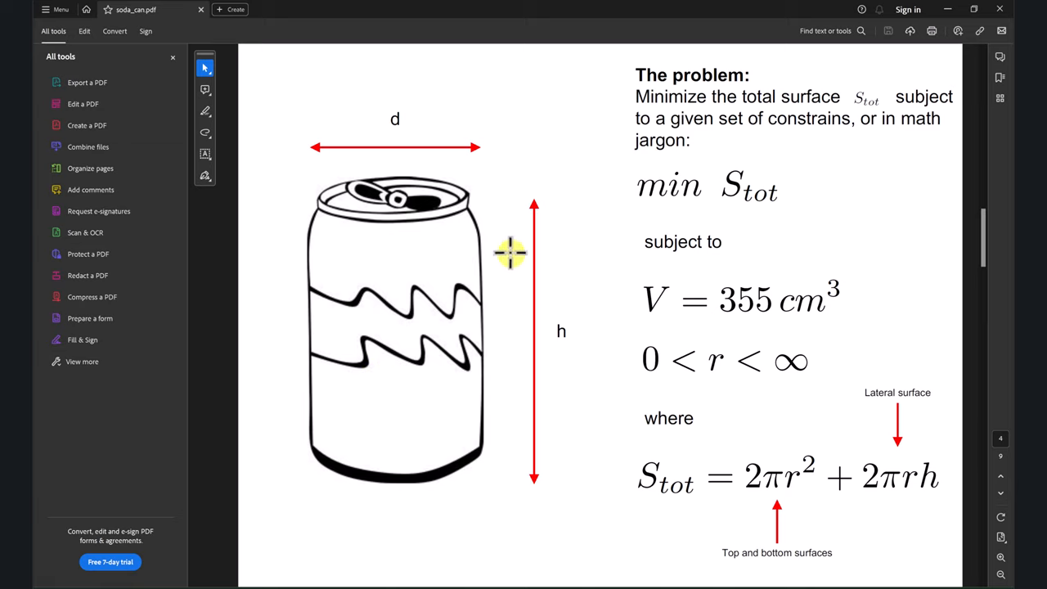
pyautogui.moveTo(356, 176)
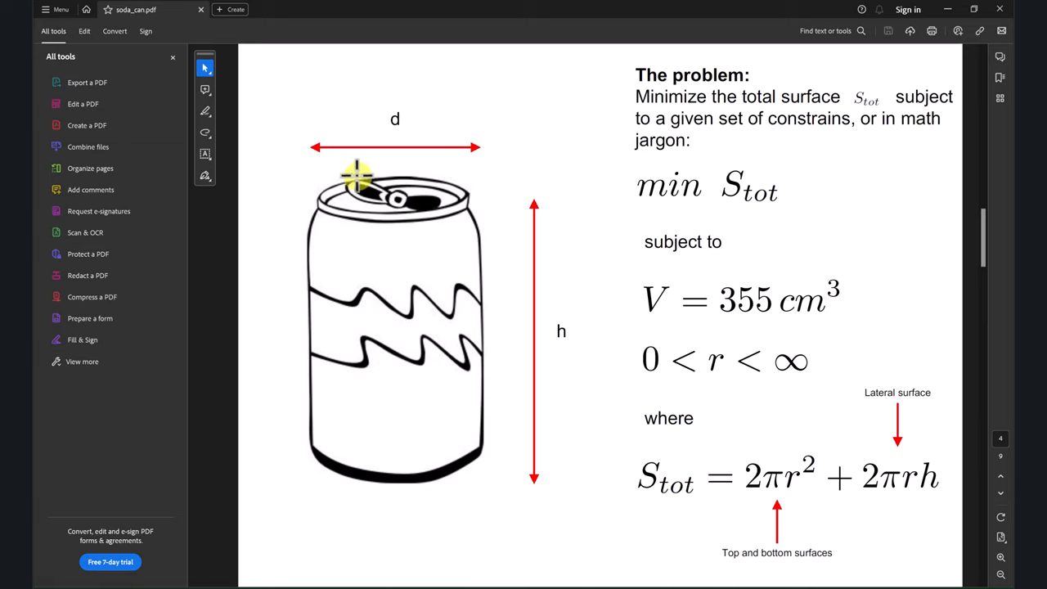
pyautogui.moveTo(462, 196)
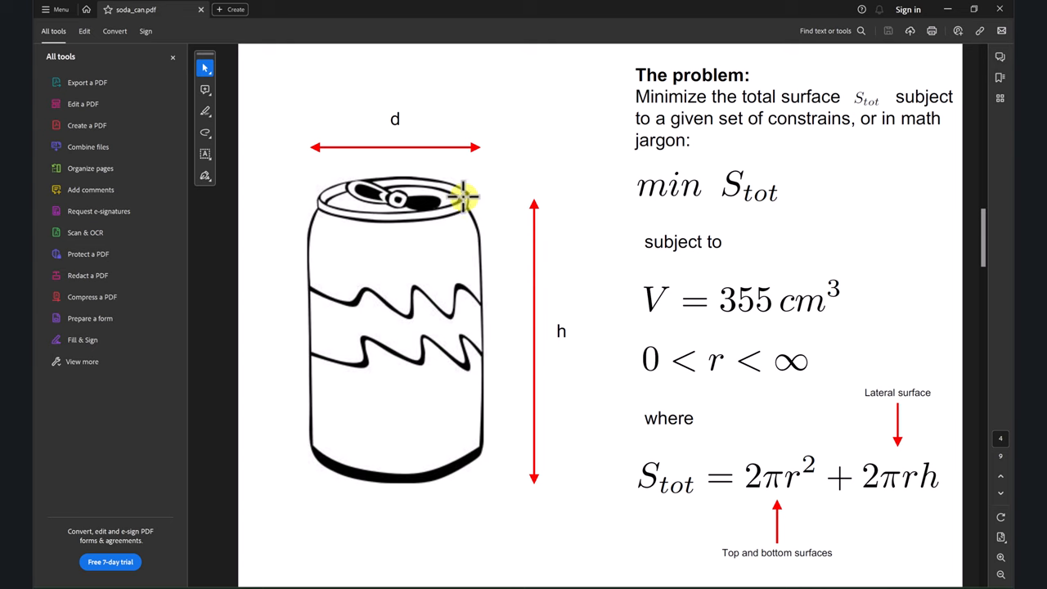
pyautogui.moveTo(546, 358)
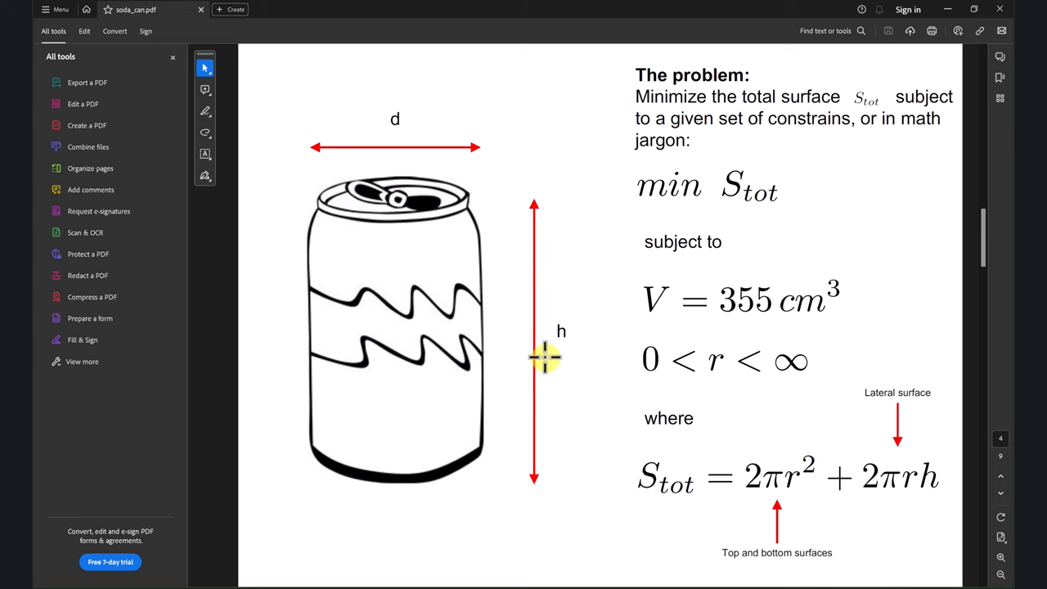
pyautogui.scroll(-3)
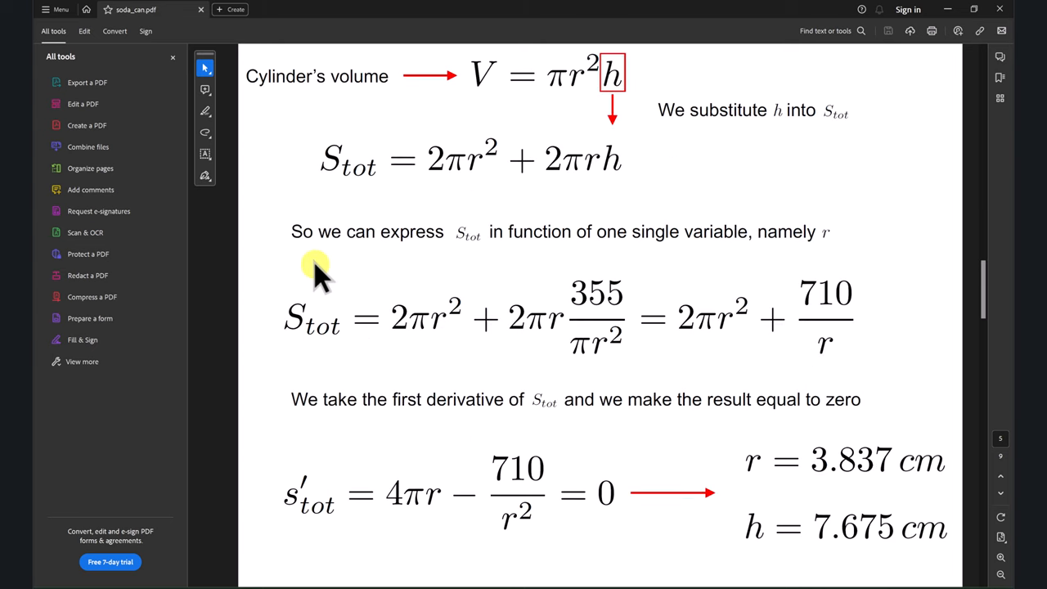
pyautogui.moveTo(847, 297)
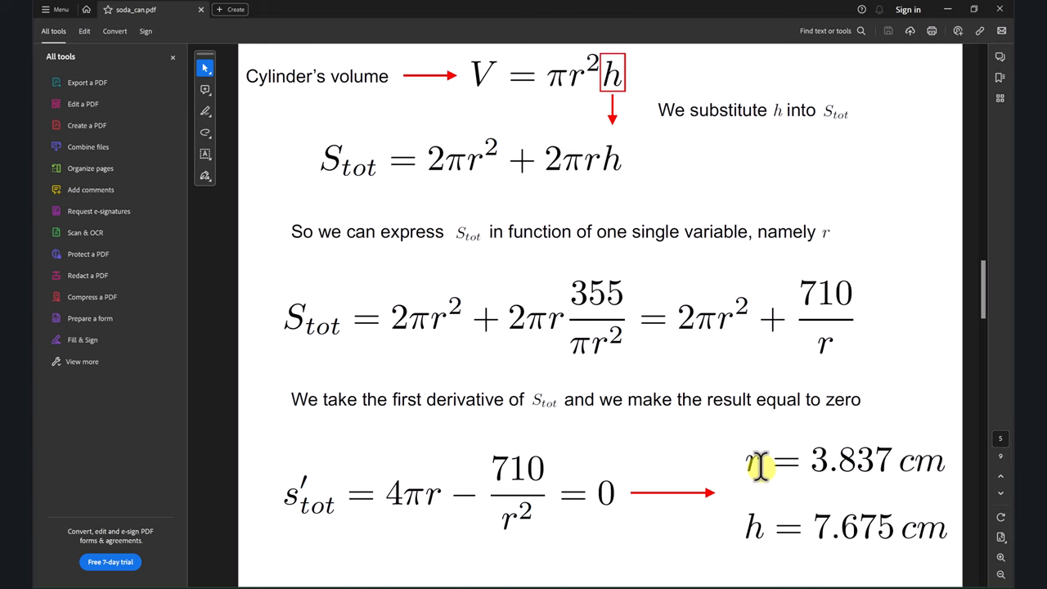
pyautogui.scroll(3)
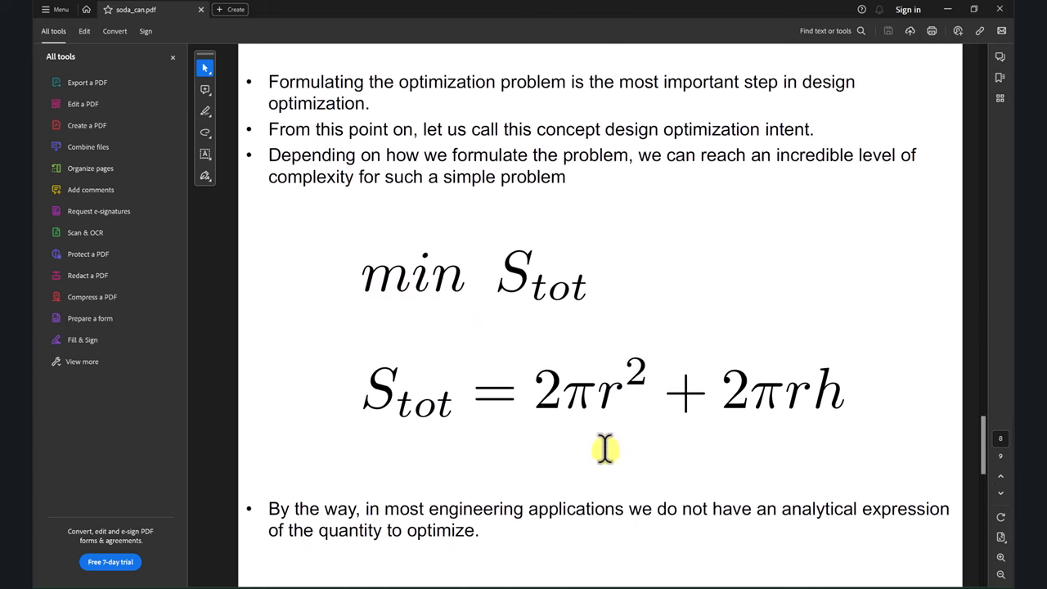
pyautogui.scroll(-3)
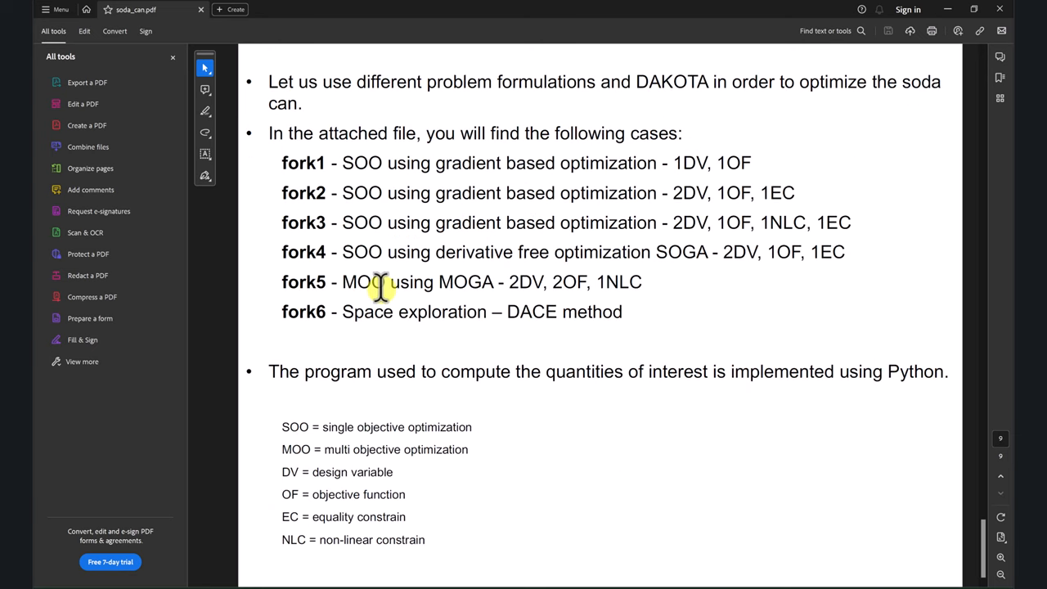
pyautogui.moveTo(284, 174)
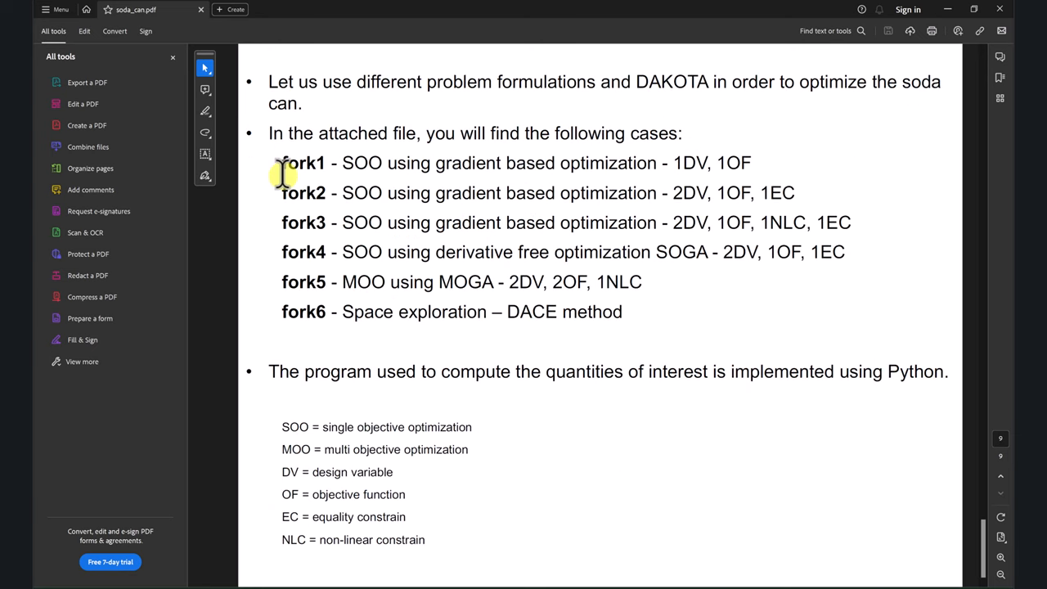
pyautogui.moveTo(303, 151)
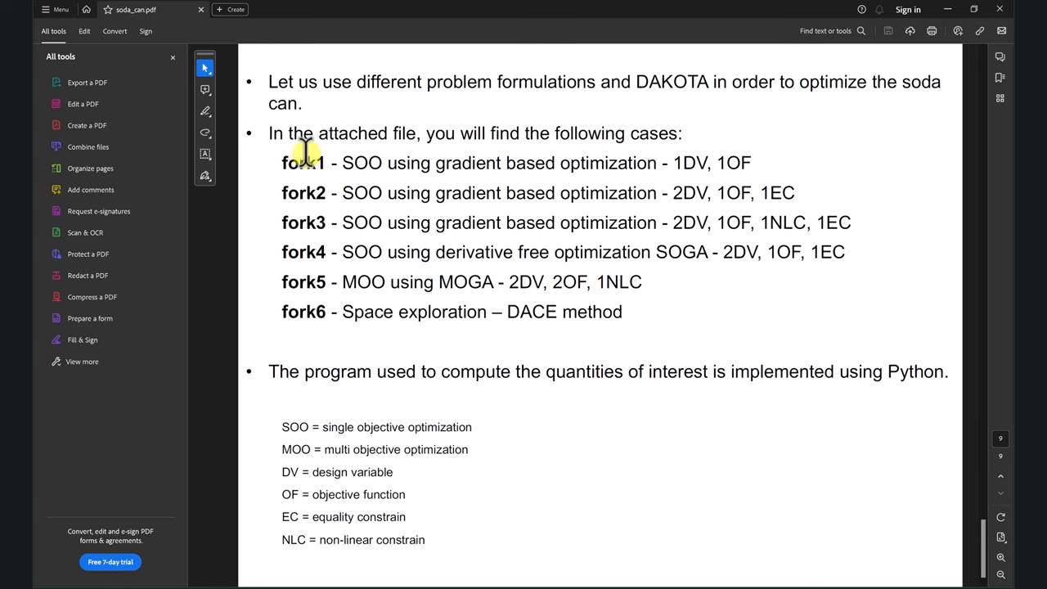
pyautogui.moveTo(781, 155)
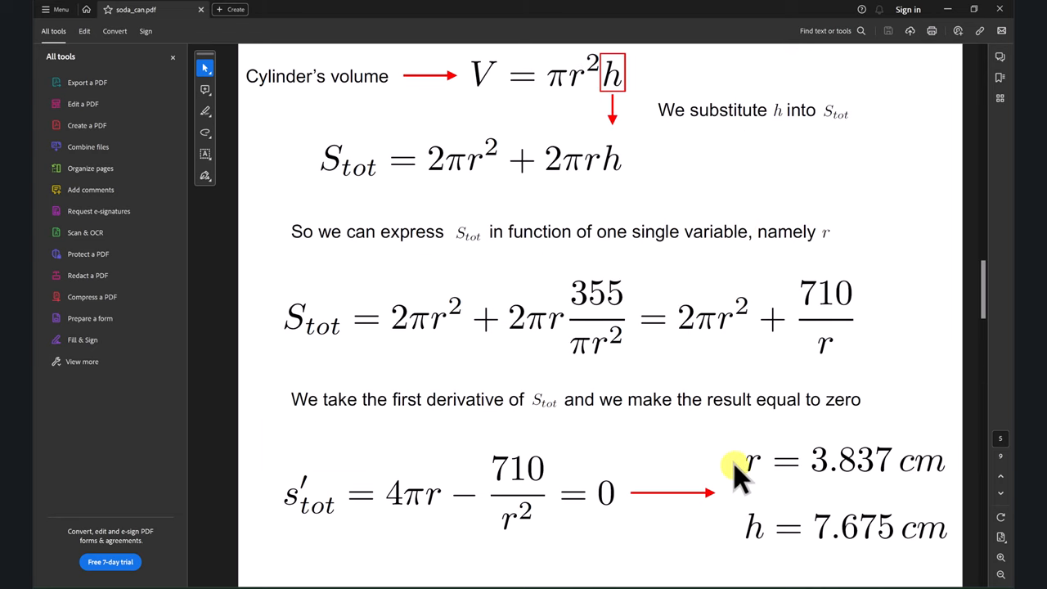
pyautogui.scroll(-3)
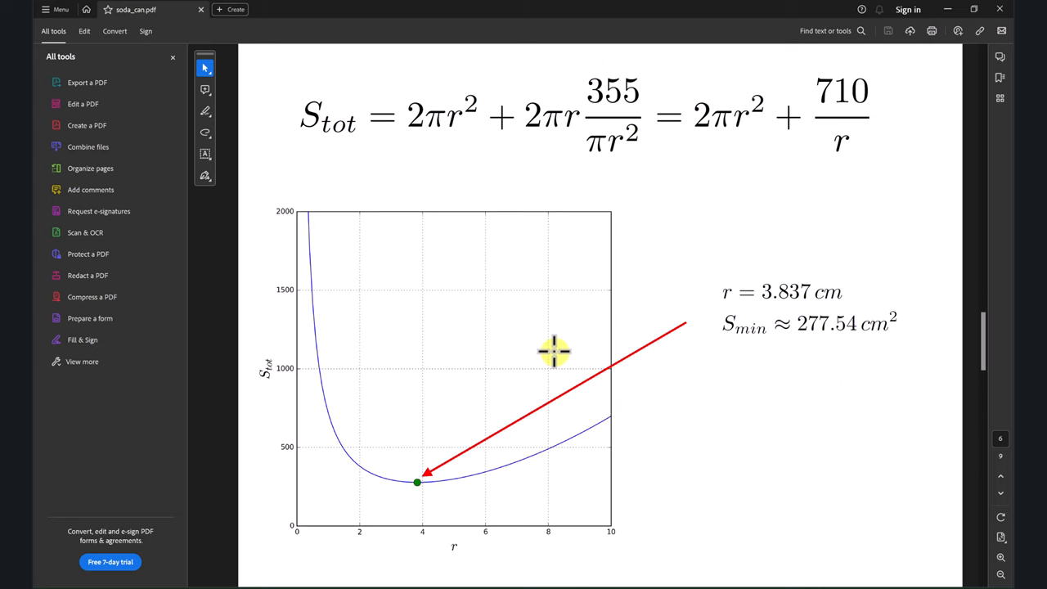
pyautogui.moveTo(522, 344)
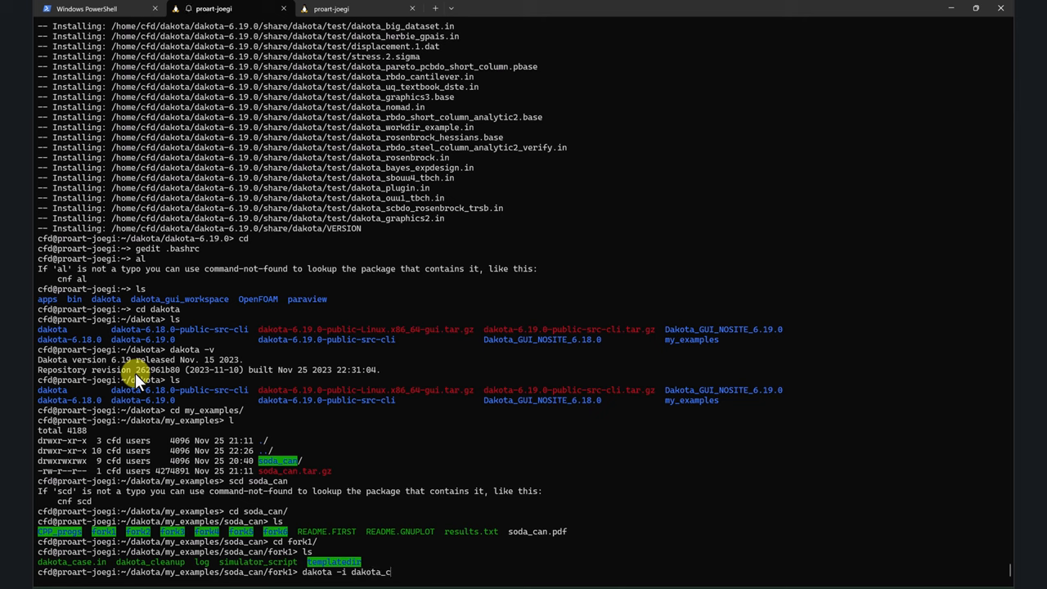
# Step: Run dakota -i dakota_case.in on fork1 and review results: x1 ≈ 3.837, objective ≈ 277.54
pyautogui.write('ase.in')
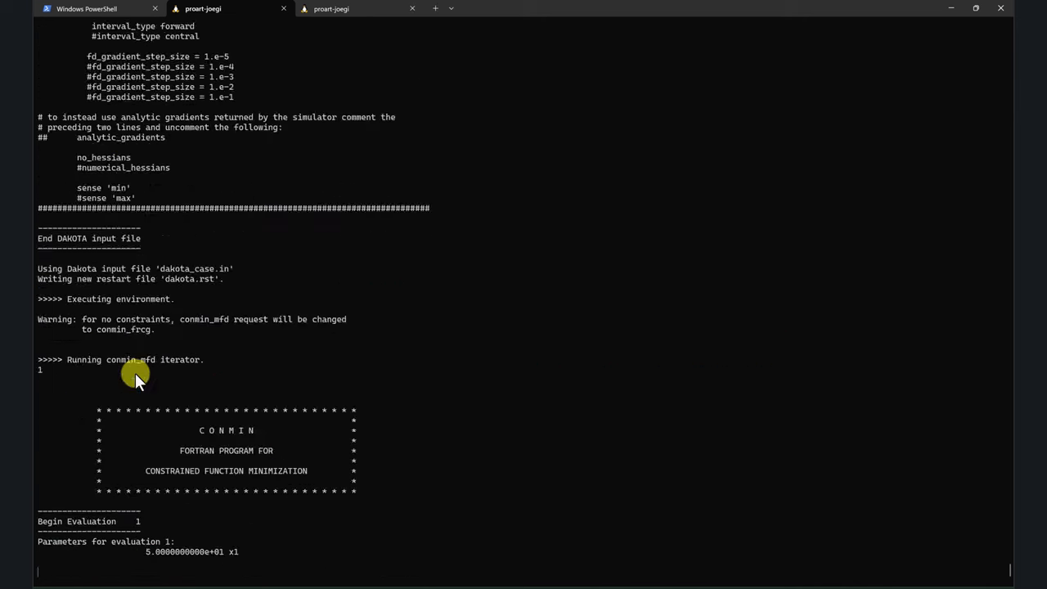
pyautogui.scroll(-3)
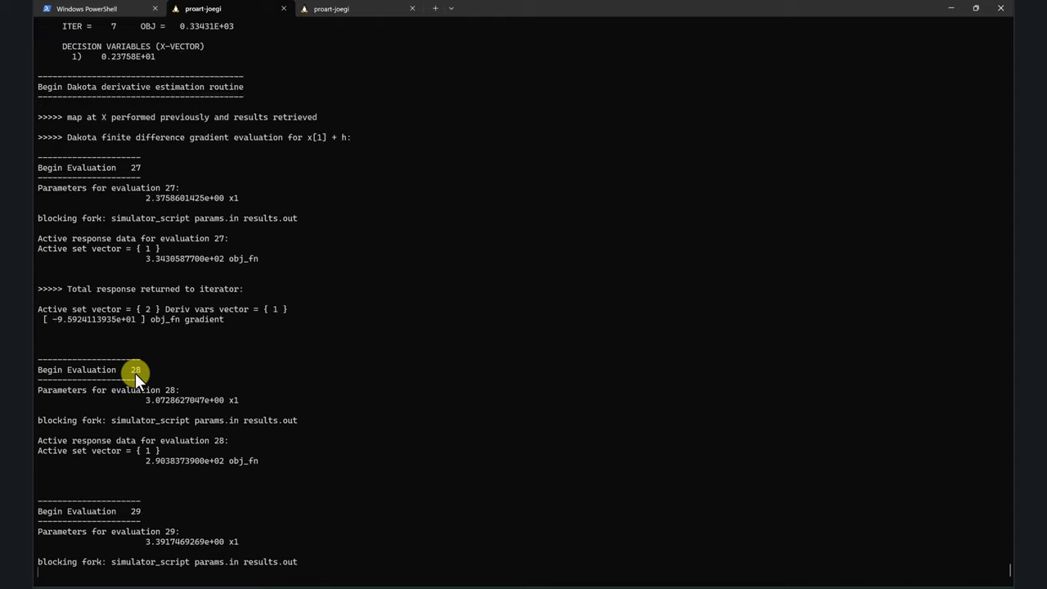
pyautogui.scroll(-3)
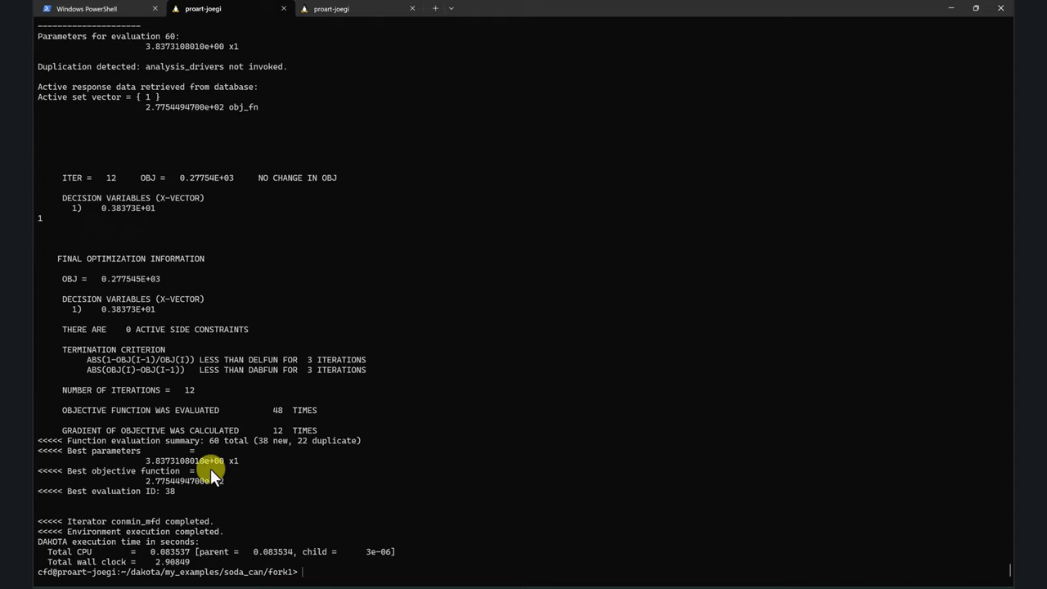
pyautogui.moveTo(270, 474)
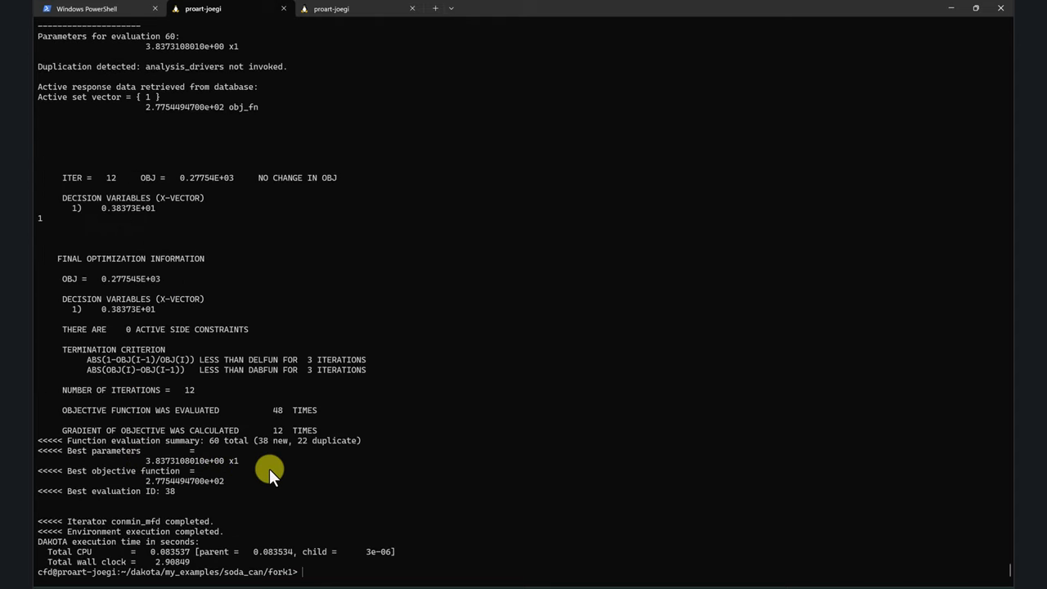
pyautogui.moveTo(270, 478)
pyautogui.write('cd ..')
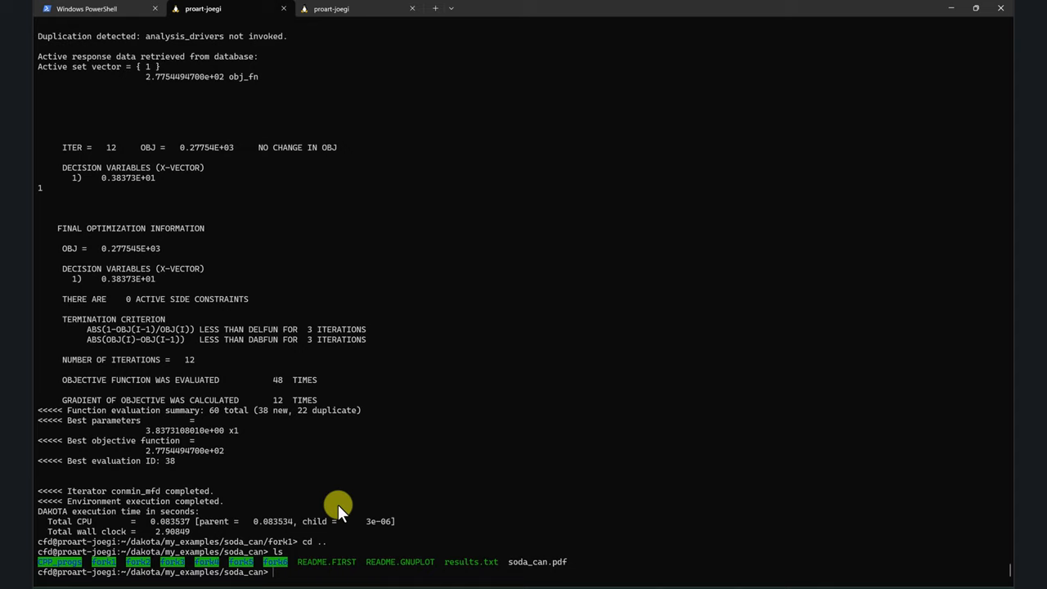
pyautogui.moveTo(338, 570)
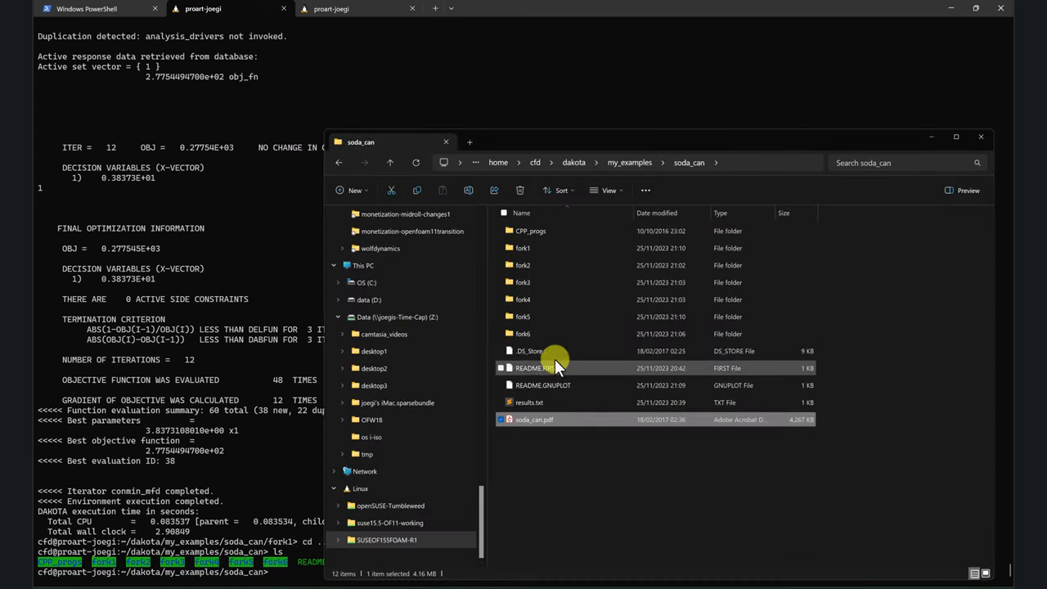
pyautogui.moveTo(569, 458)
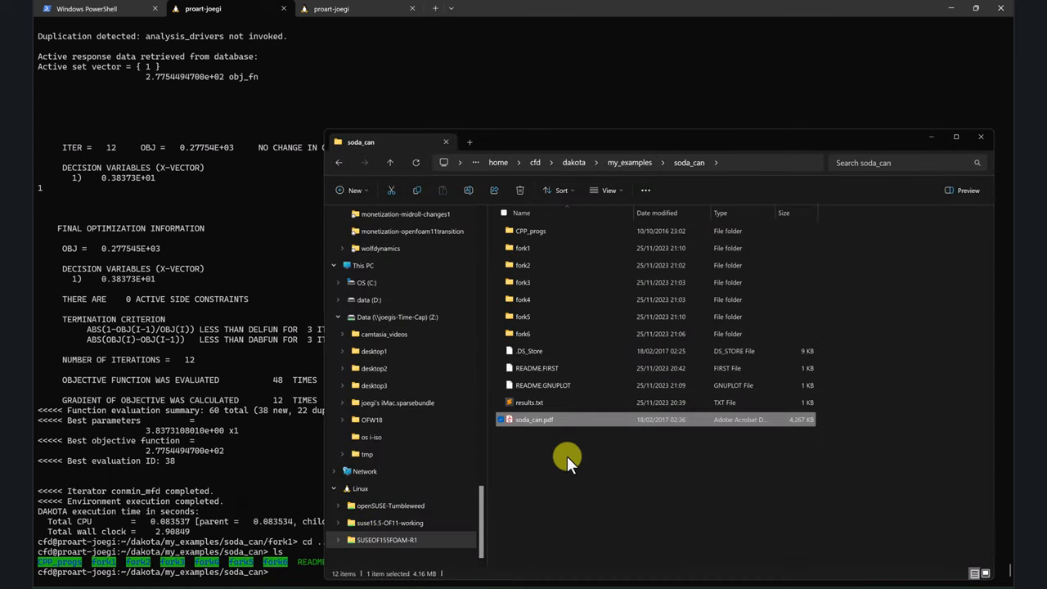
pyautogui.moveTo(233, 360)
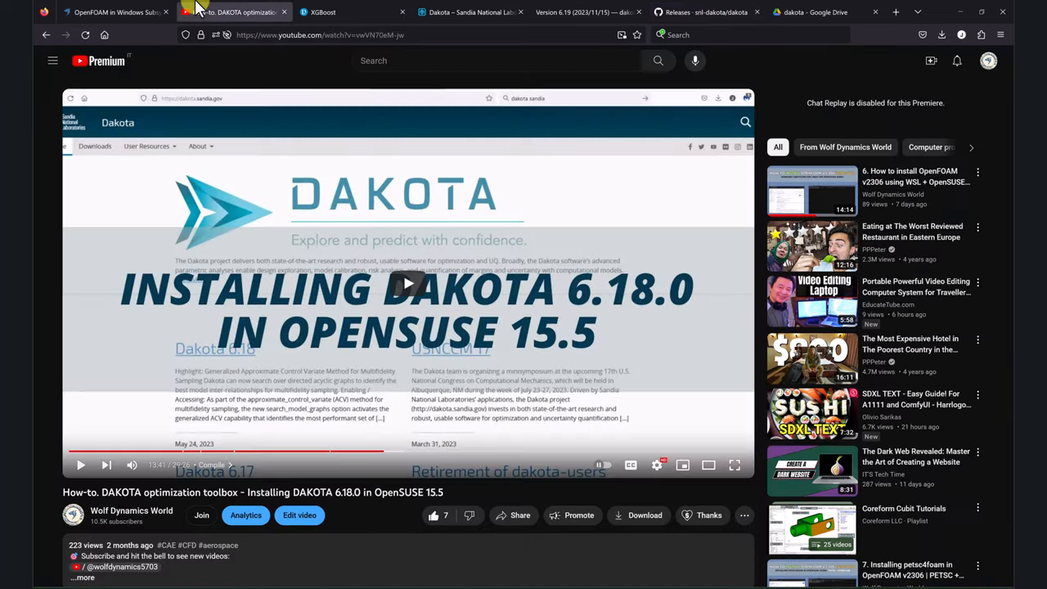
# Step: Switch between the XGBoost and Dakota – Sandia tabs, ending on Dakota's 6.19 news
pyautogui.click(351, 12)
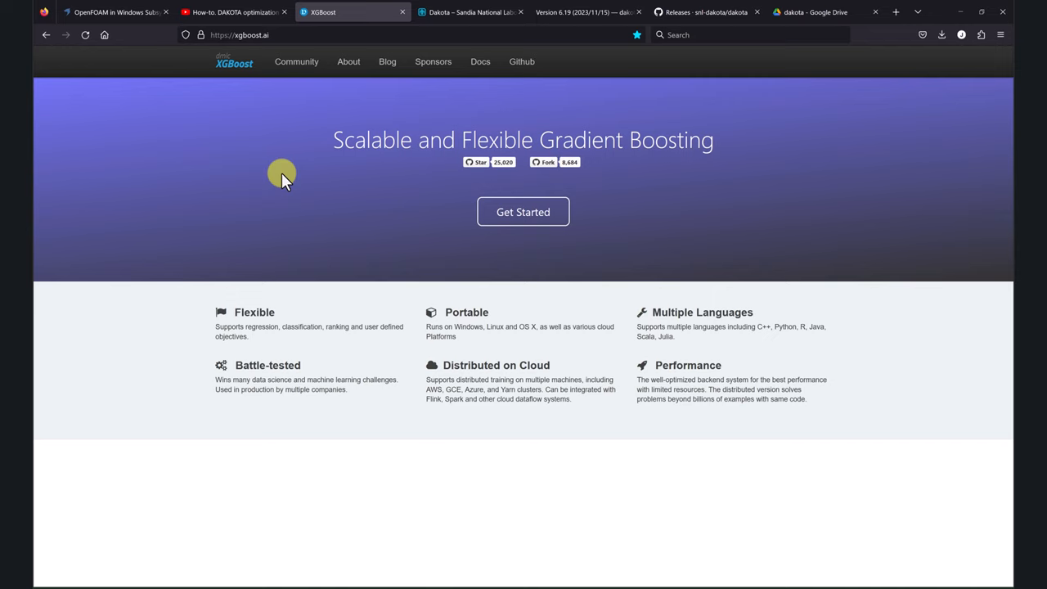
pyautogui.moveTo(335, 188)
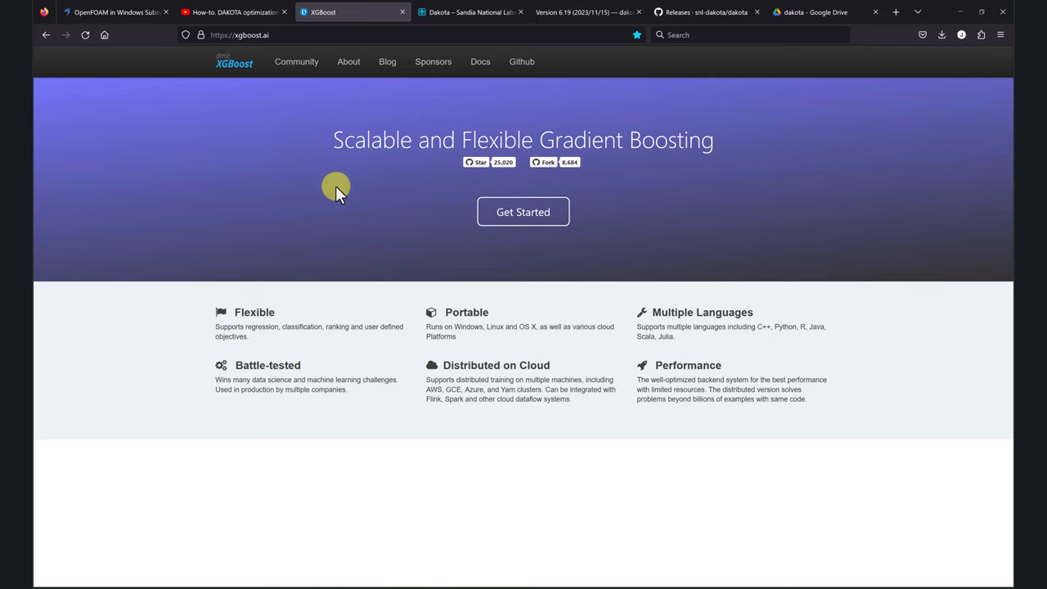
pyautogui.click(470, 12)
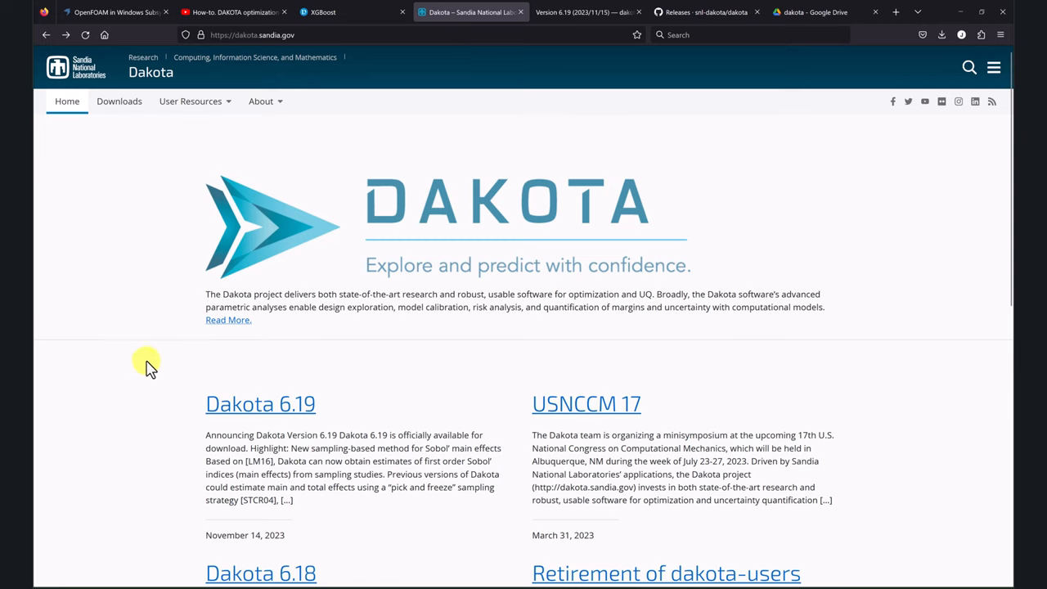
pyautogui.moveTo(328, 454)
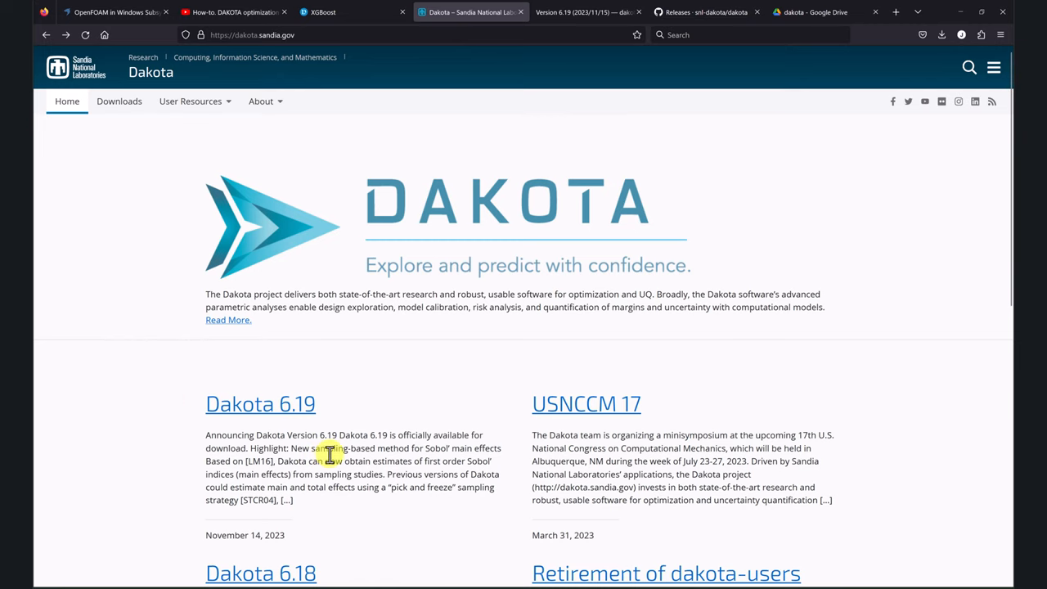
pyautogui.scroll(-3)
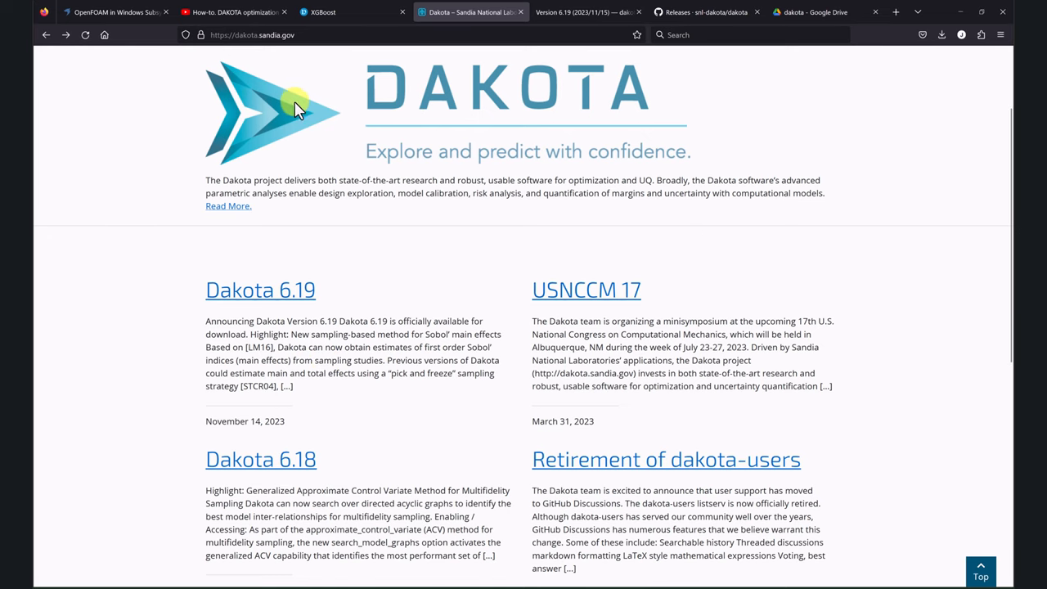
pyautogui.click(323, 11)
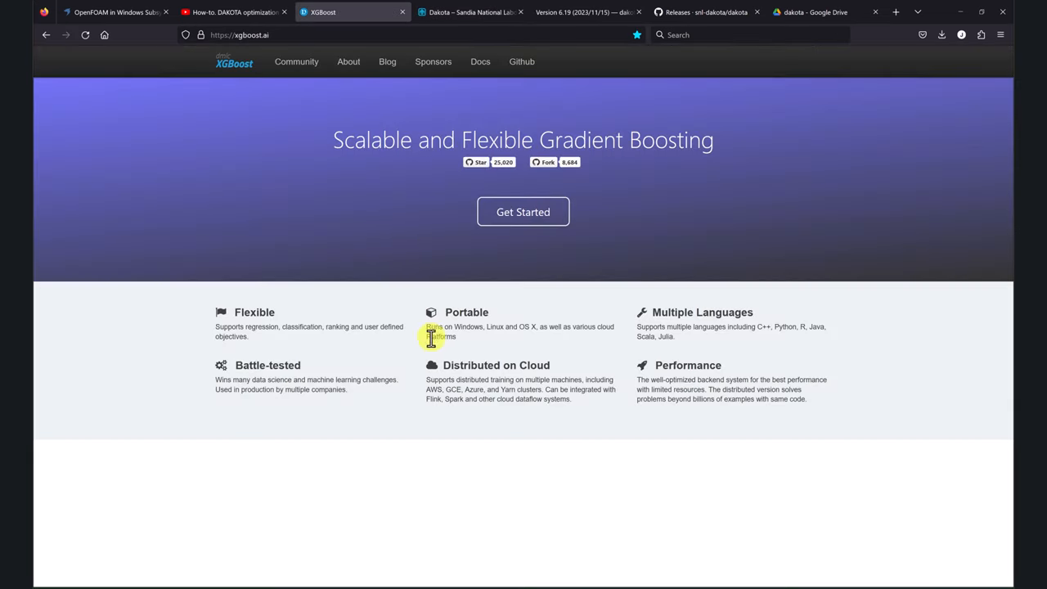
pyautogui.moveTo(628, 204)
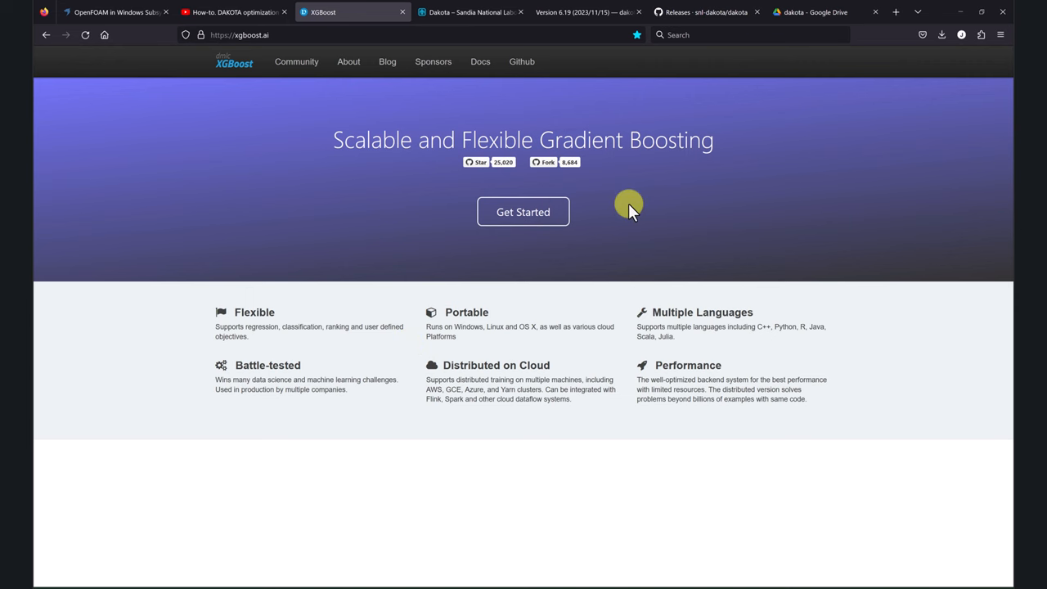
pyautogui.click(470, 12)
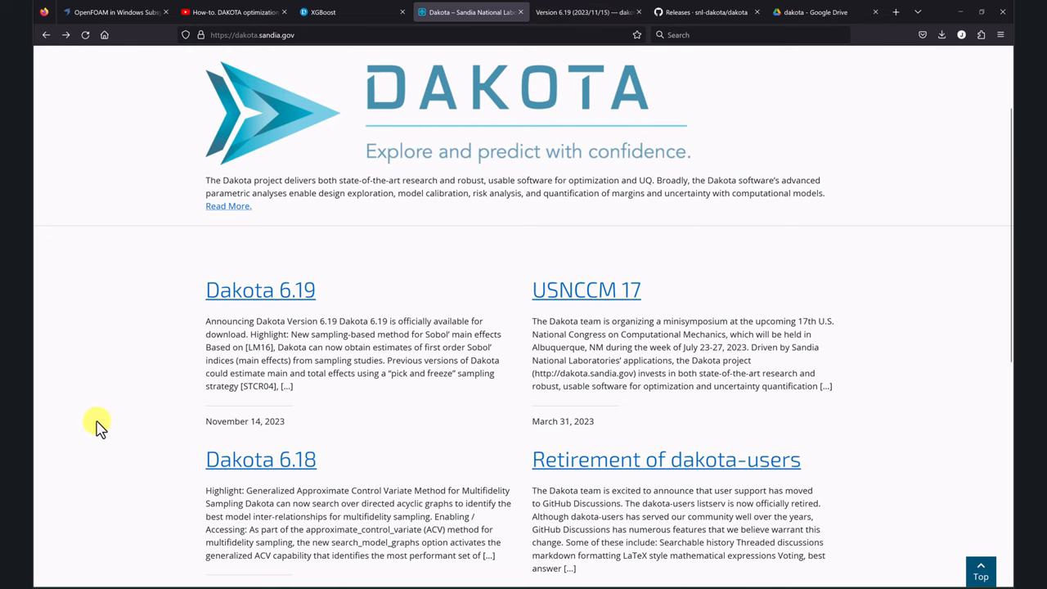
pyautogui.moveTo(317, 336)
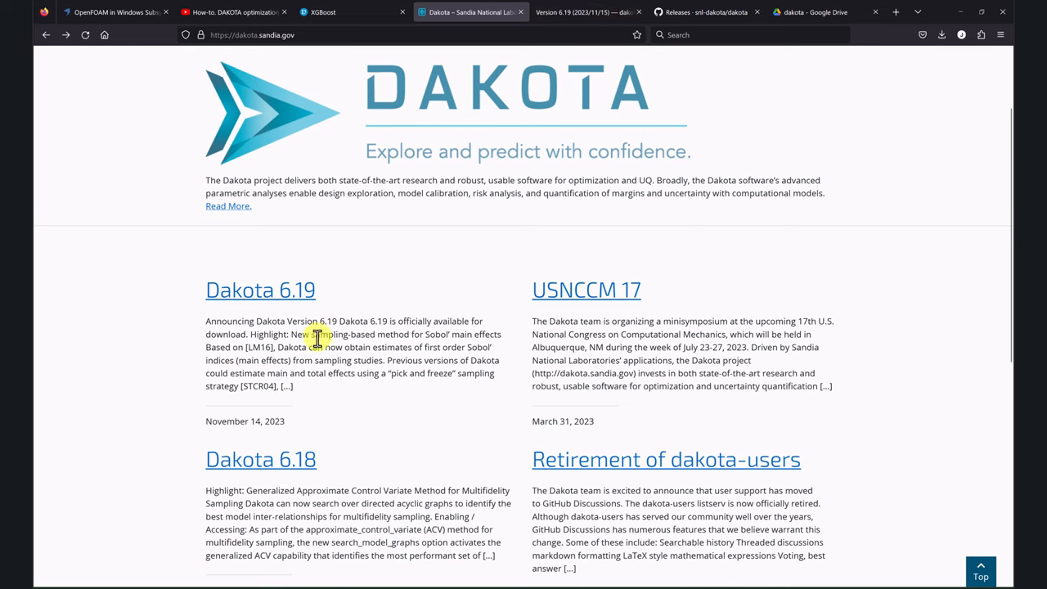